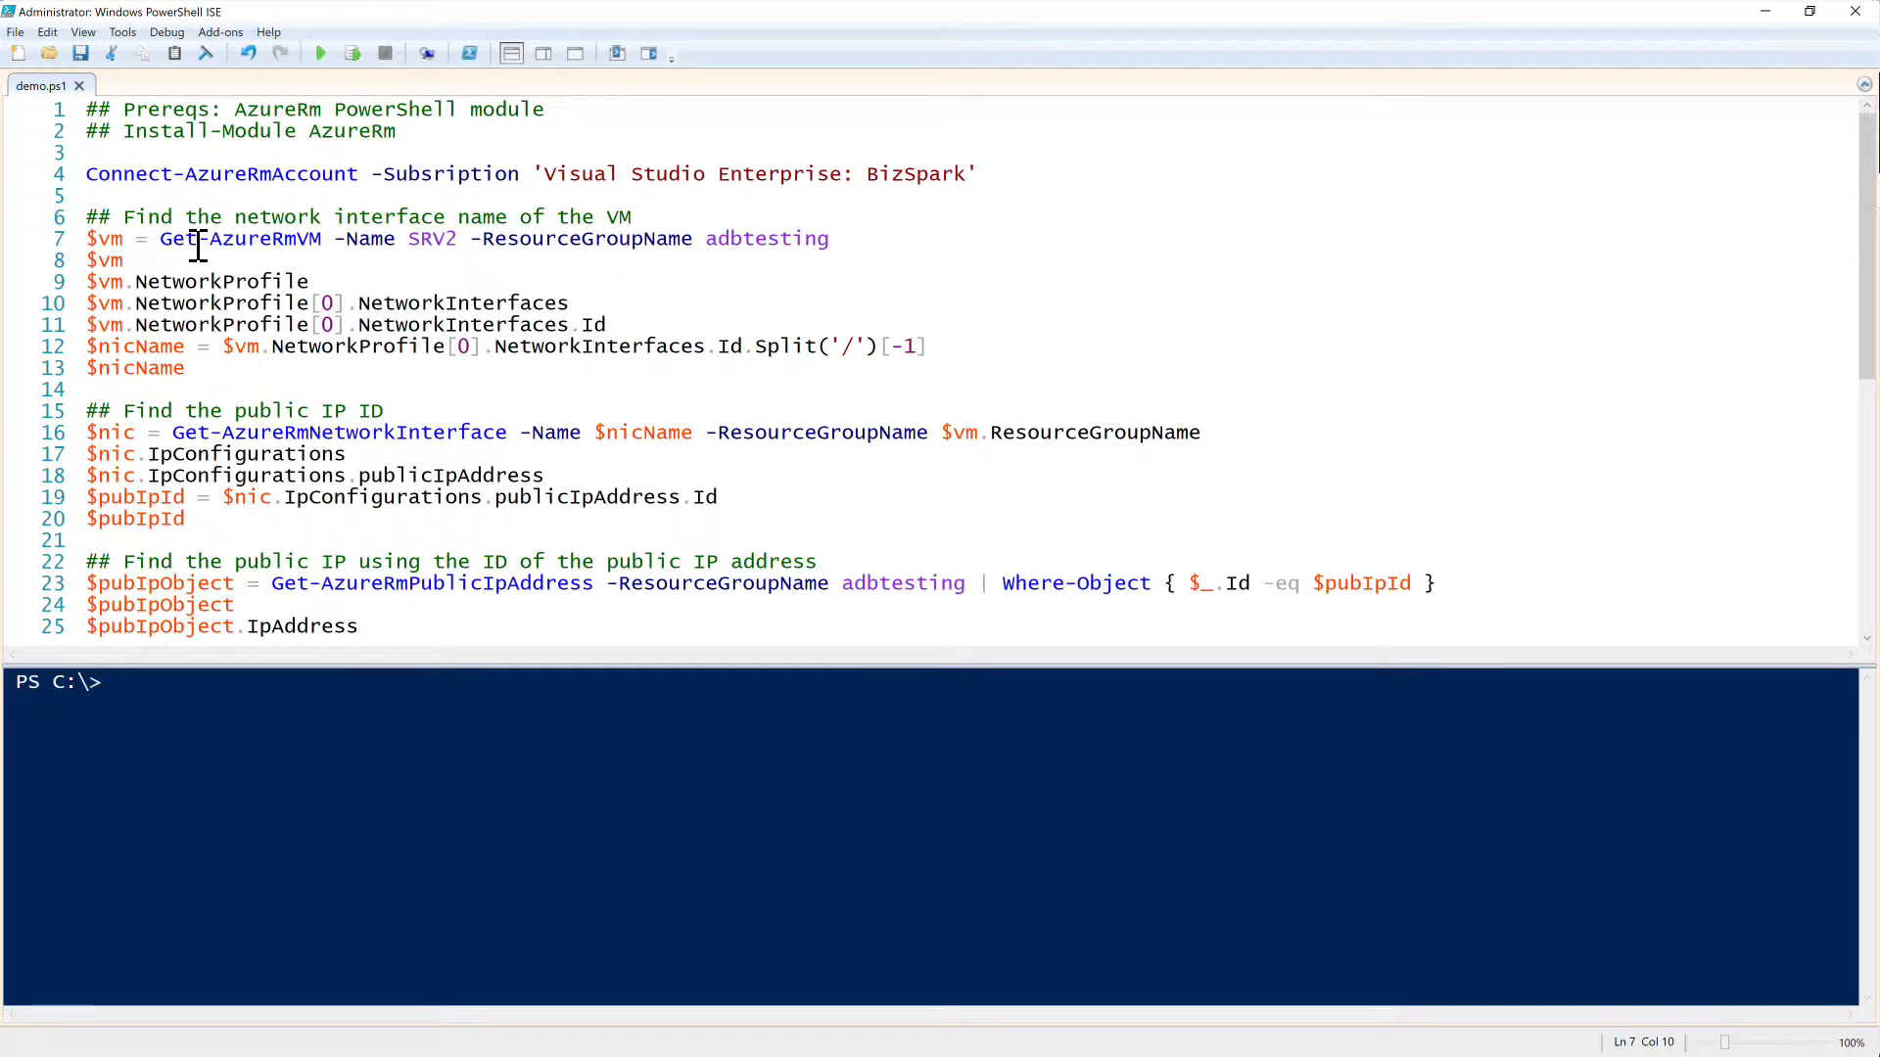
Step: Run the VM lookup lines with F8 to show SRV2's network profile and interface ID
key(F8)
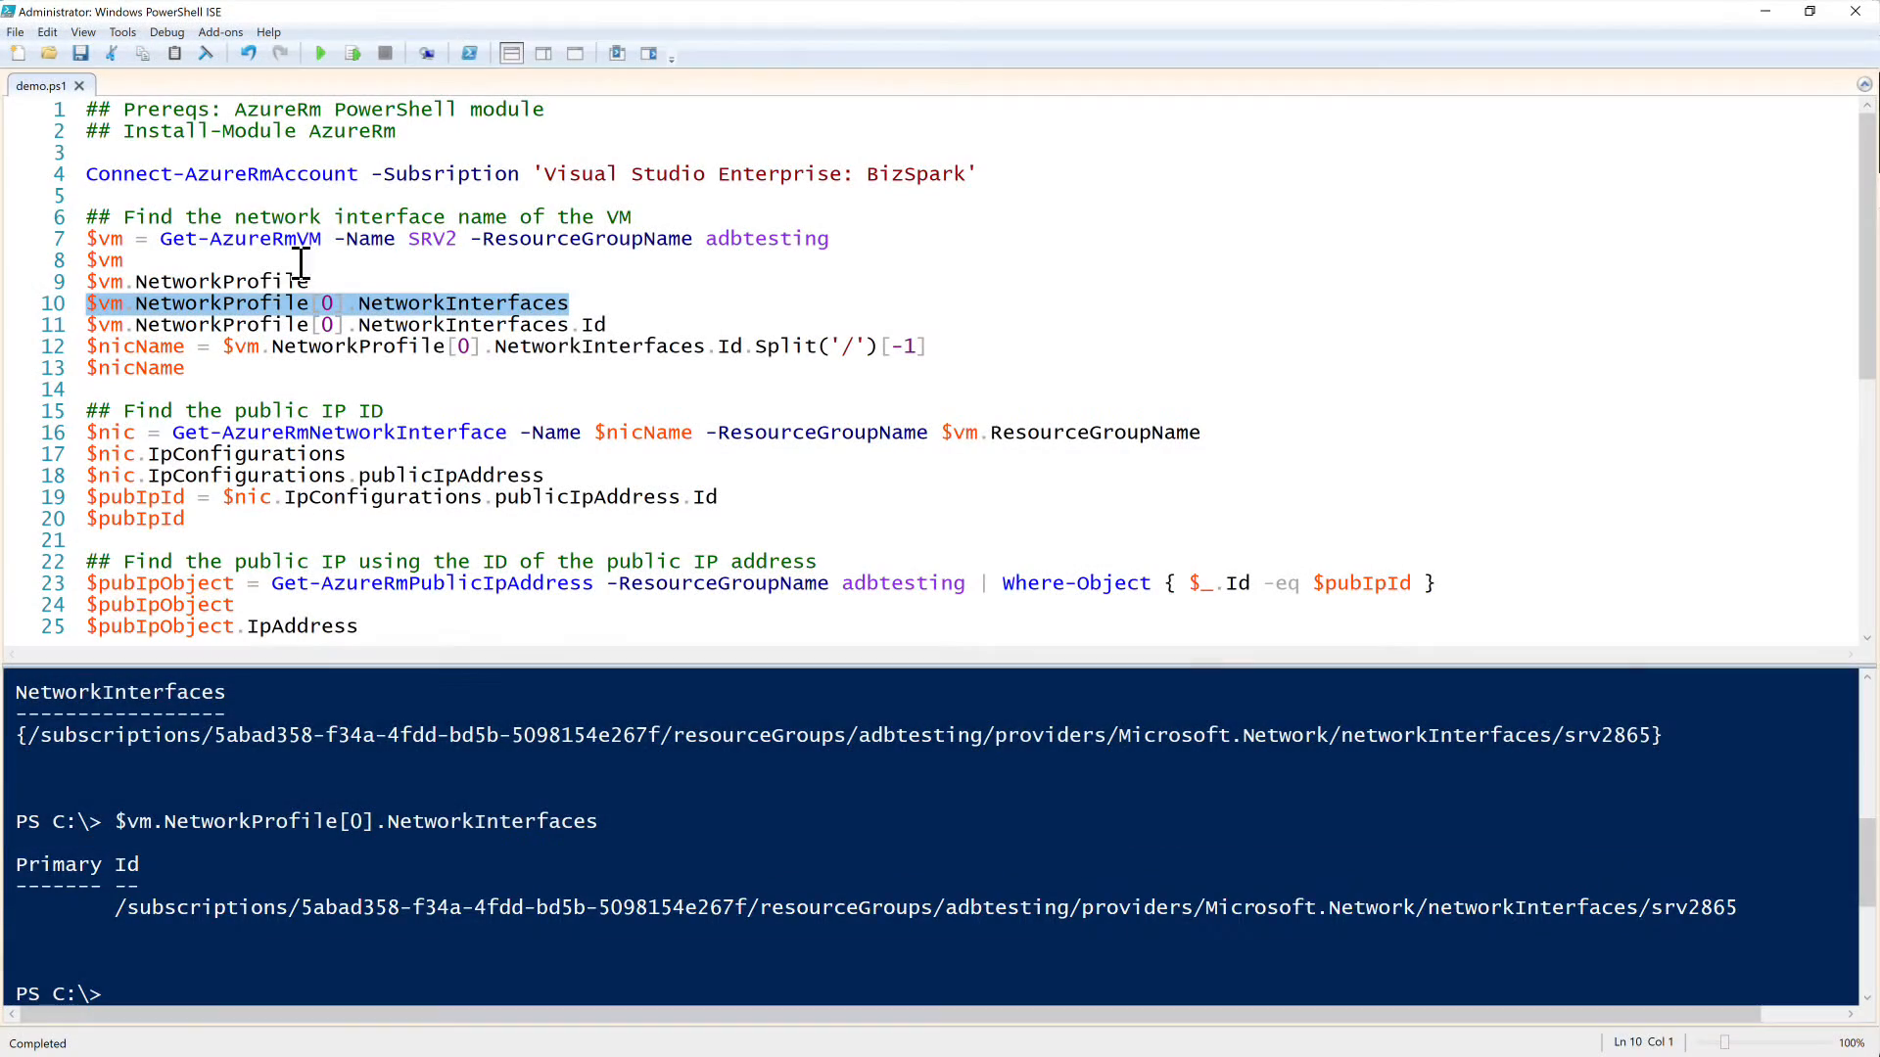
click(317, 323)
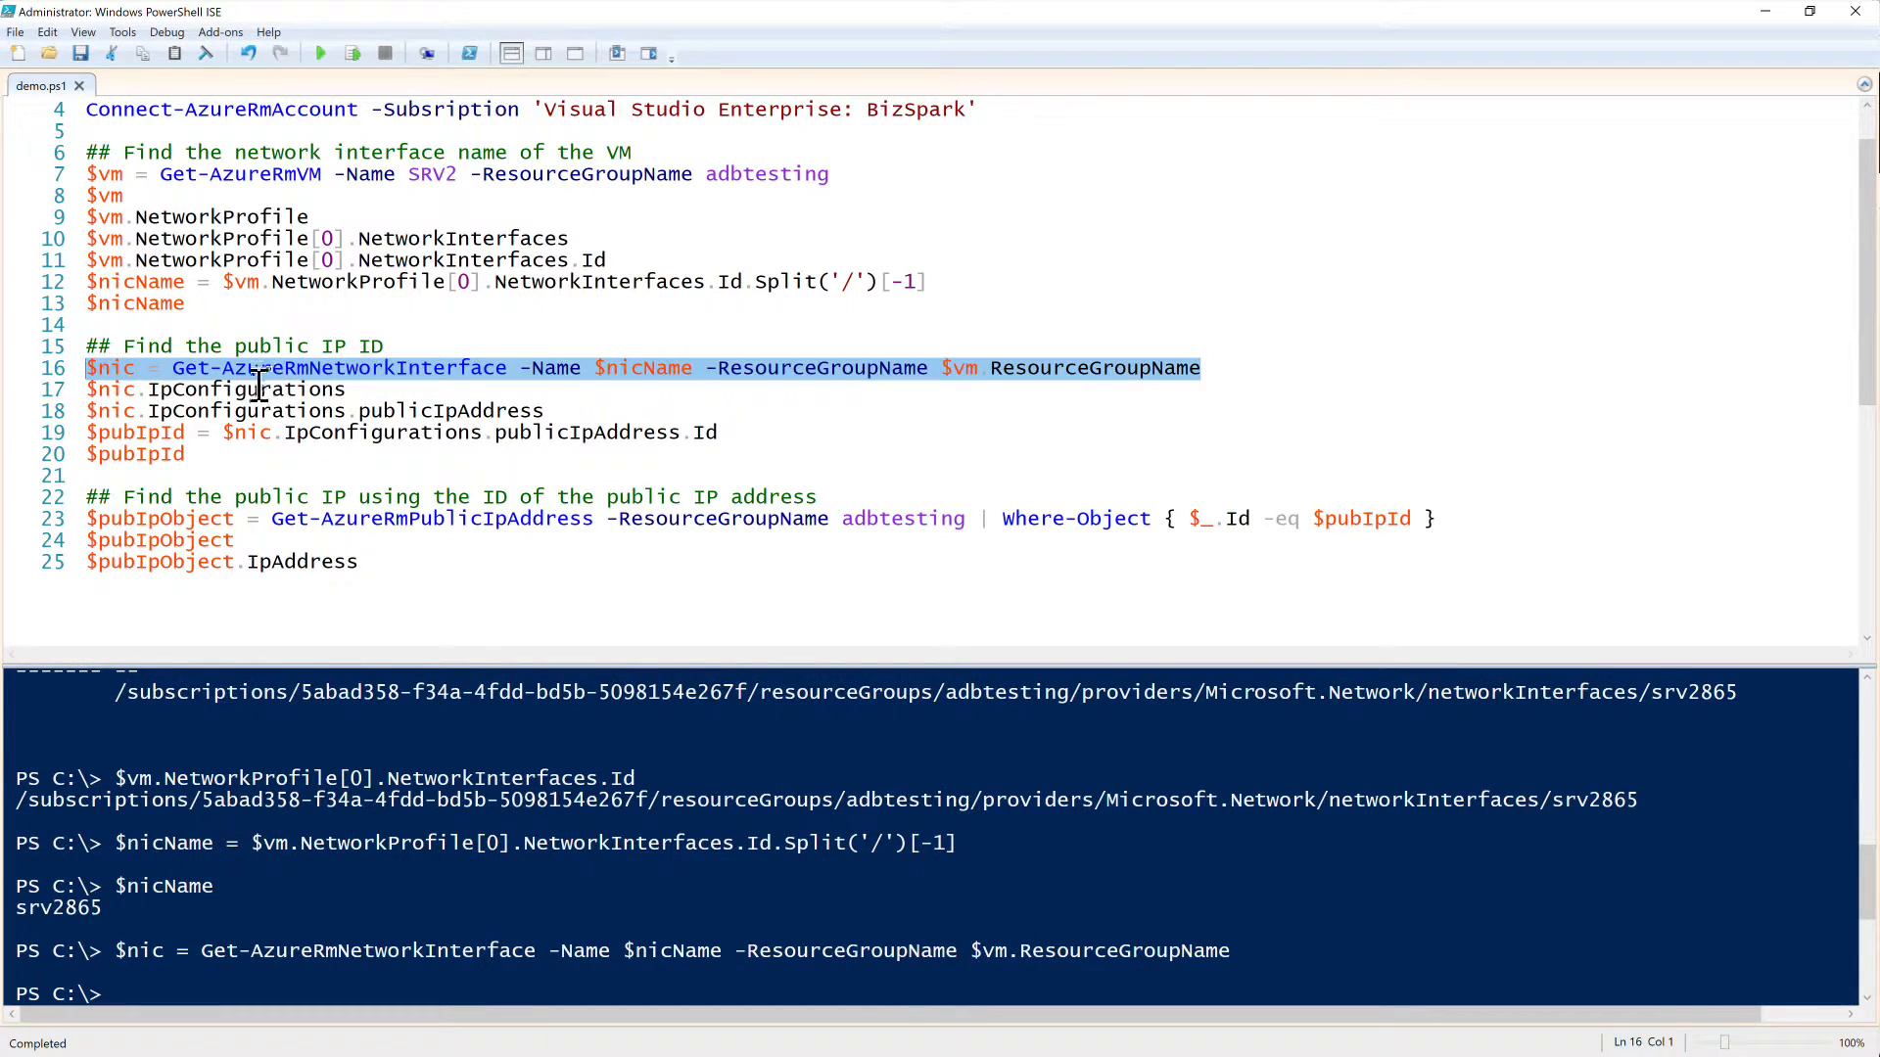
Step: Run the NIC lines to show nic name srv2865 and the $pubIpId ending SRV2-ip
text($)
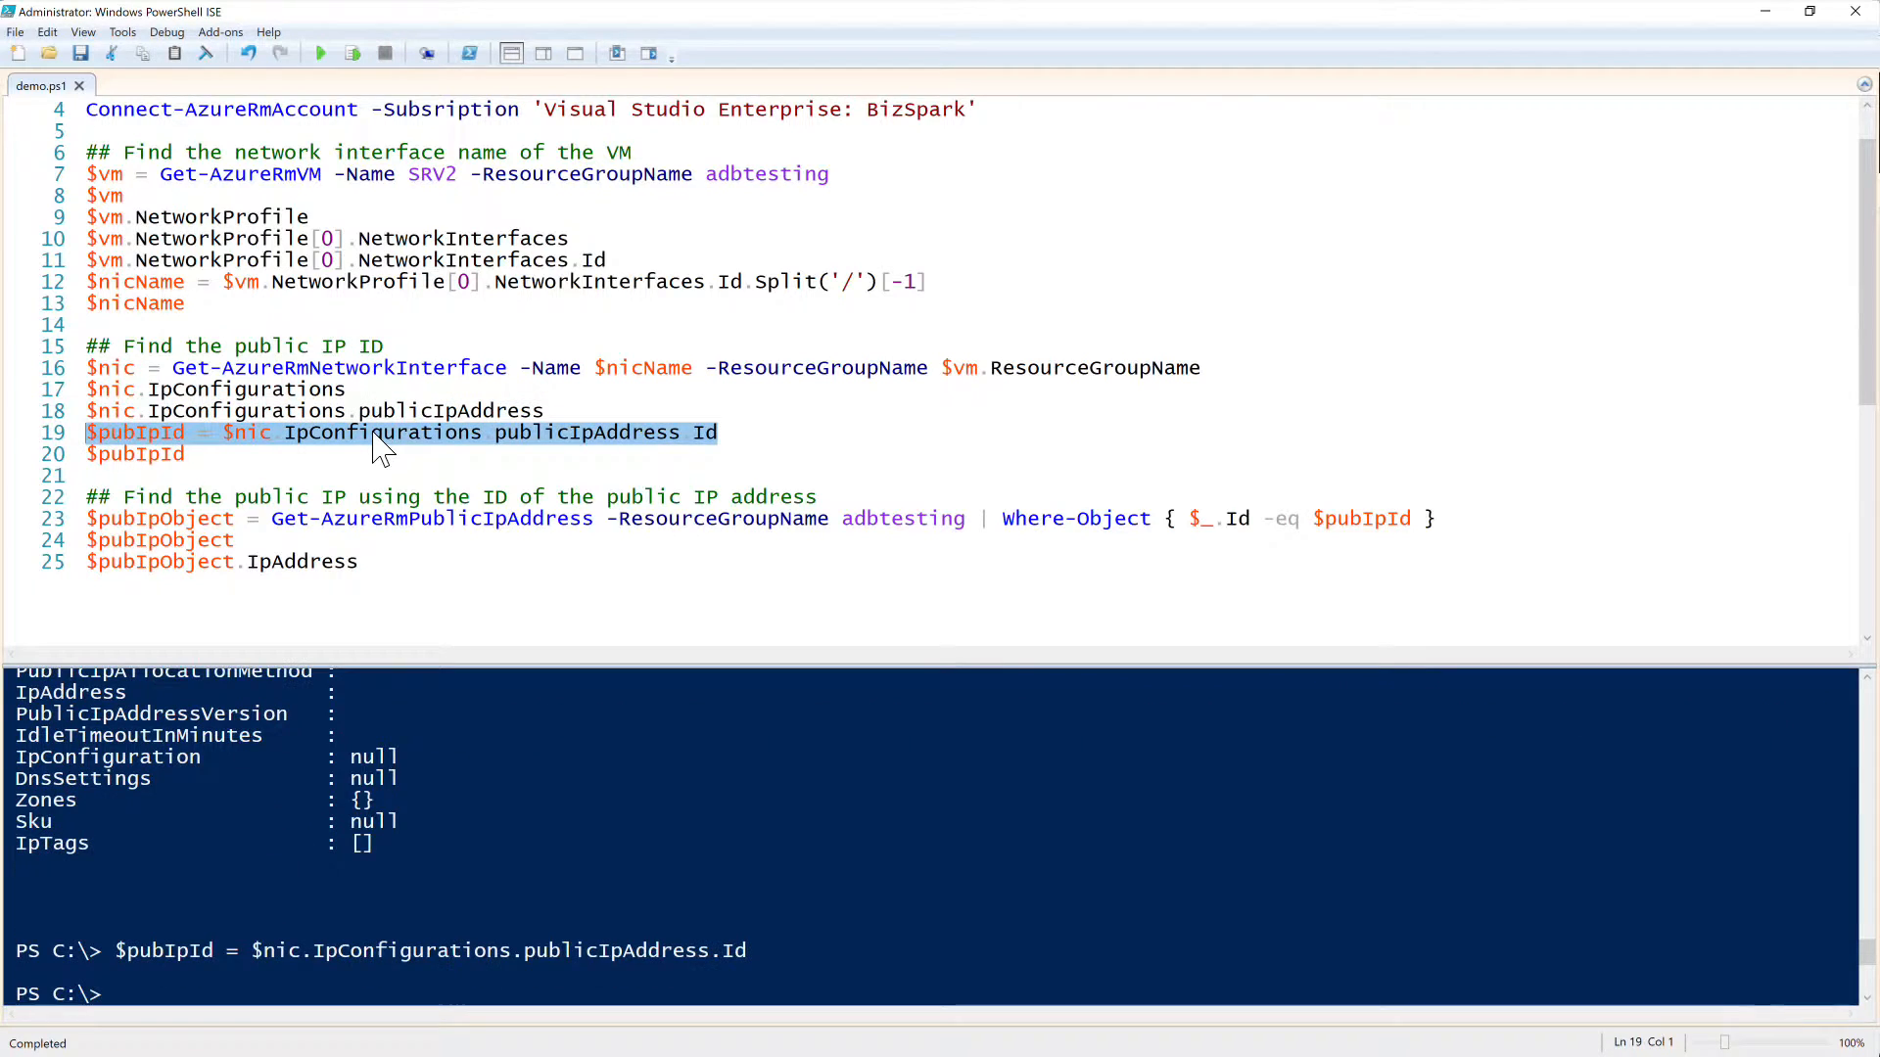
click(163, 452)
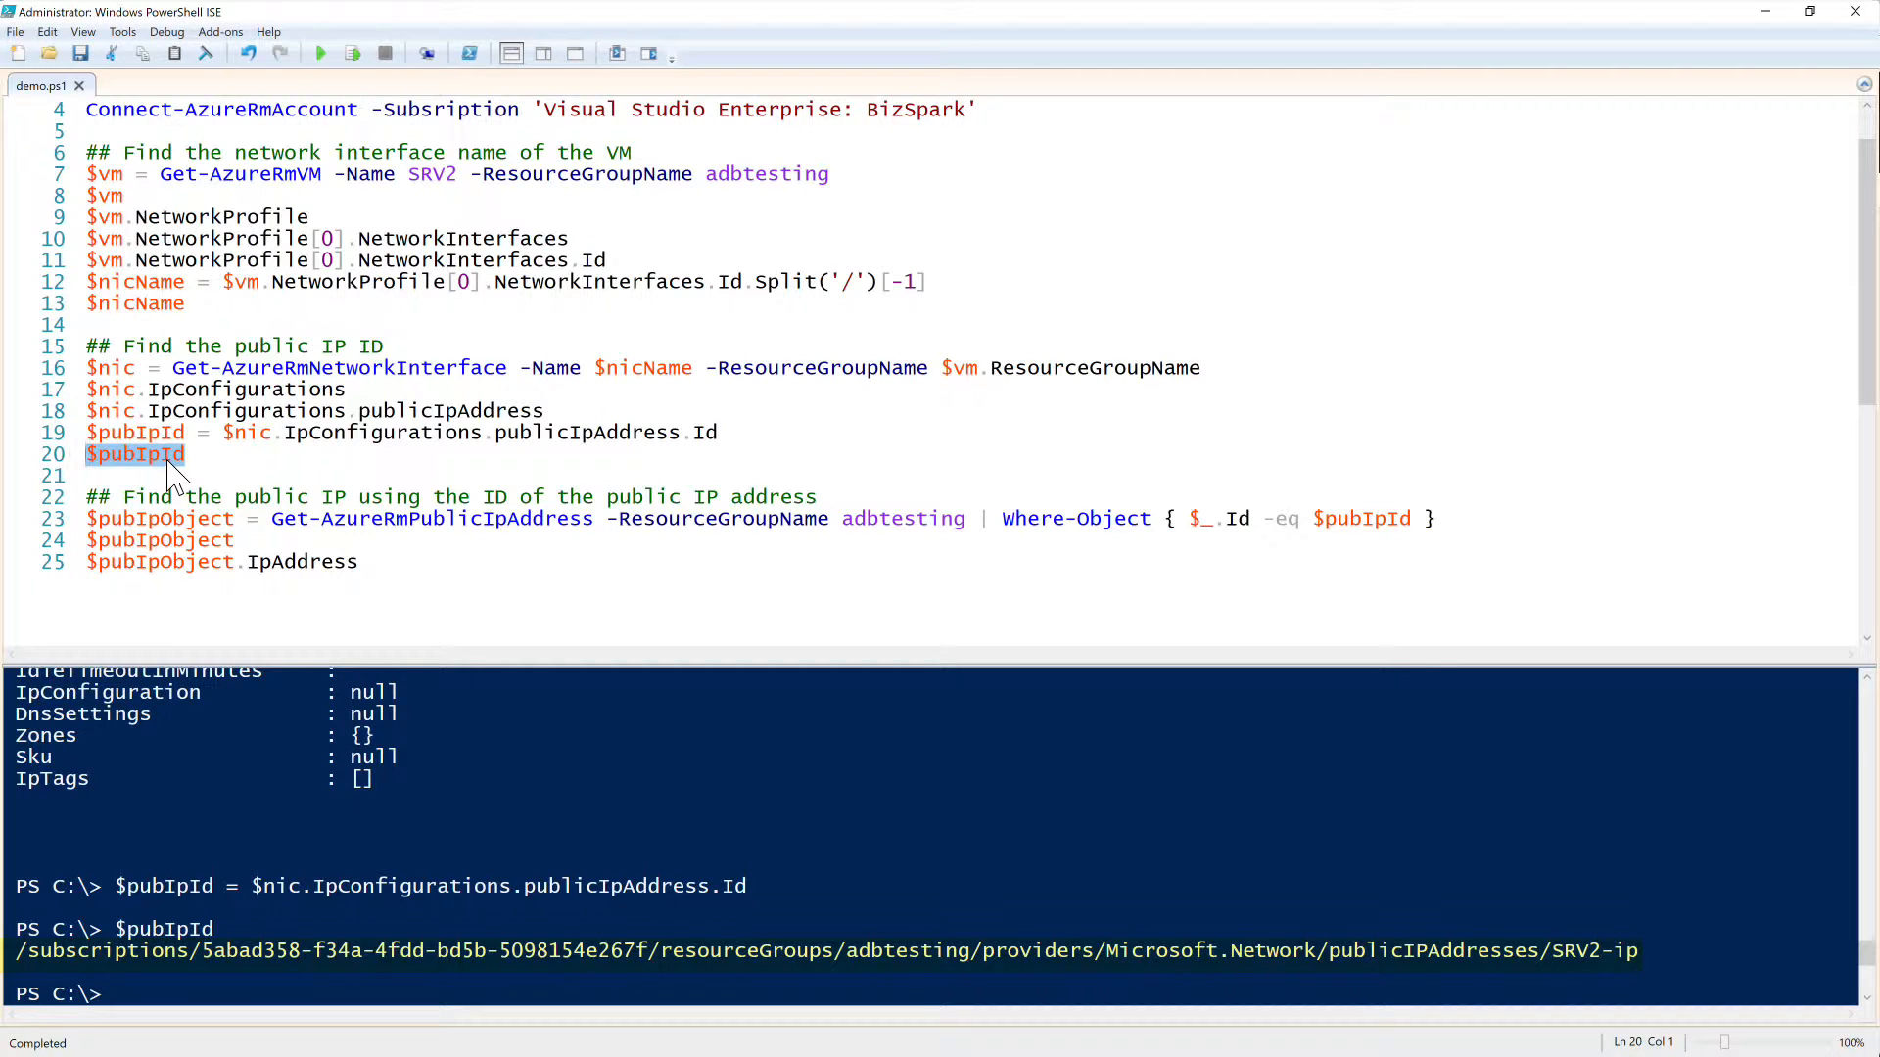
Step: Use $vm.ResourceGroupName on line 23 and run it to print IP 137.116.51.152
scroll(down, 3)
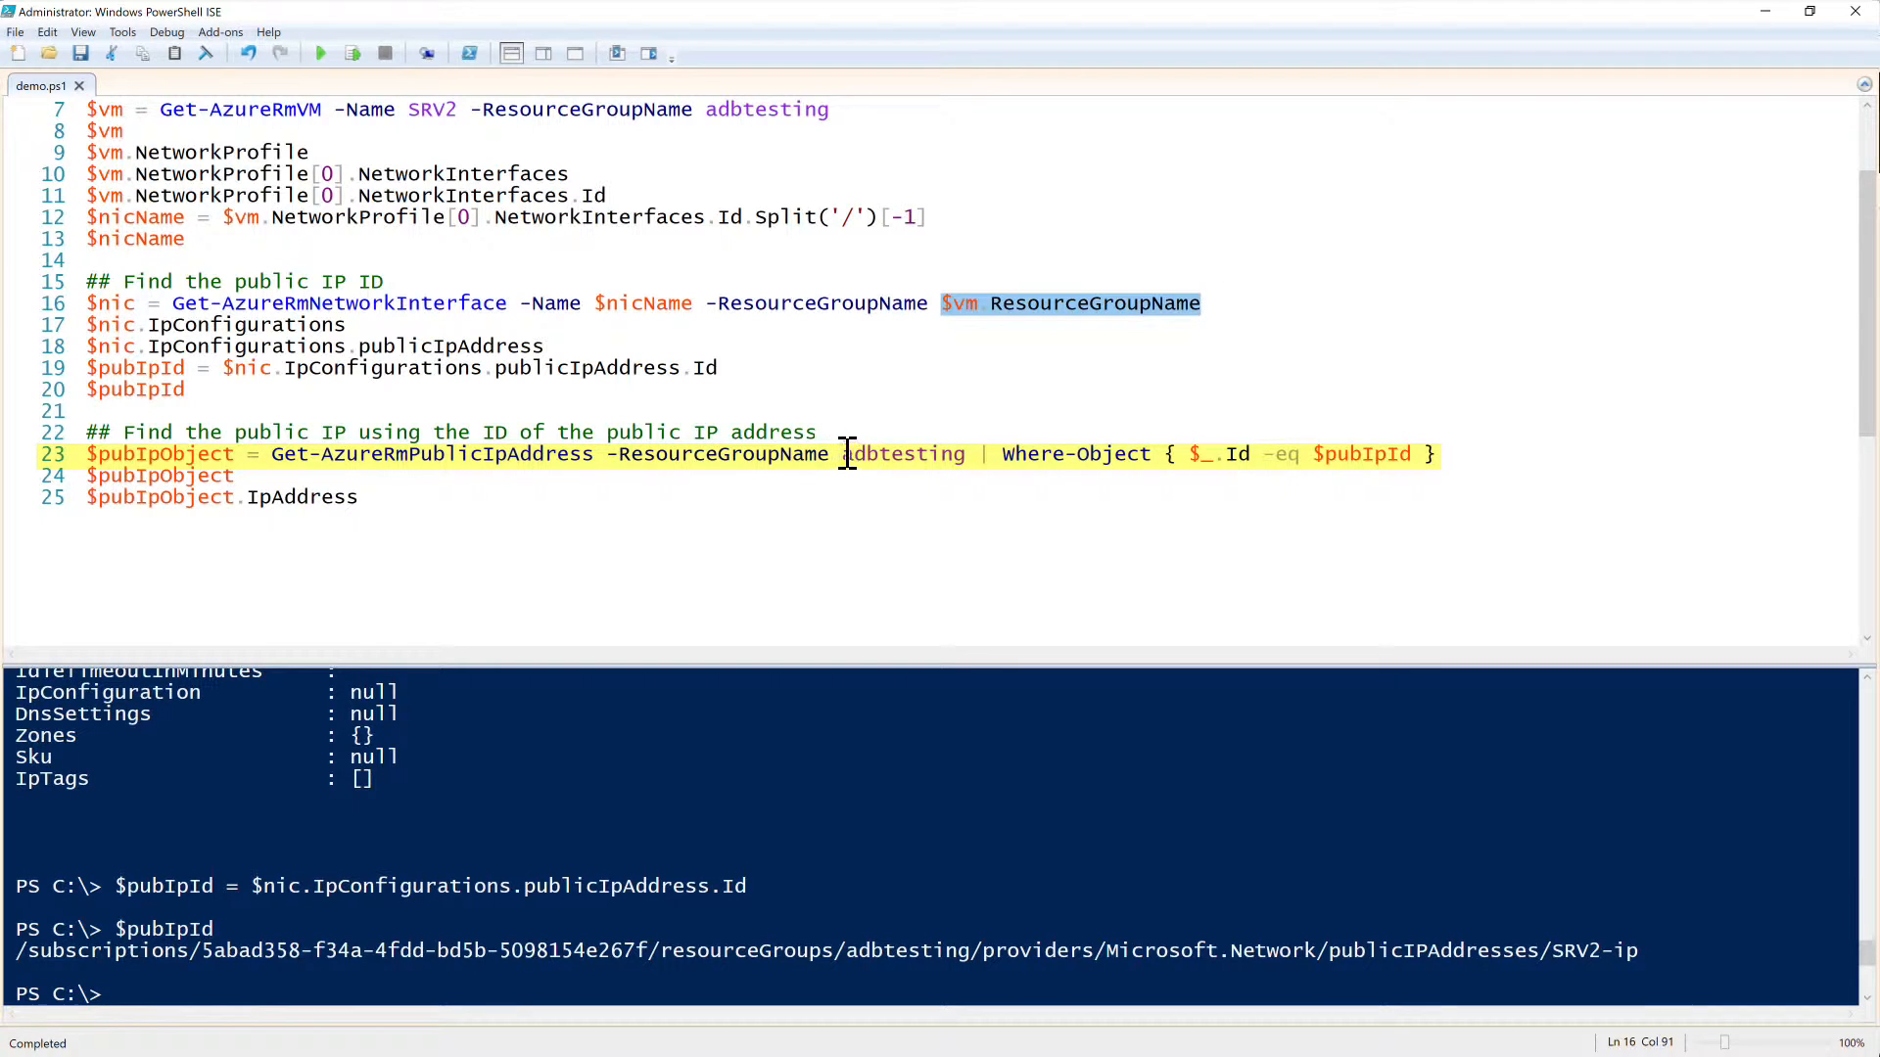
text($vm.ResourceGroupName)
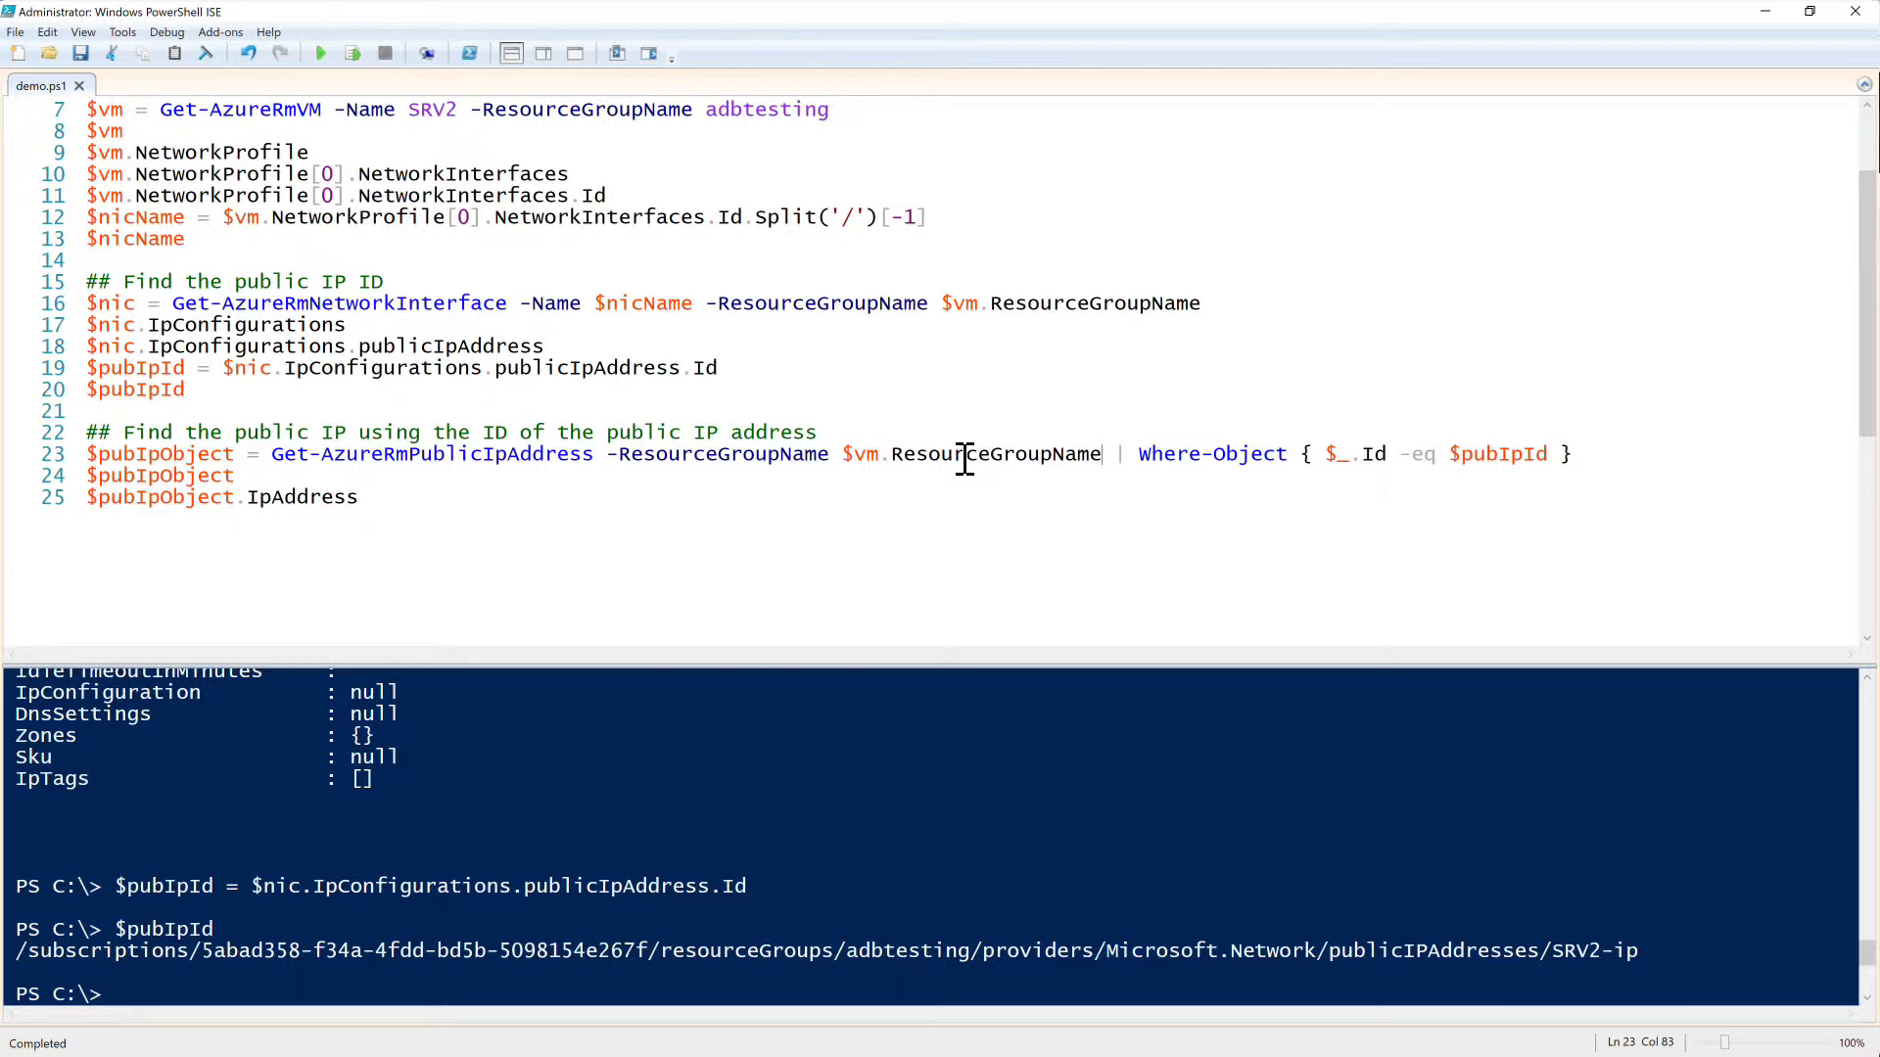
click(366, 452)
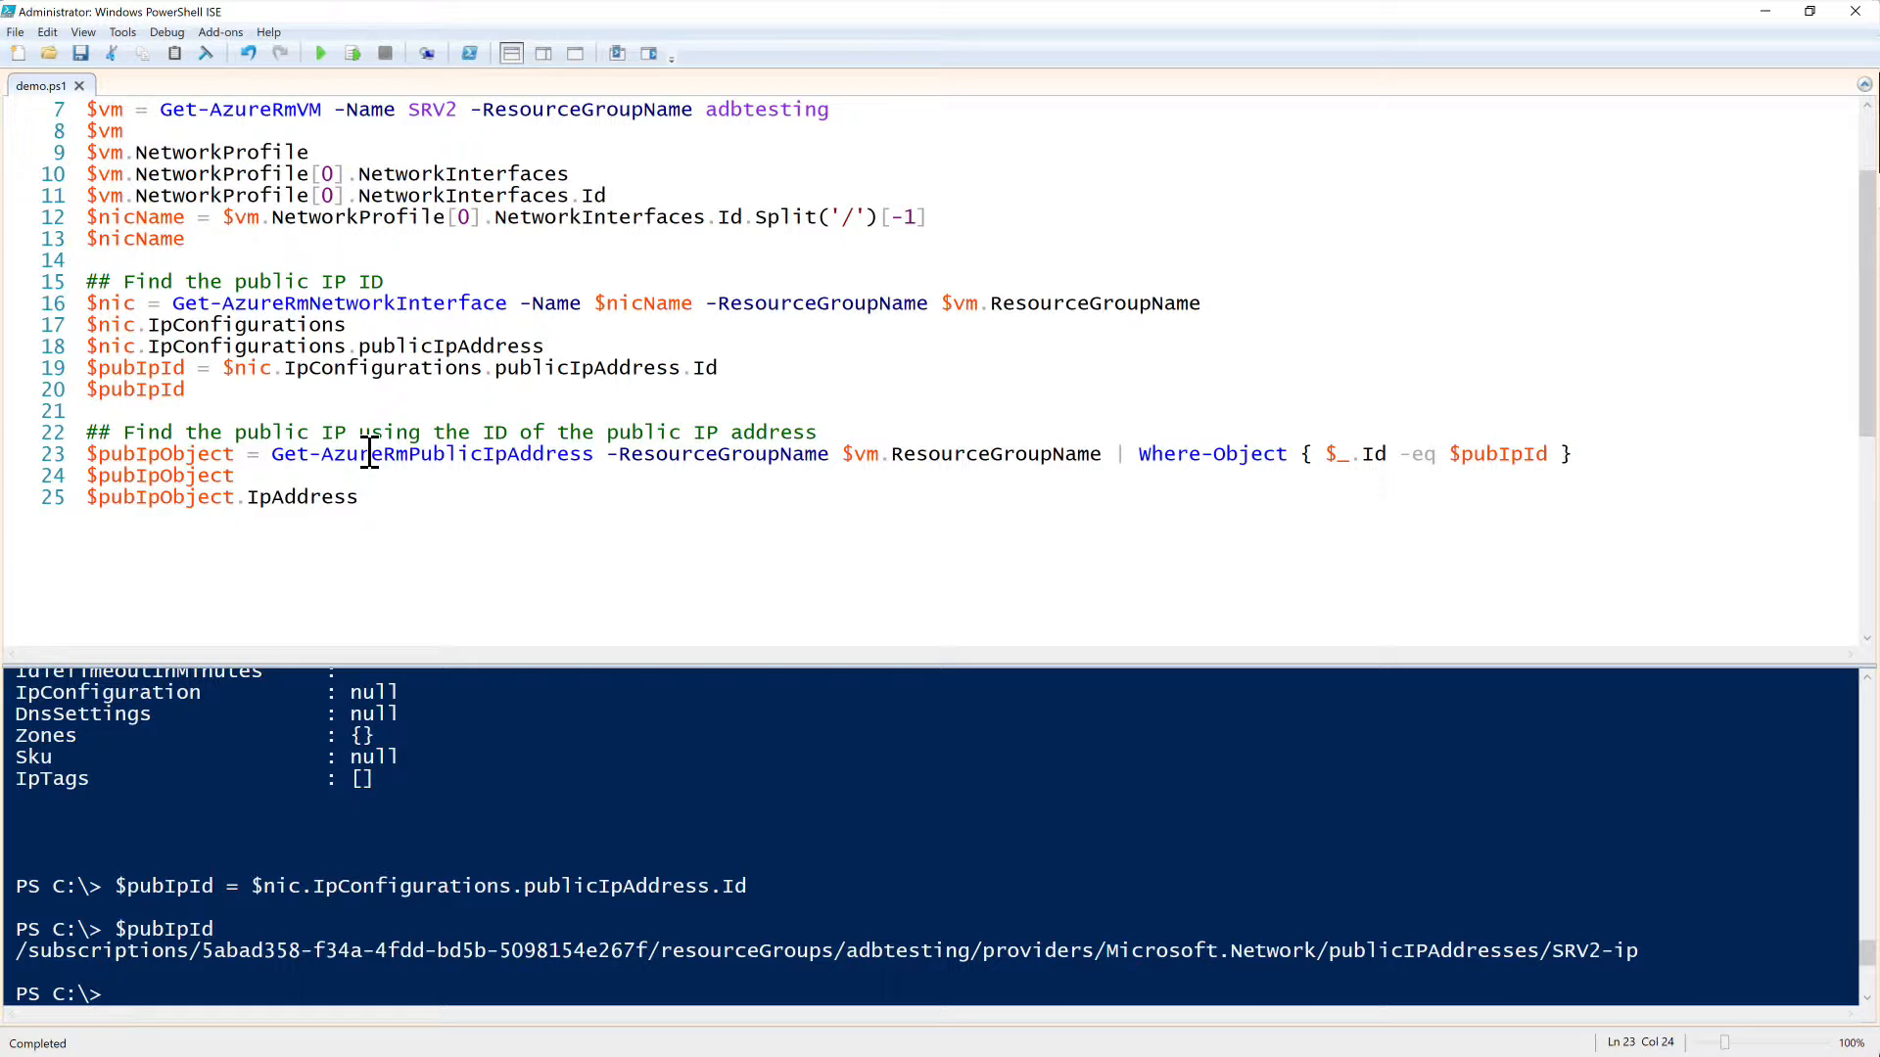
click(350, 55)
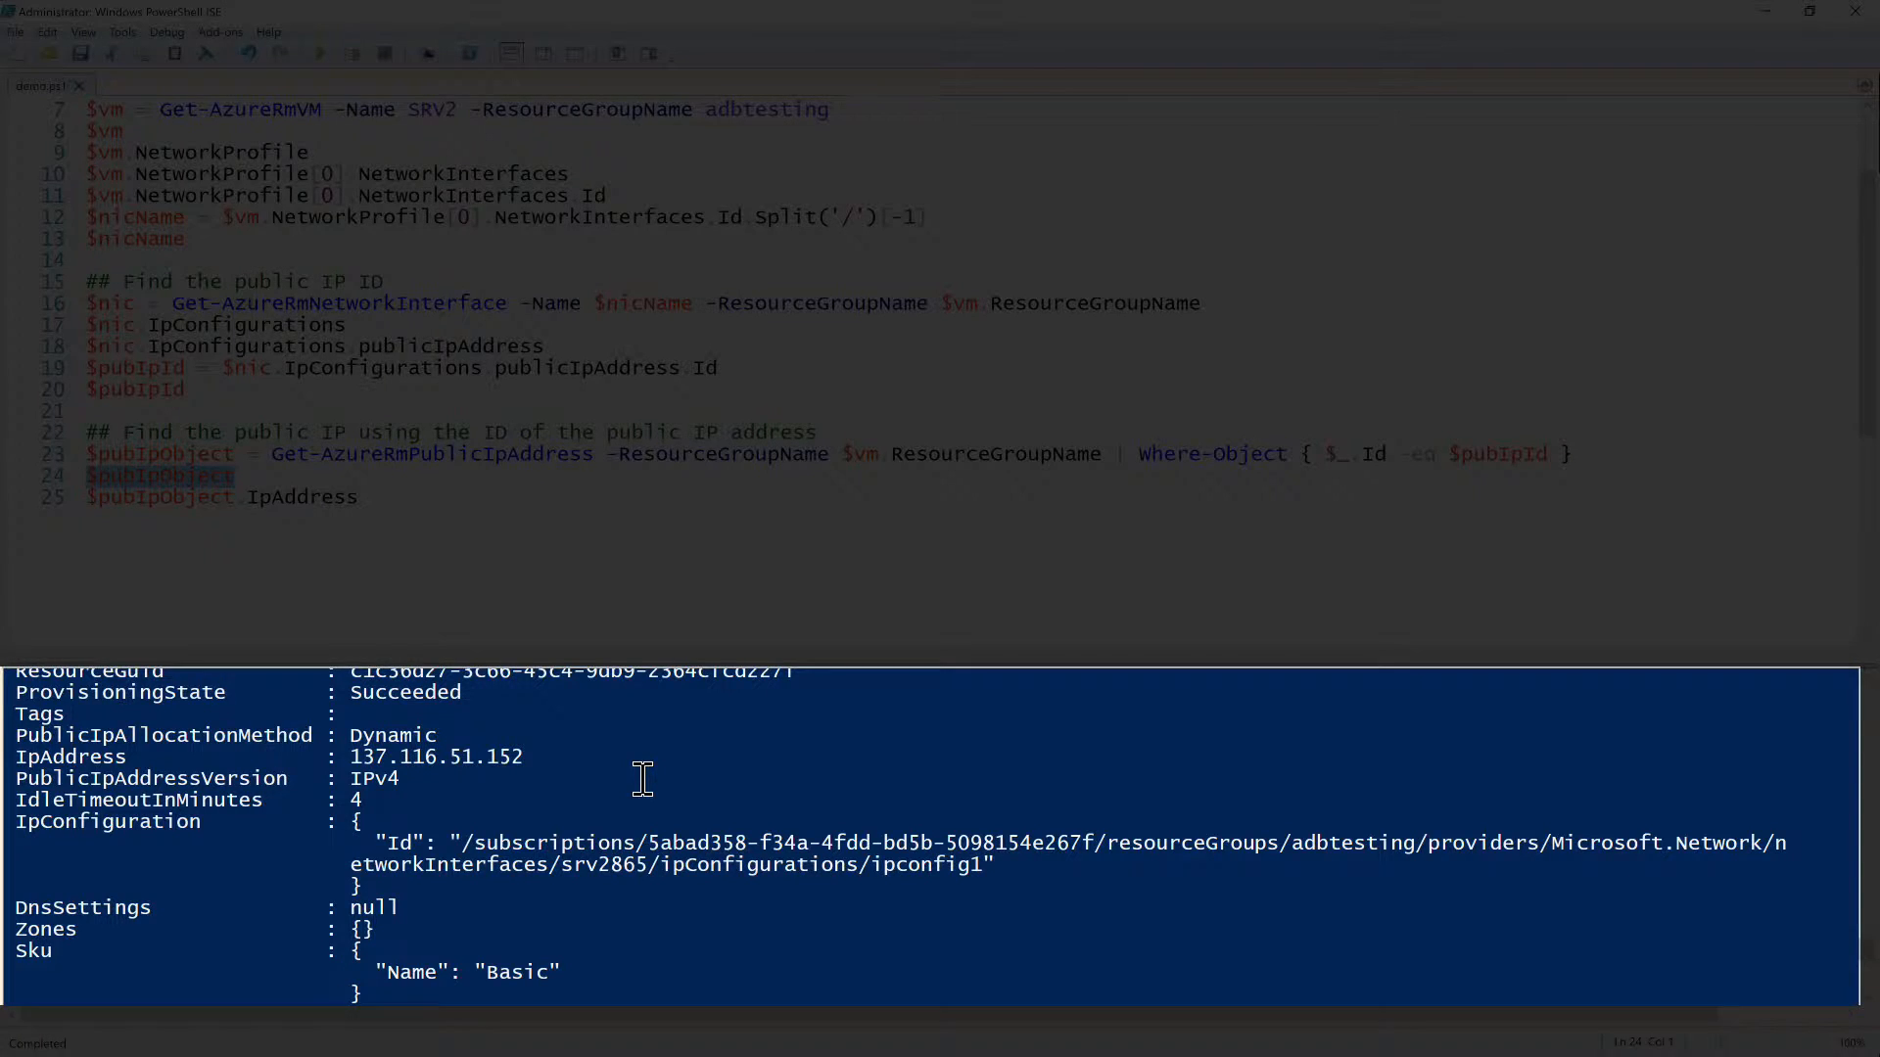
click(233, 496)
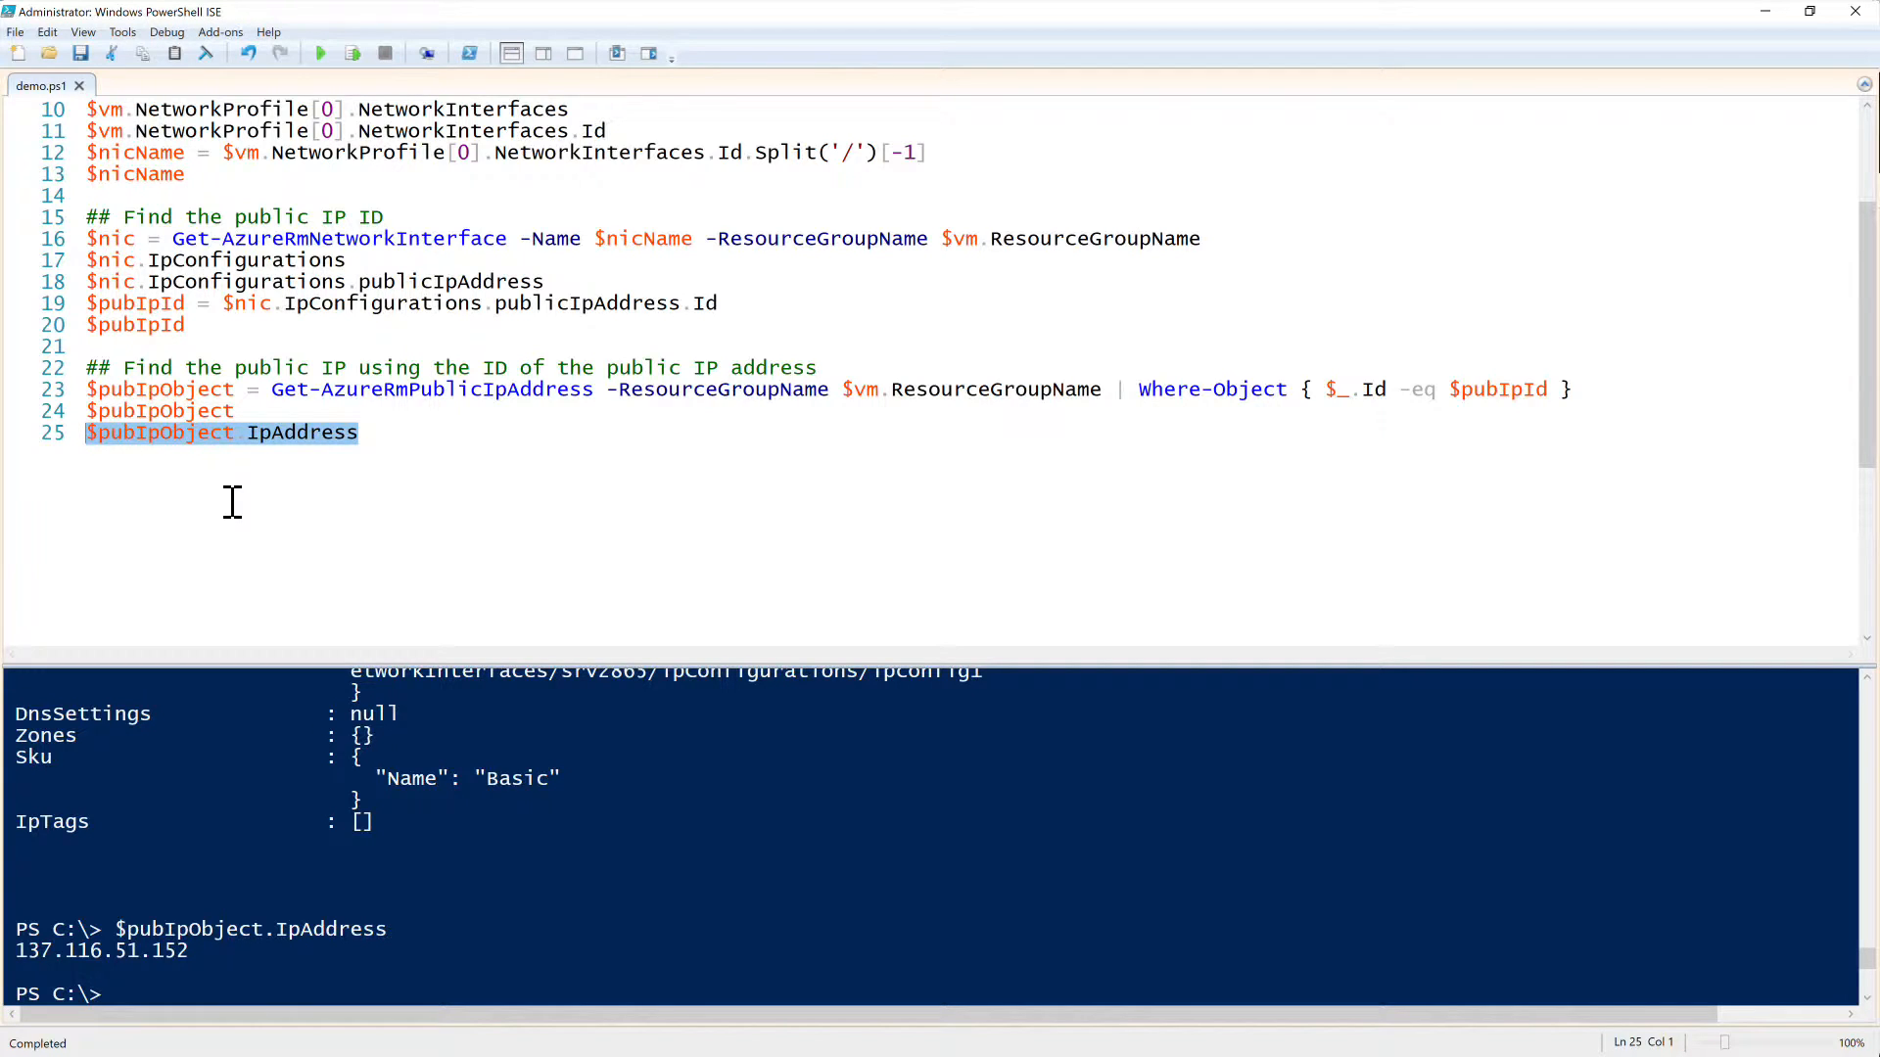
mouse_move(305, 481)
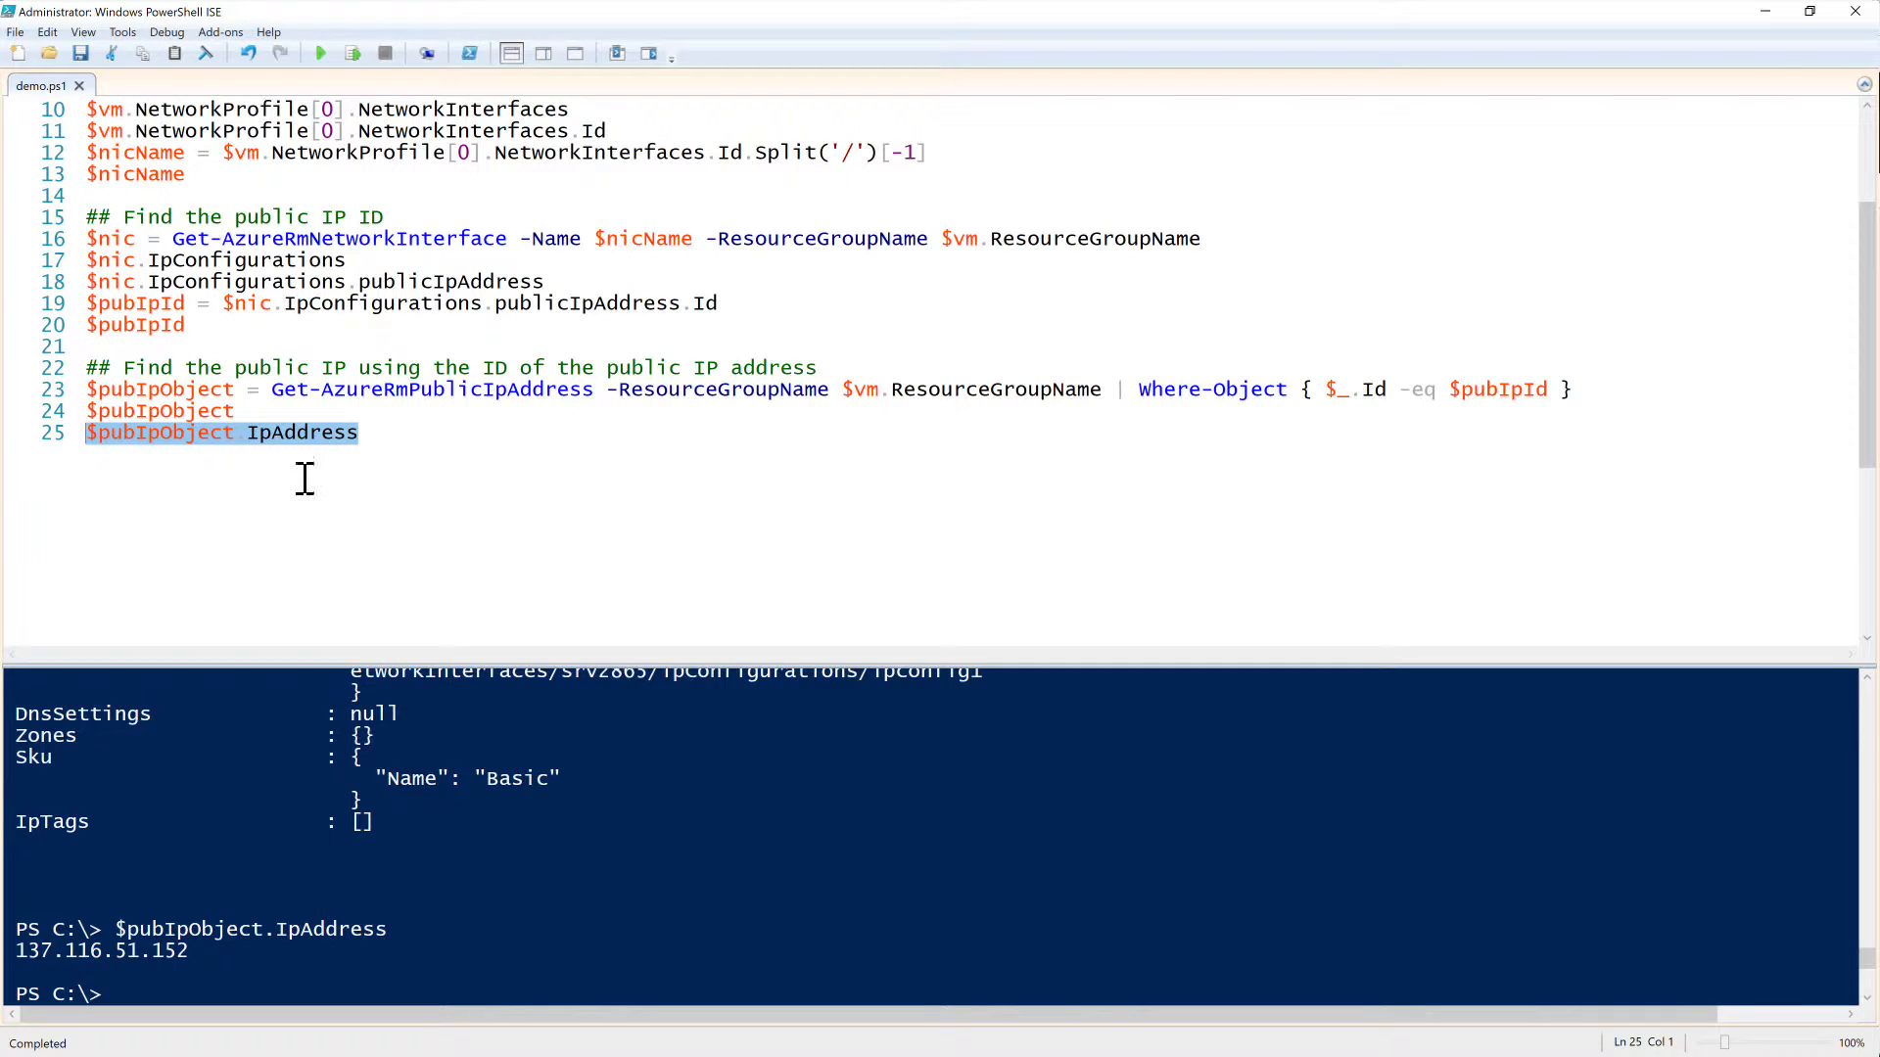
Step: Start a function Get-AzurePublicIp { with a [CmdletBinding()] attribute below the script
key(enter)
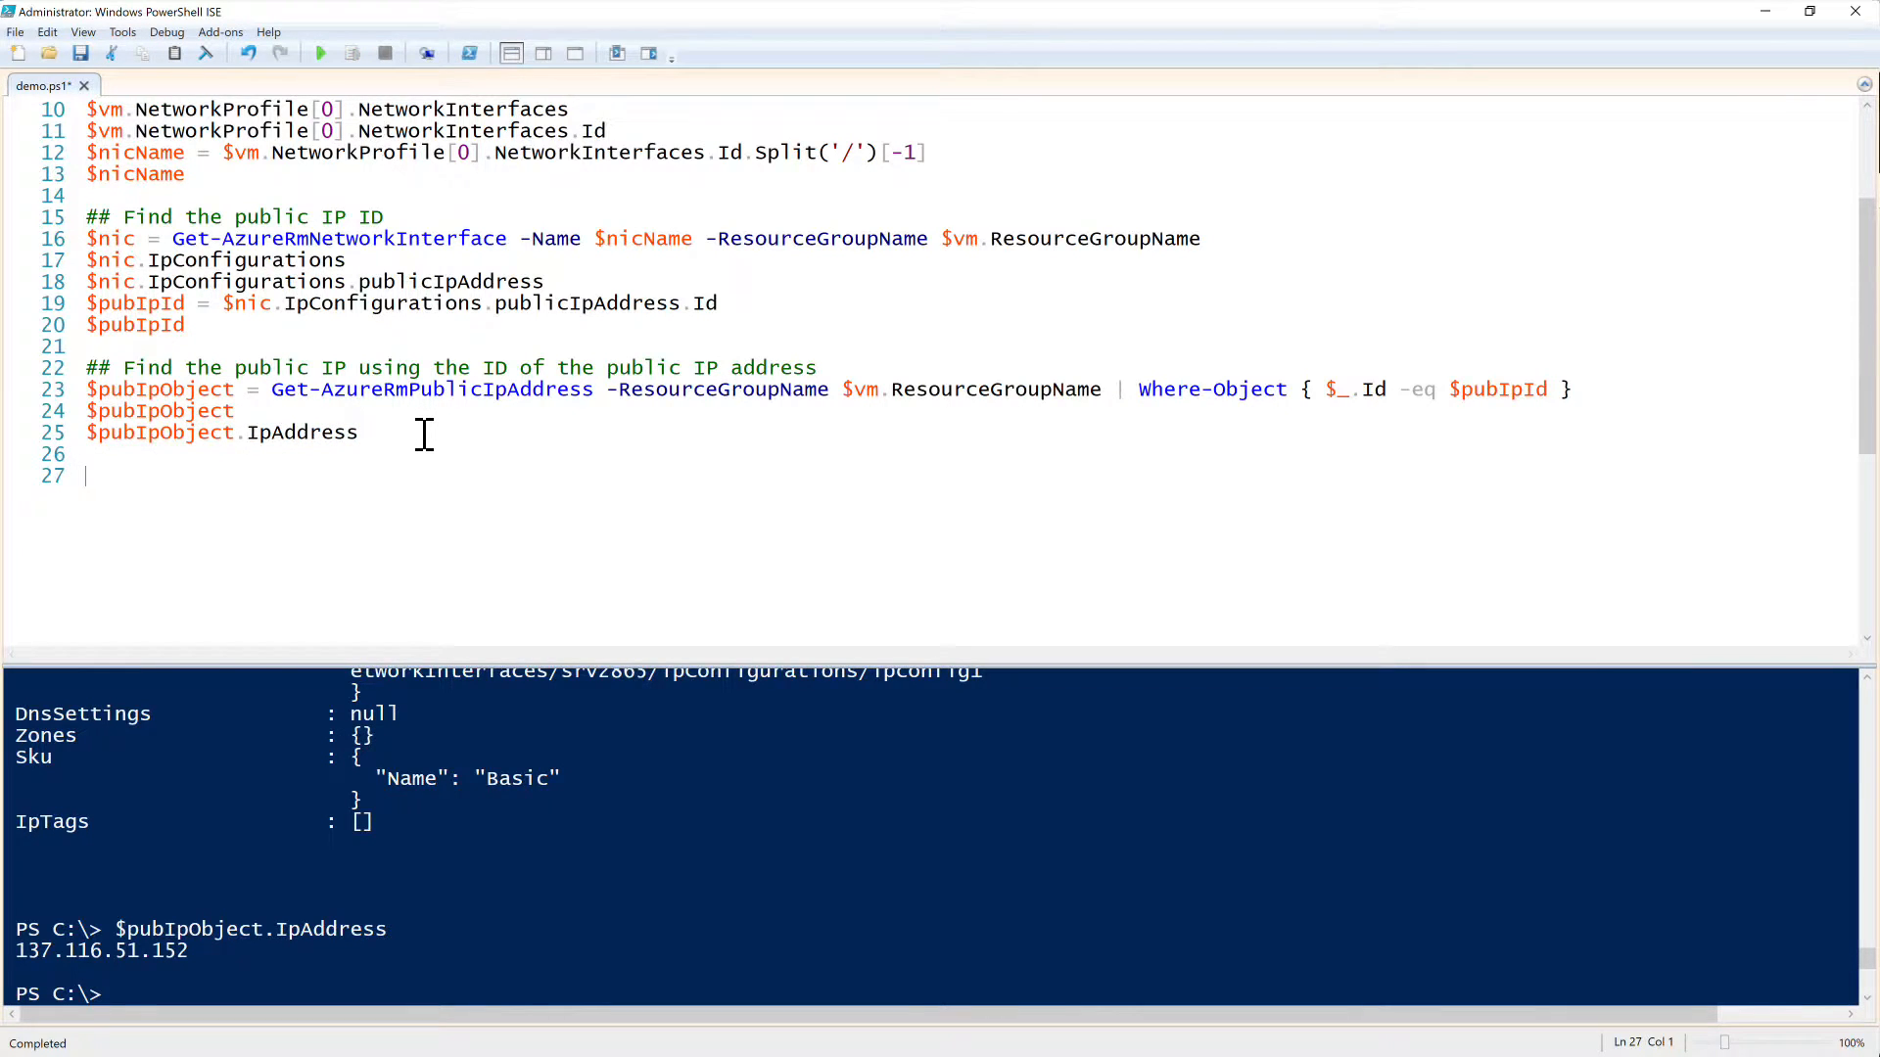
text(function)
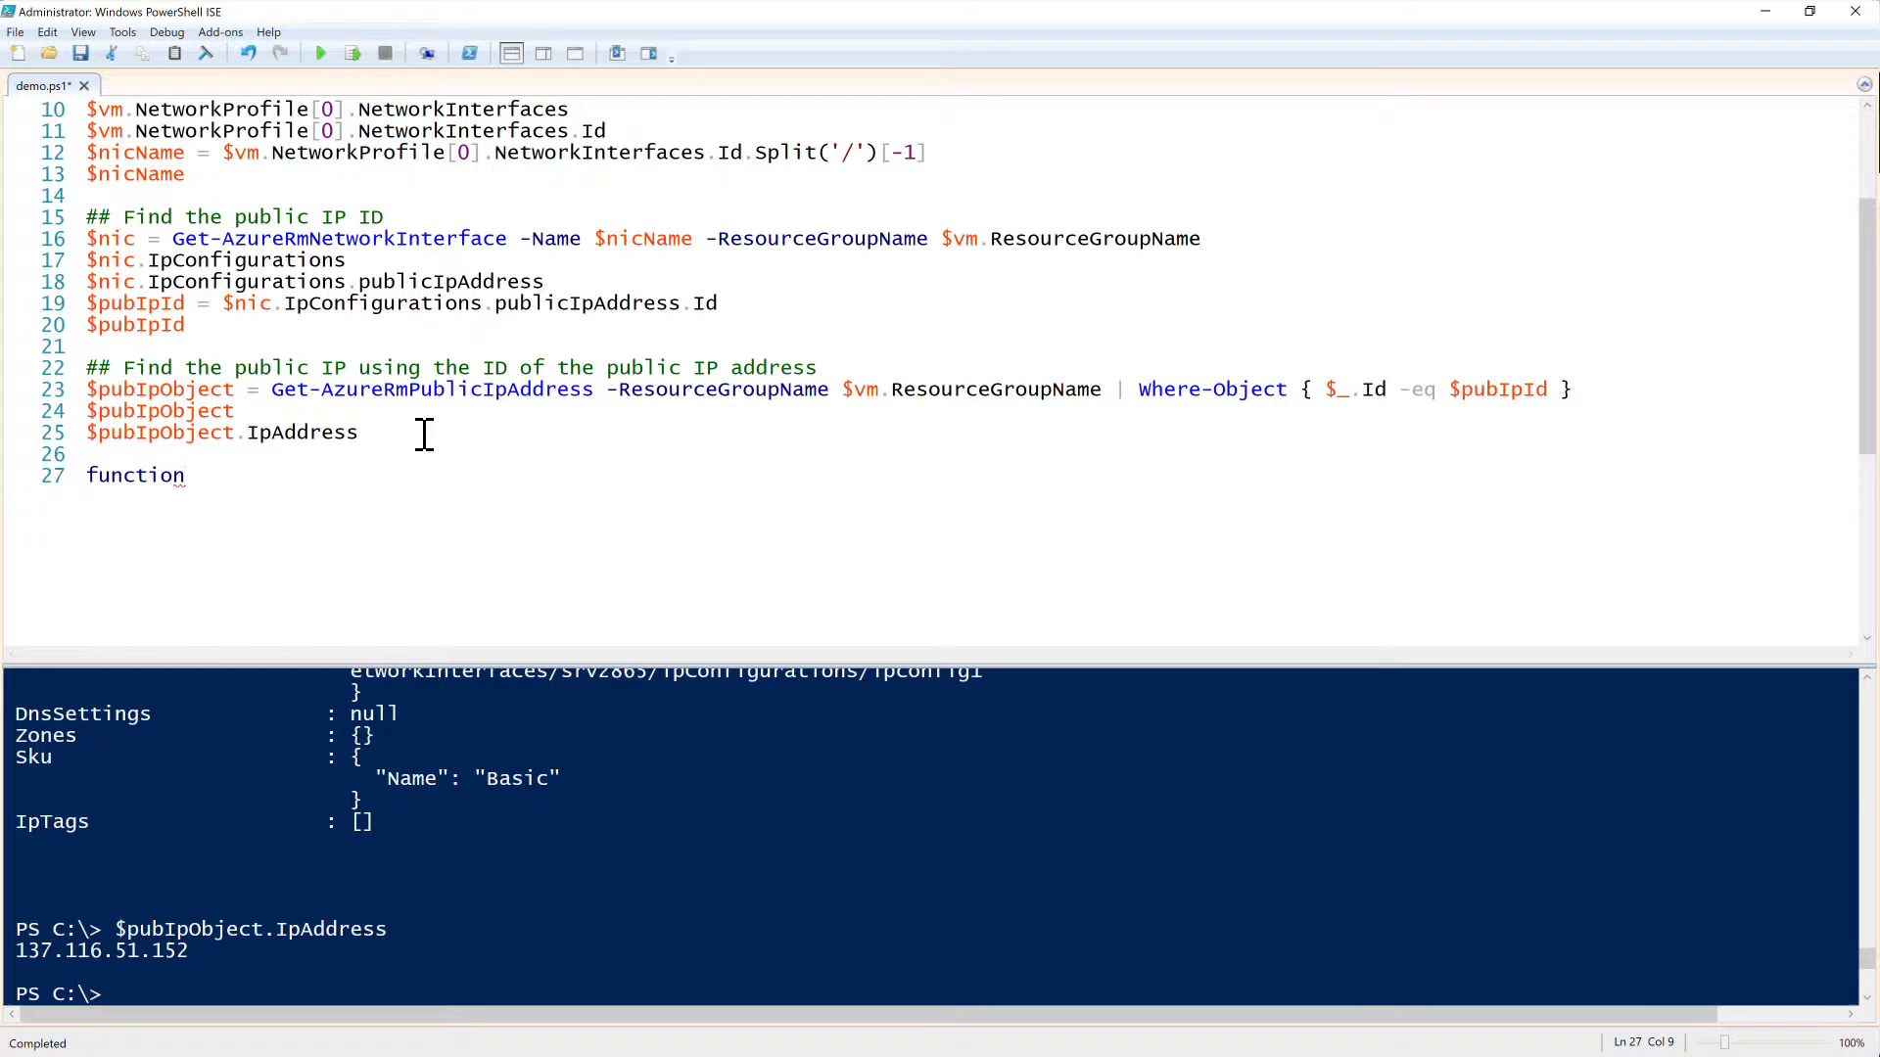
text(Get-AzuRe)
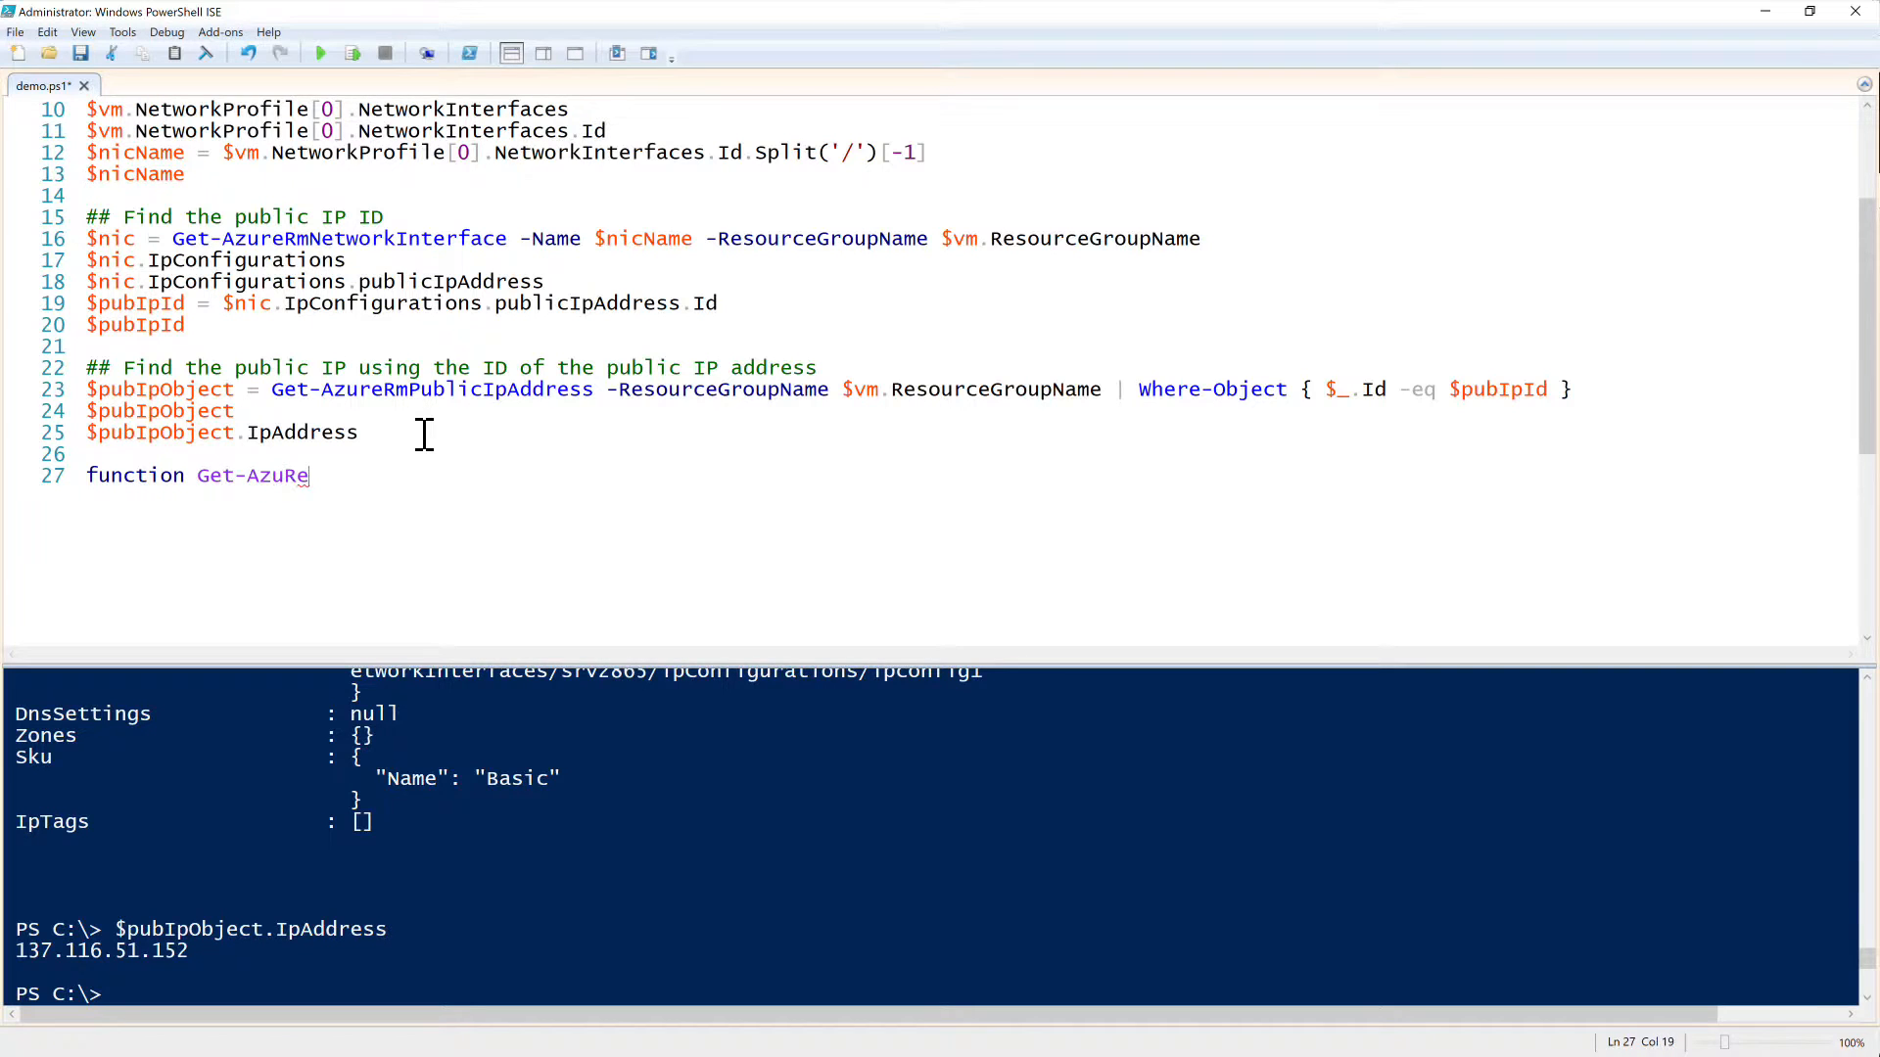
text(Public)
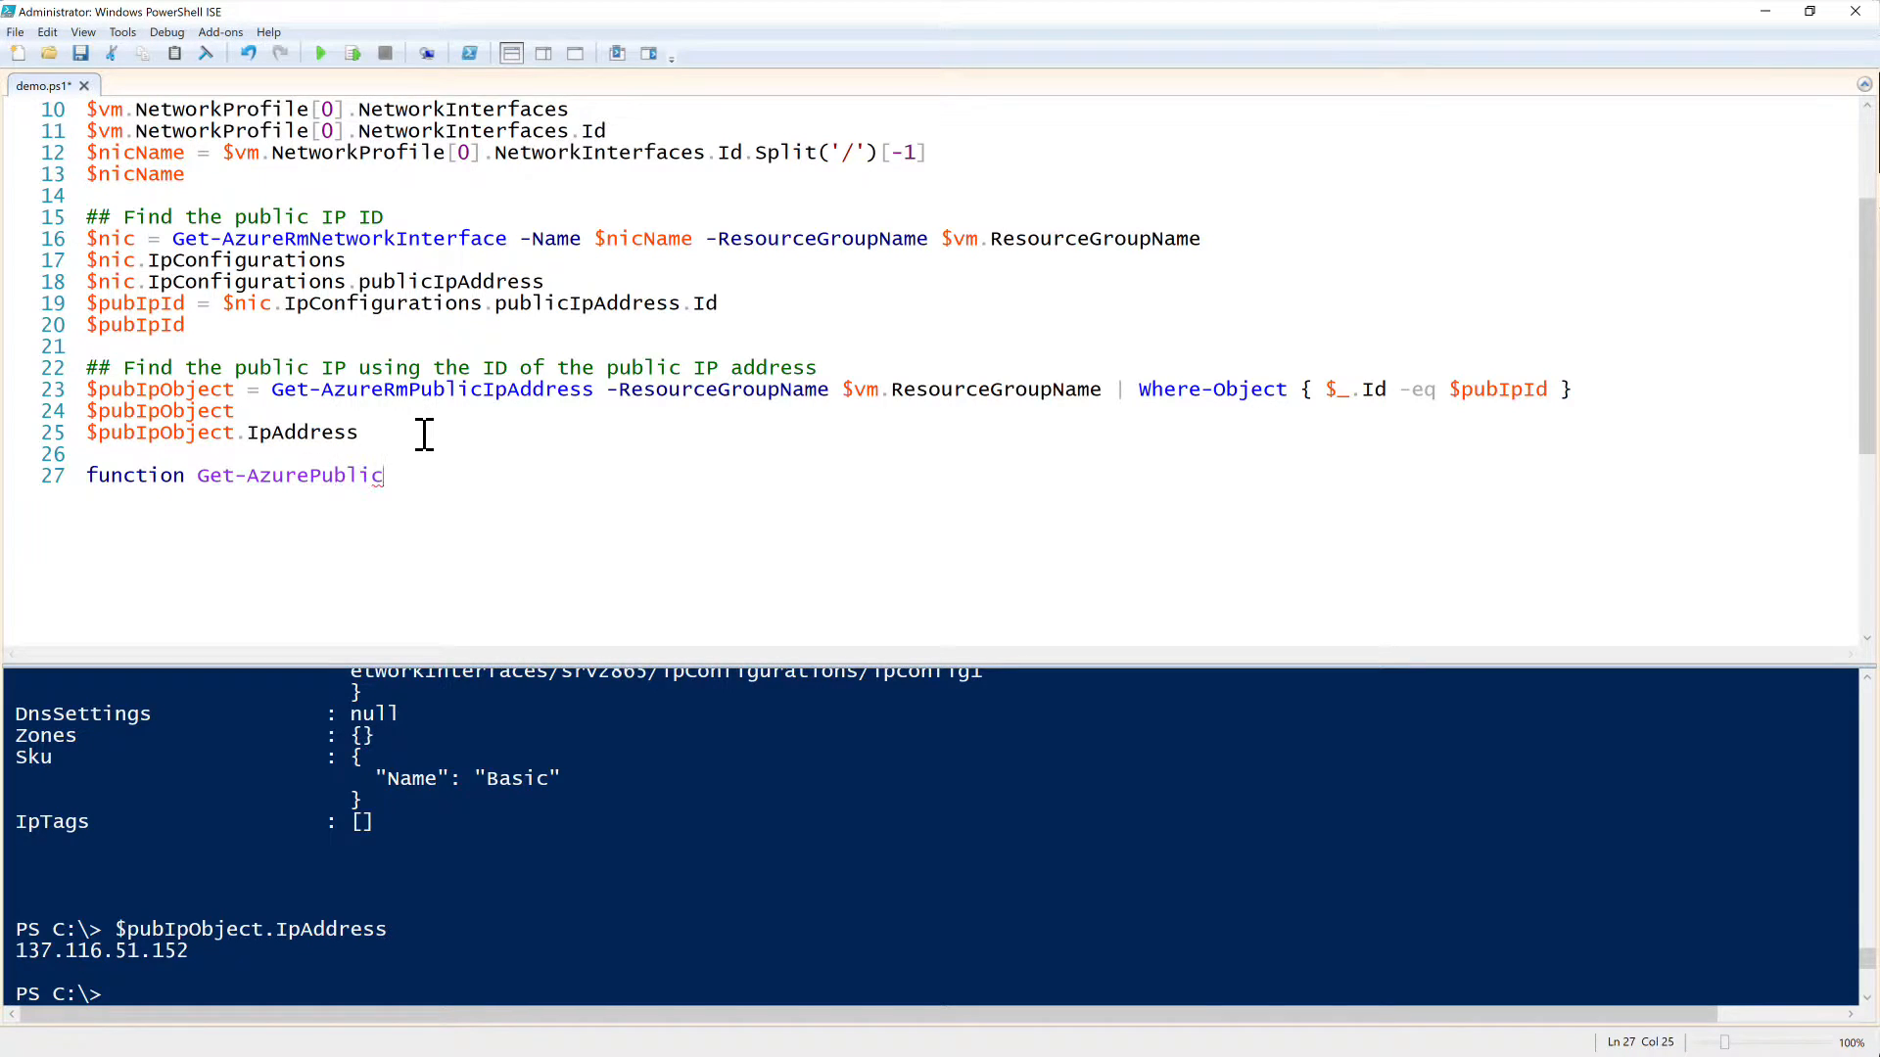
text(Ip {)
text([CmdletIn)
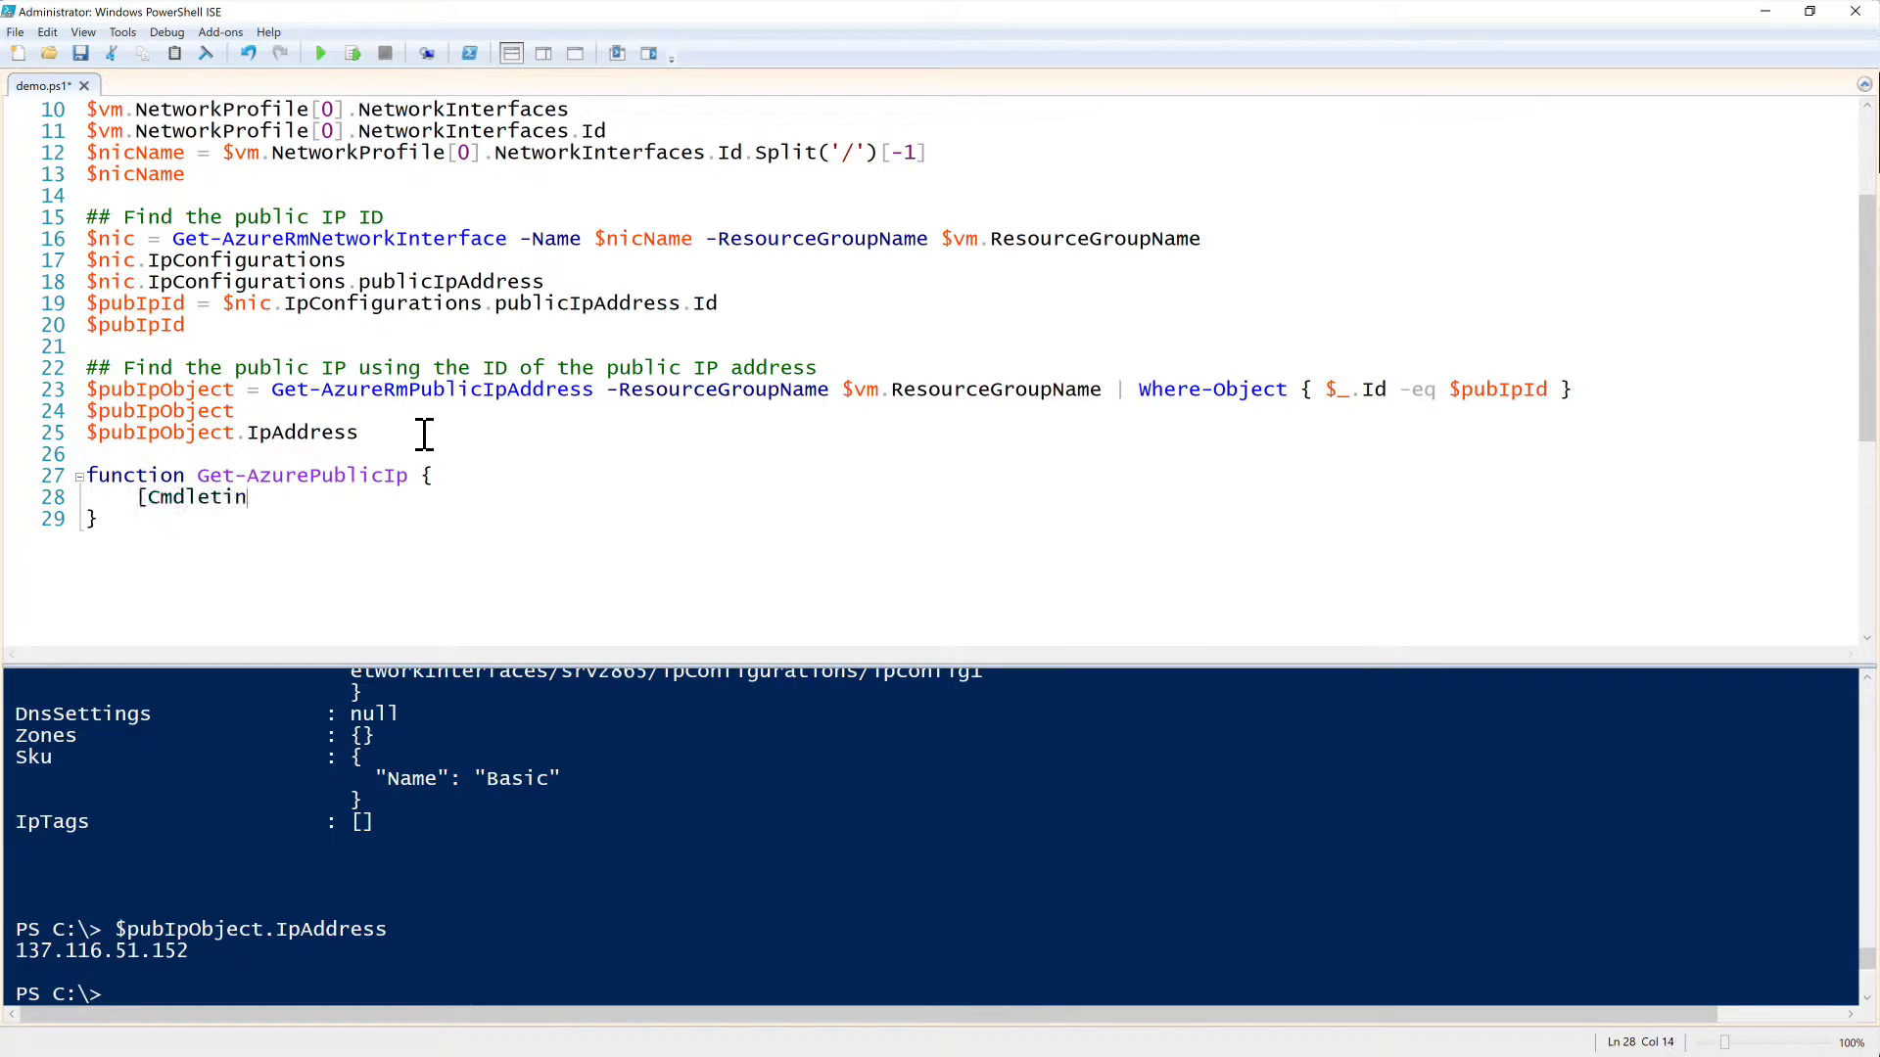
text(Binding()])
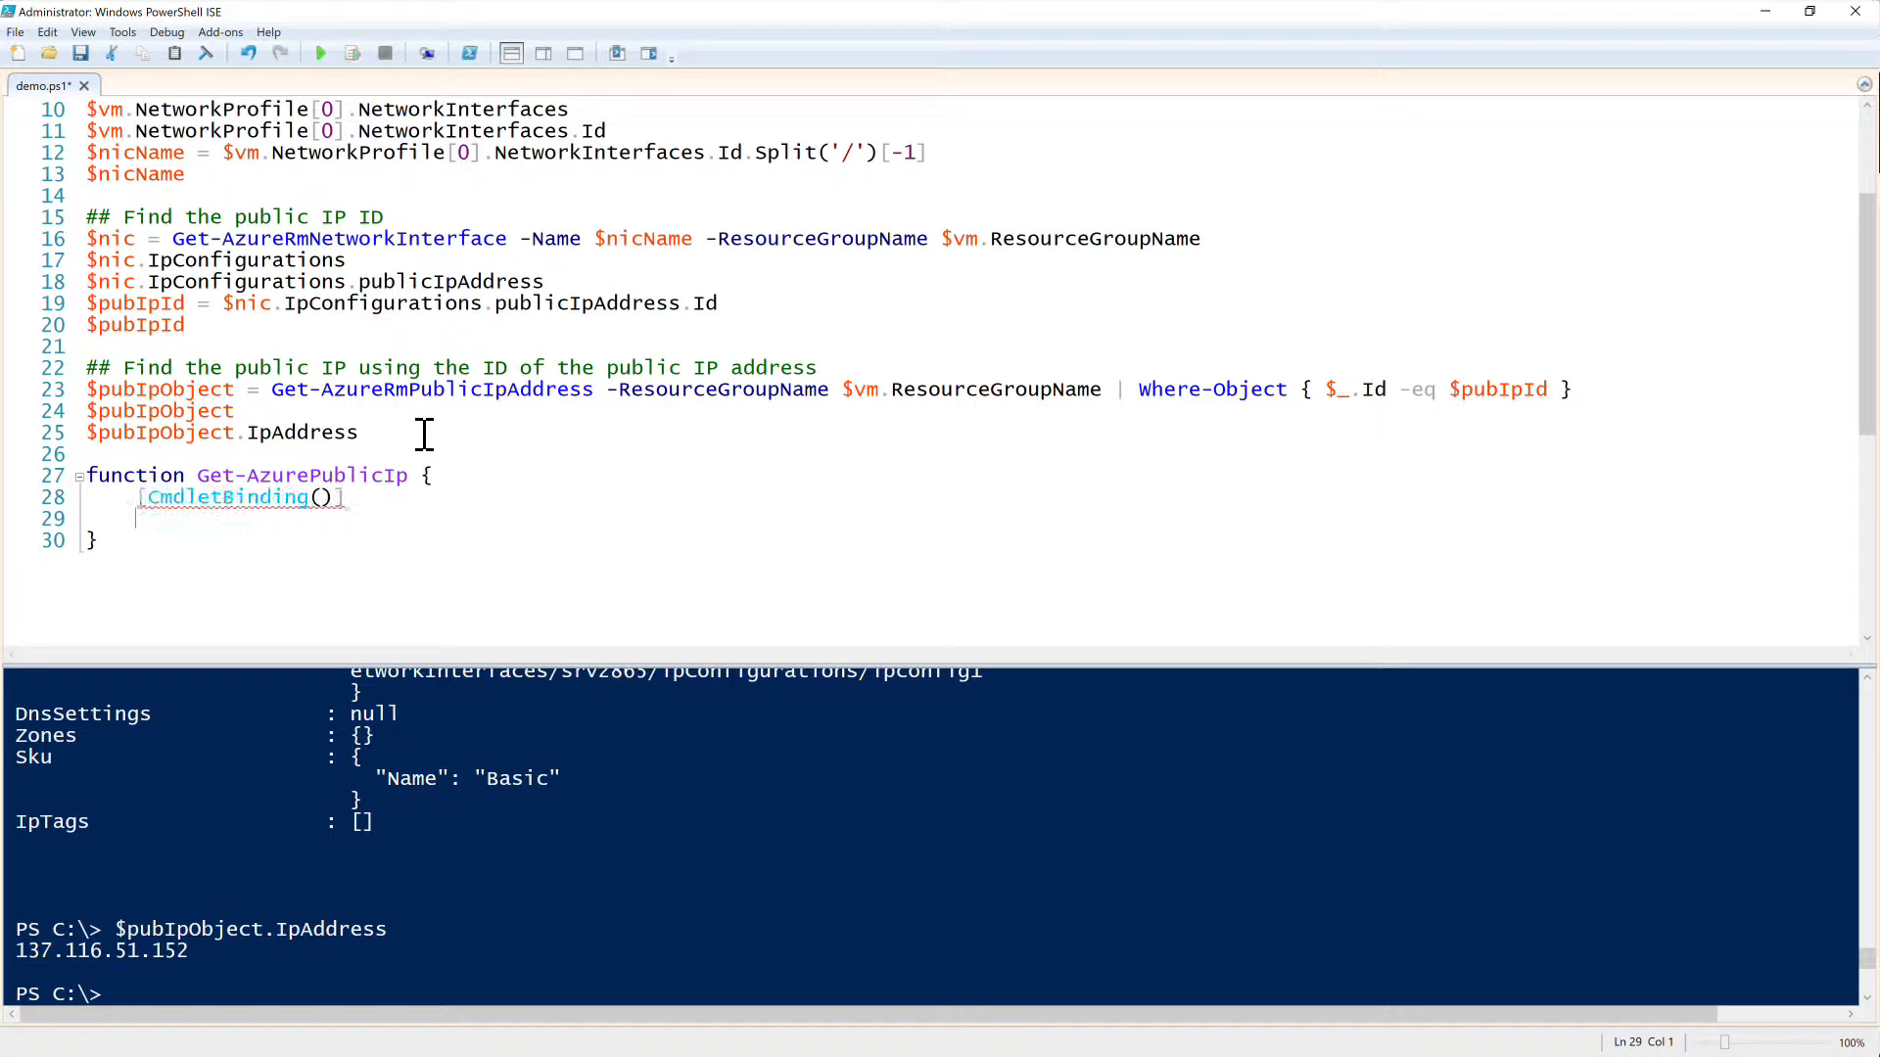
Step: Add a param() block declaring a [parameter()] $VmName parameter
text(param())
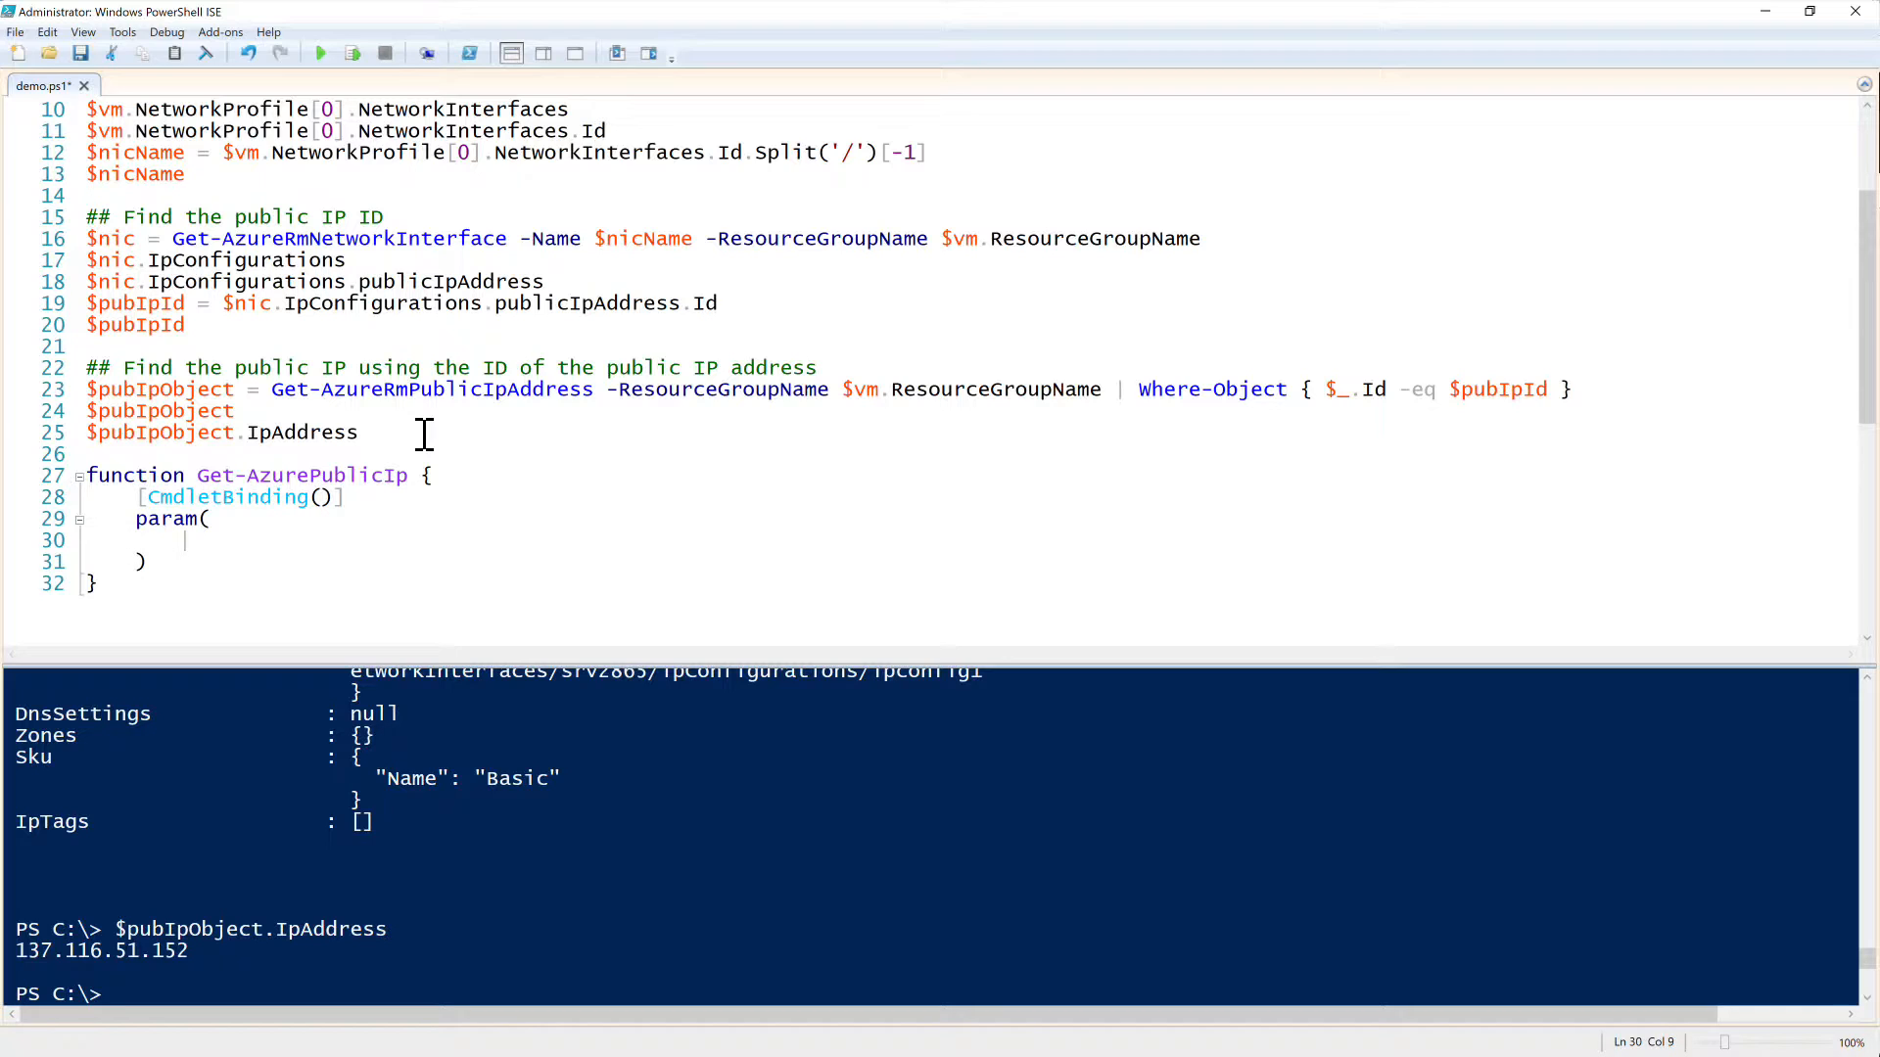
text([)
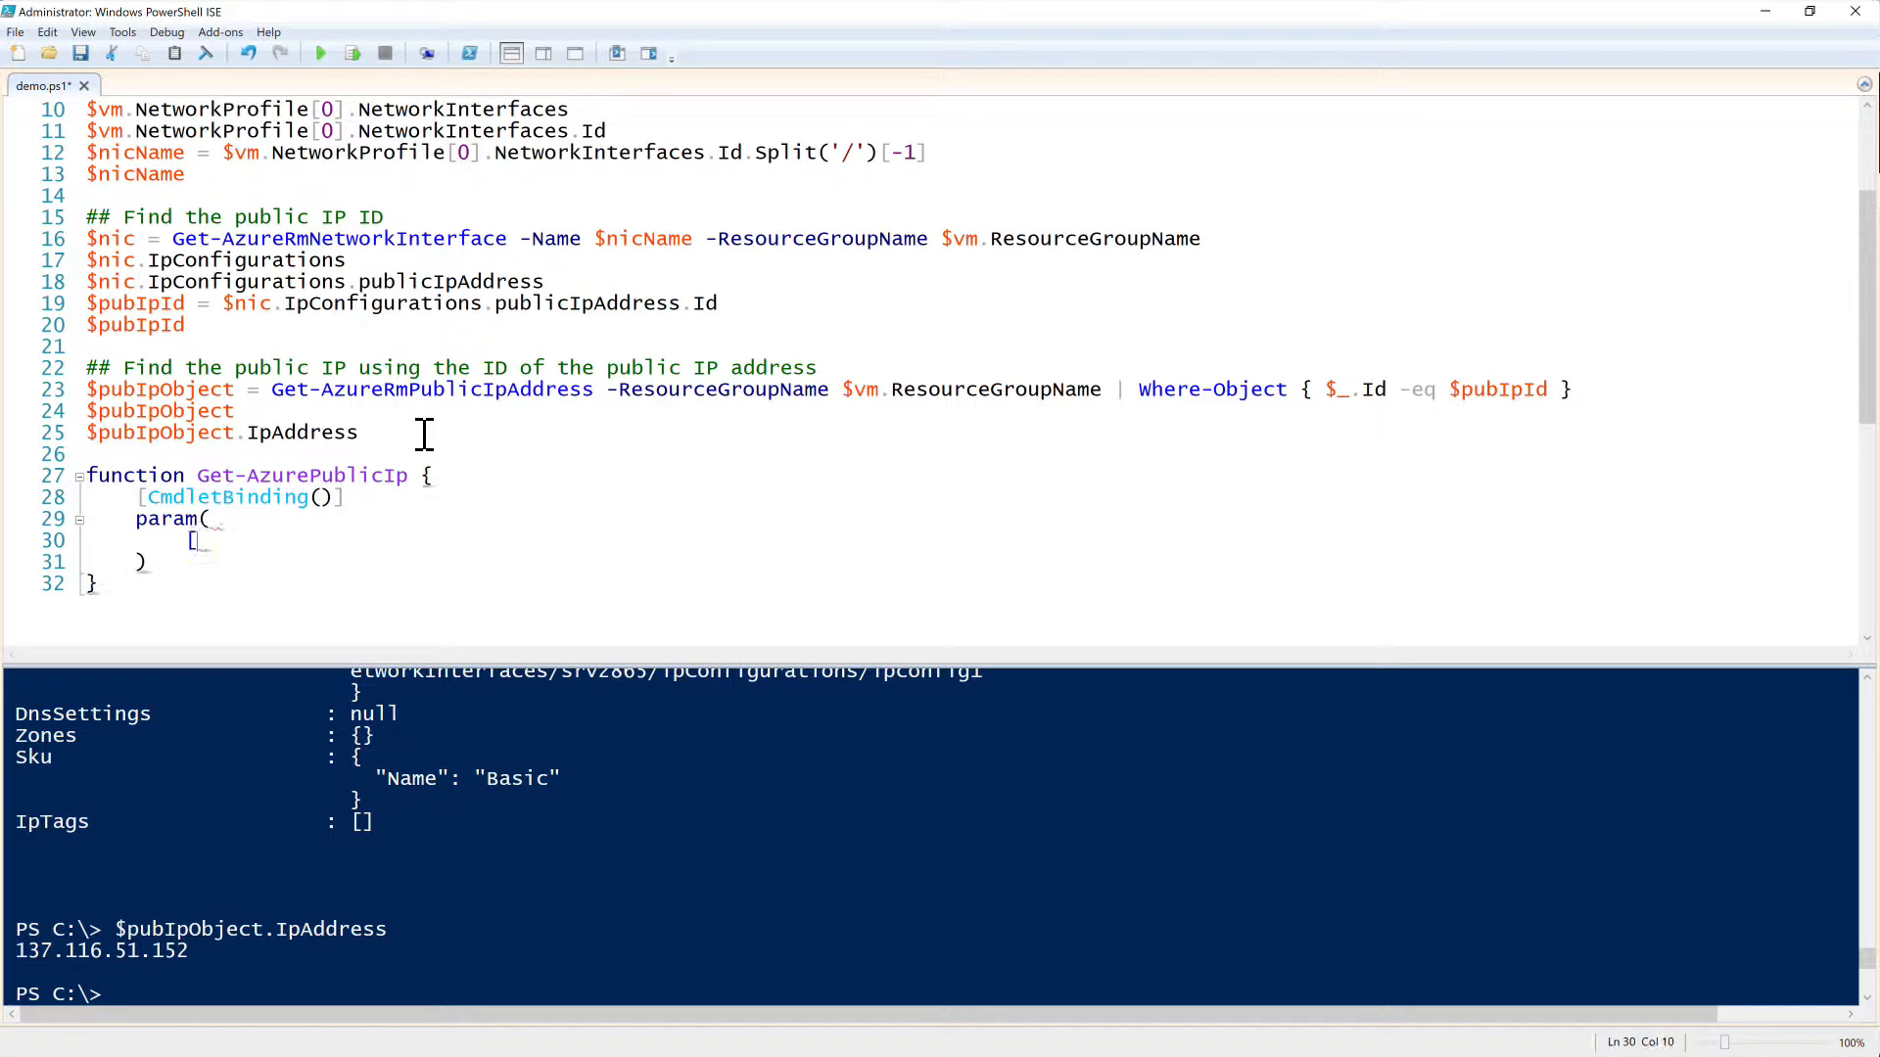
text(parameter())
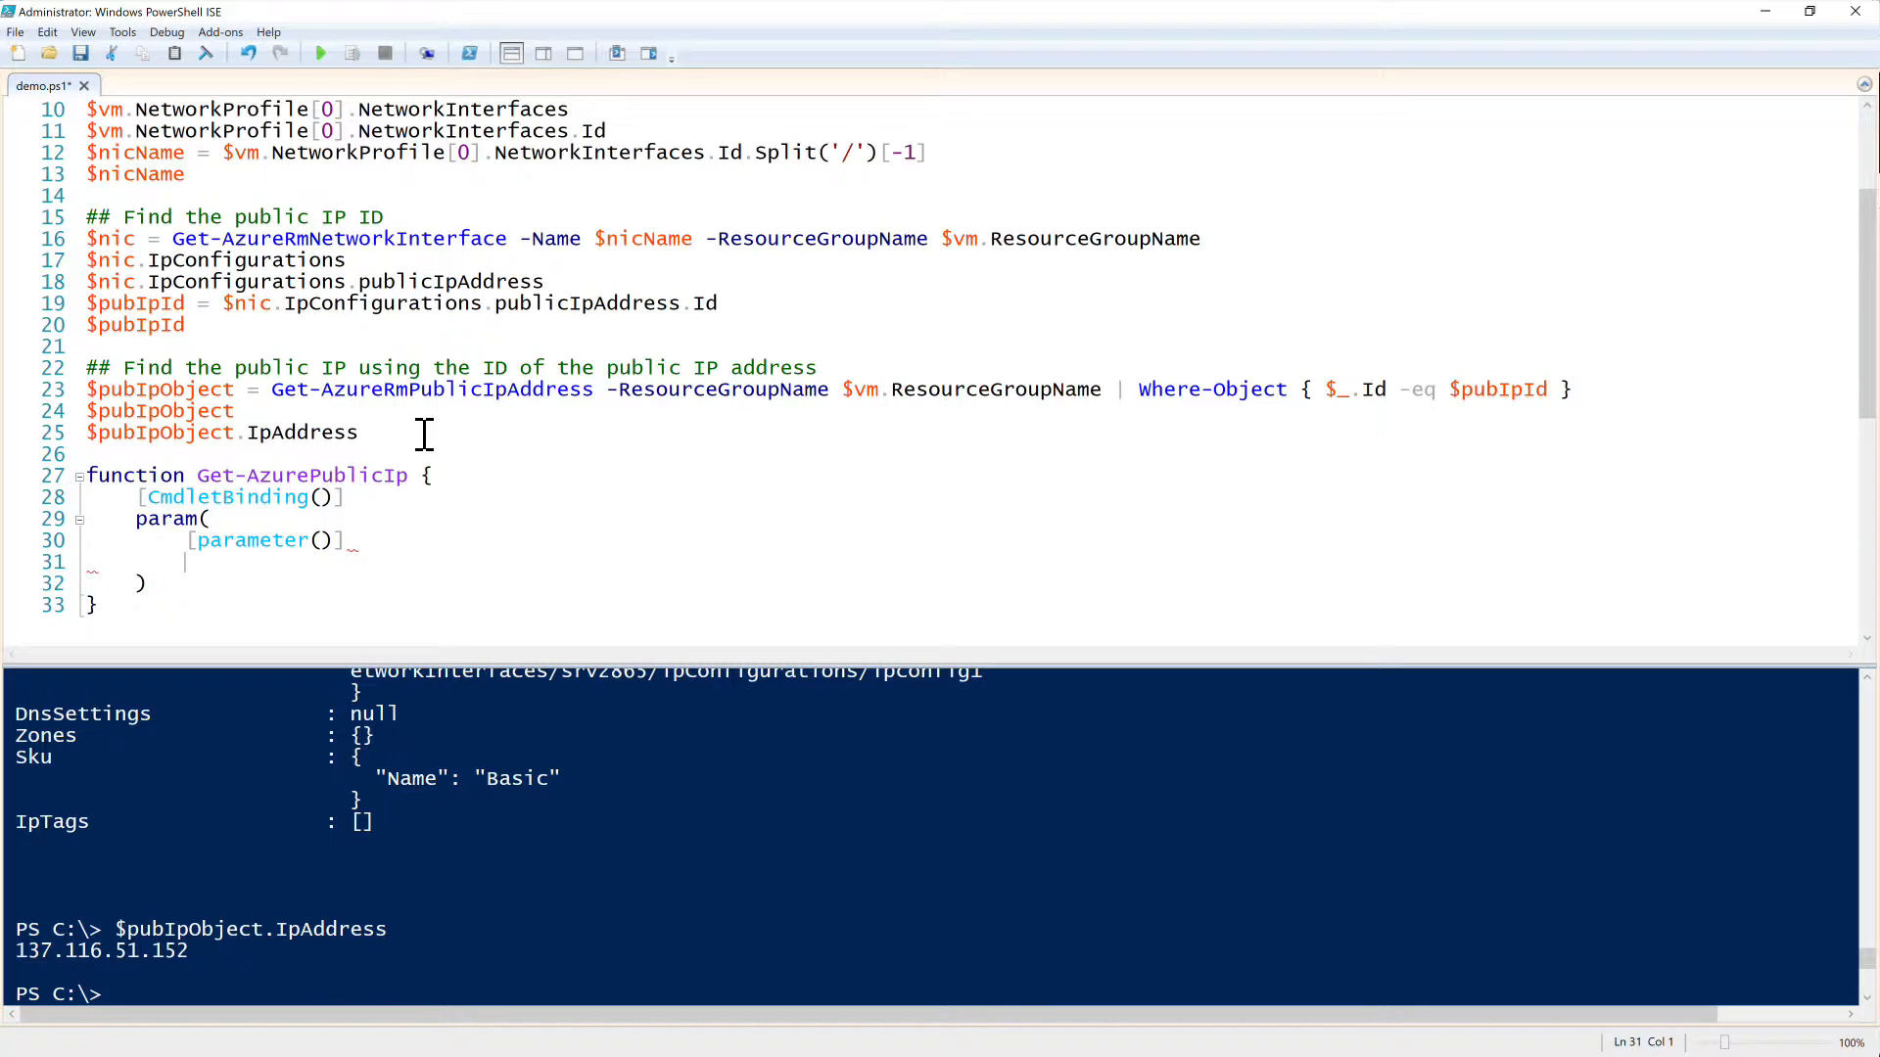
text($VmName)
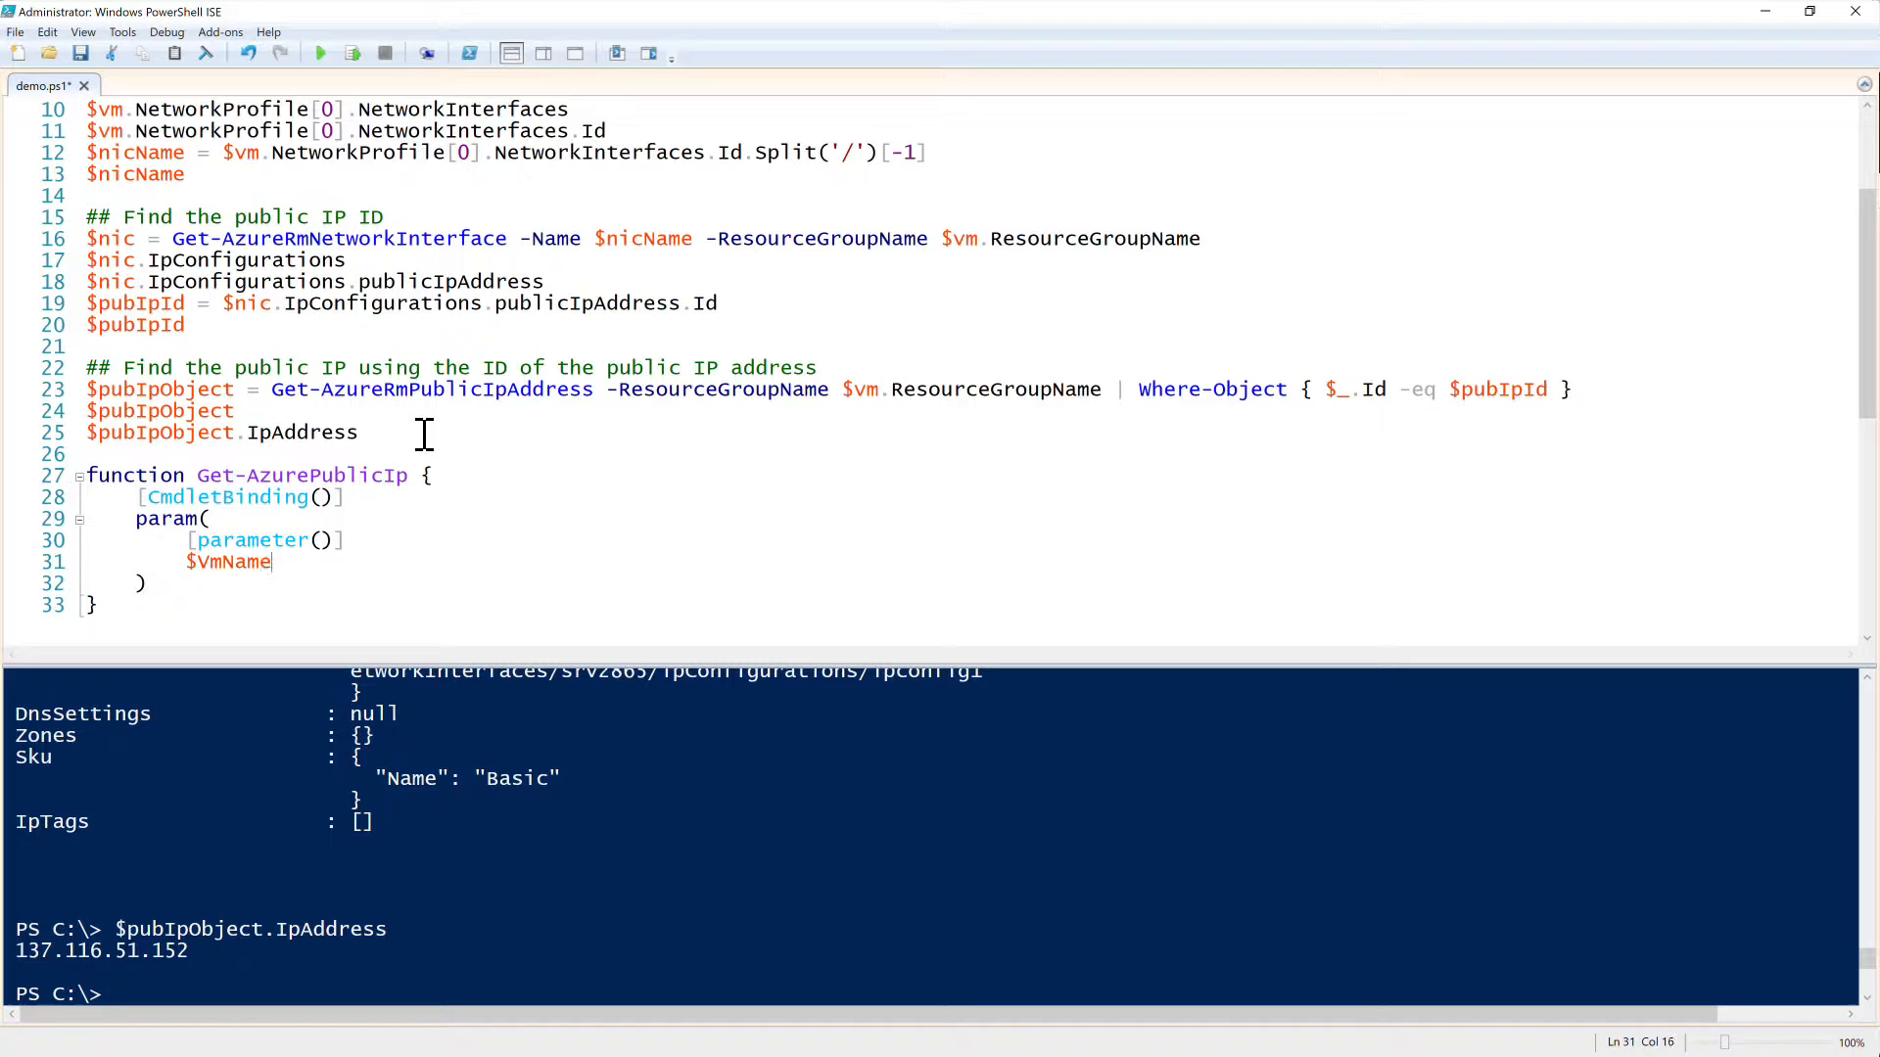
scroll(down, 3)
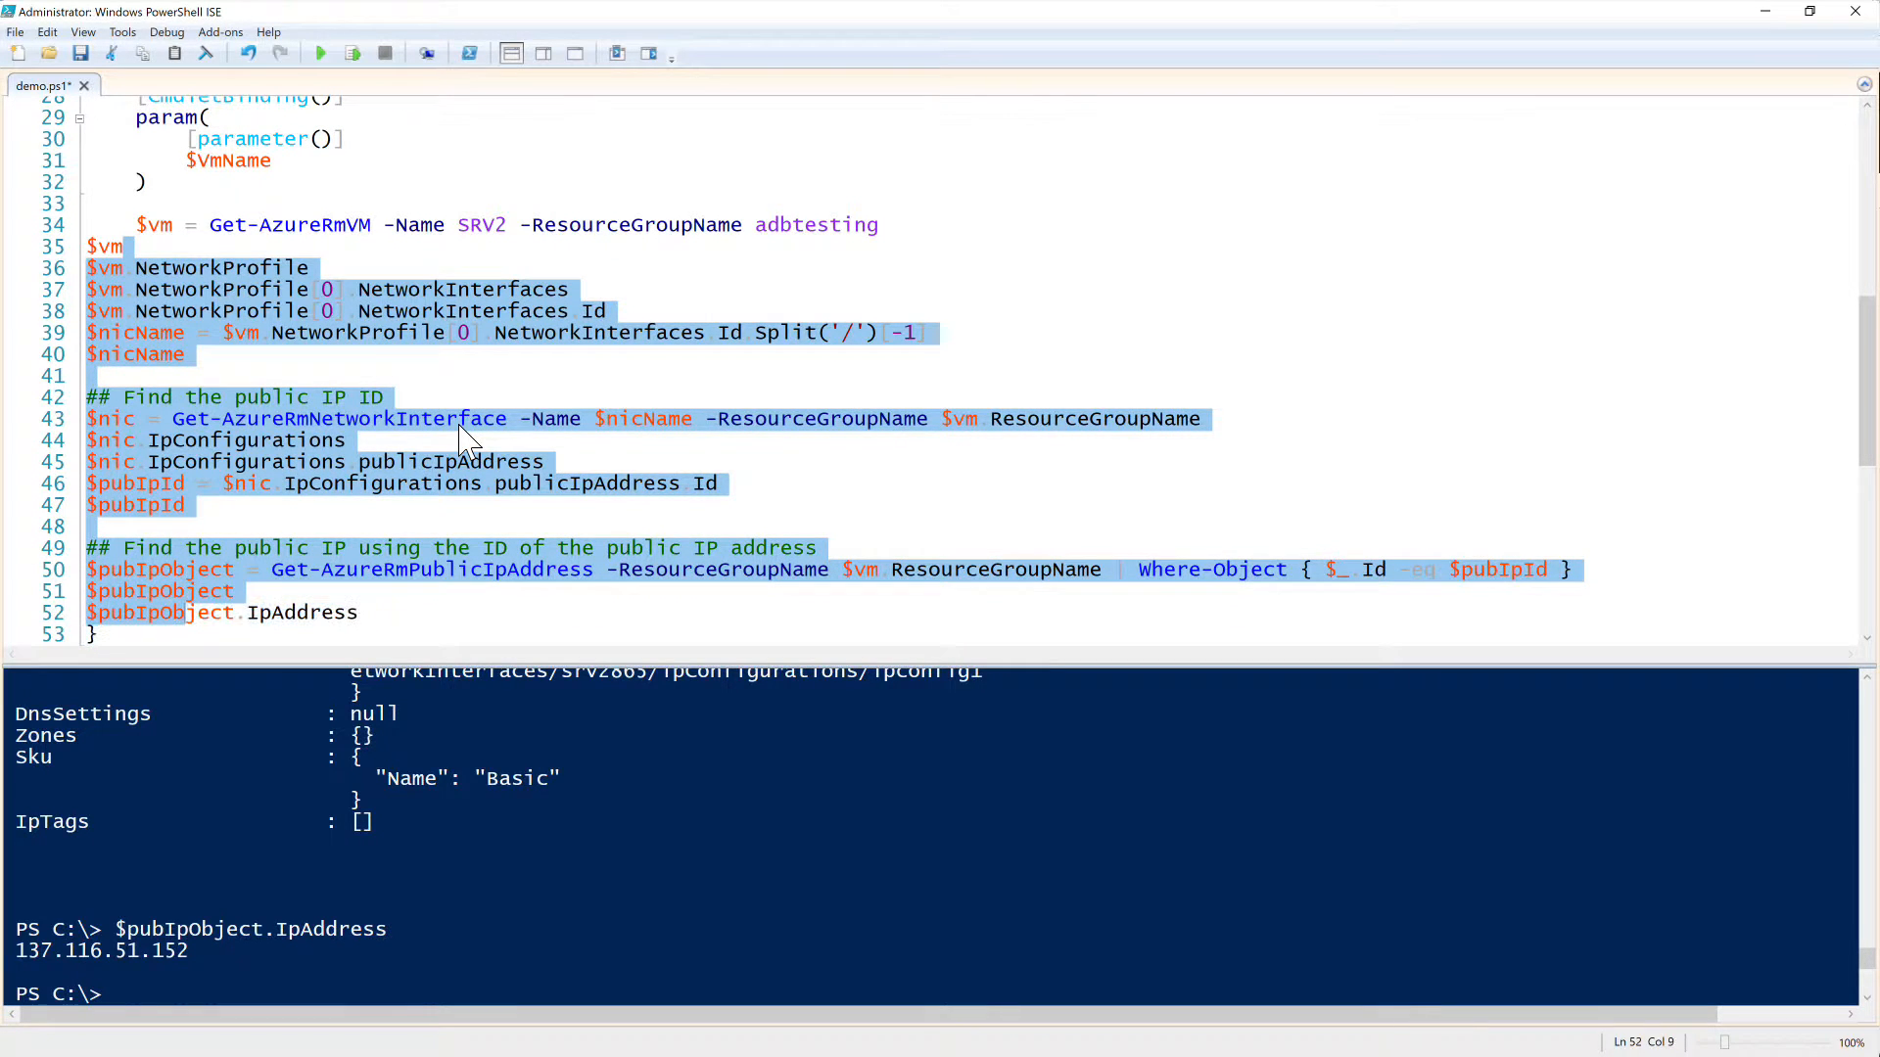
Step: Delete the standalone display lines like $vm and $nicName from the indented function body
click(377, 268)
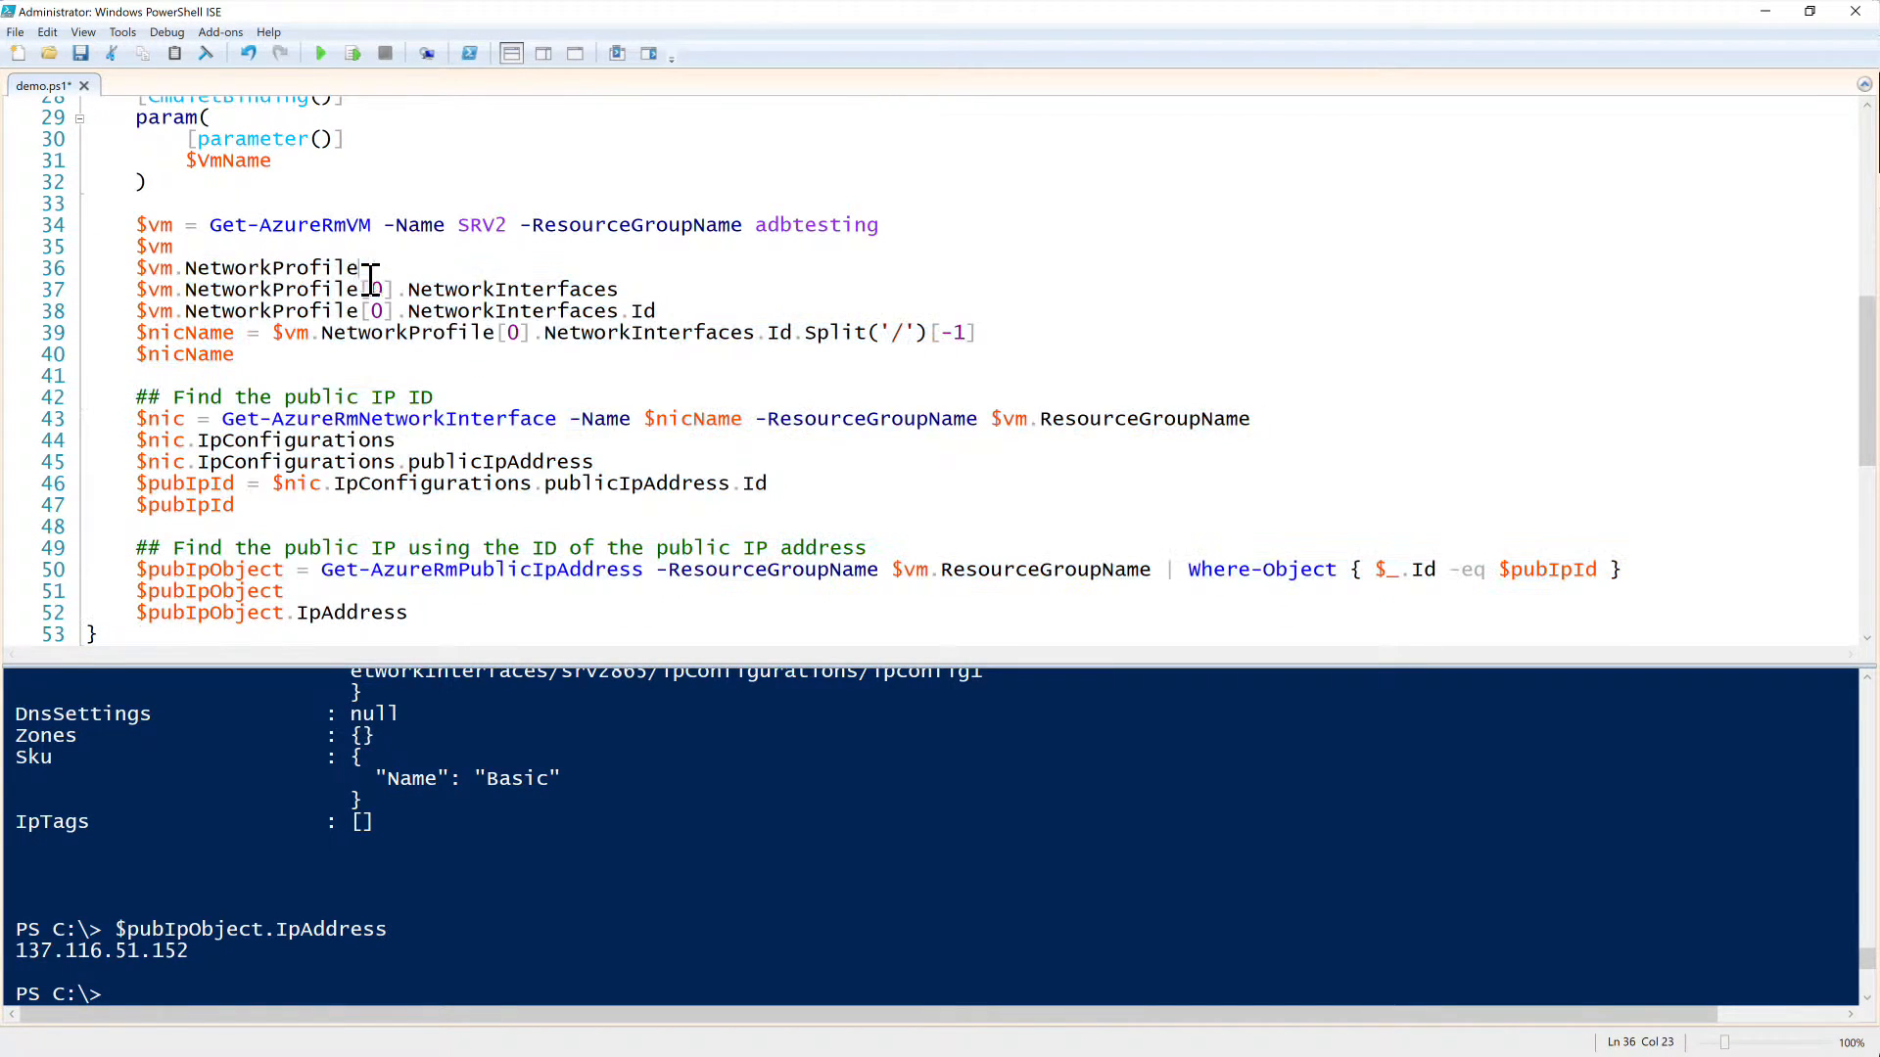
drag(135, 246, 378, 333)
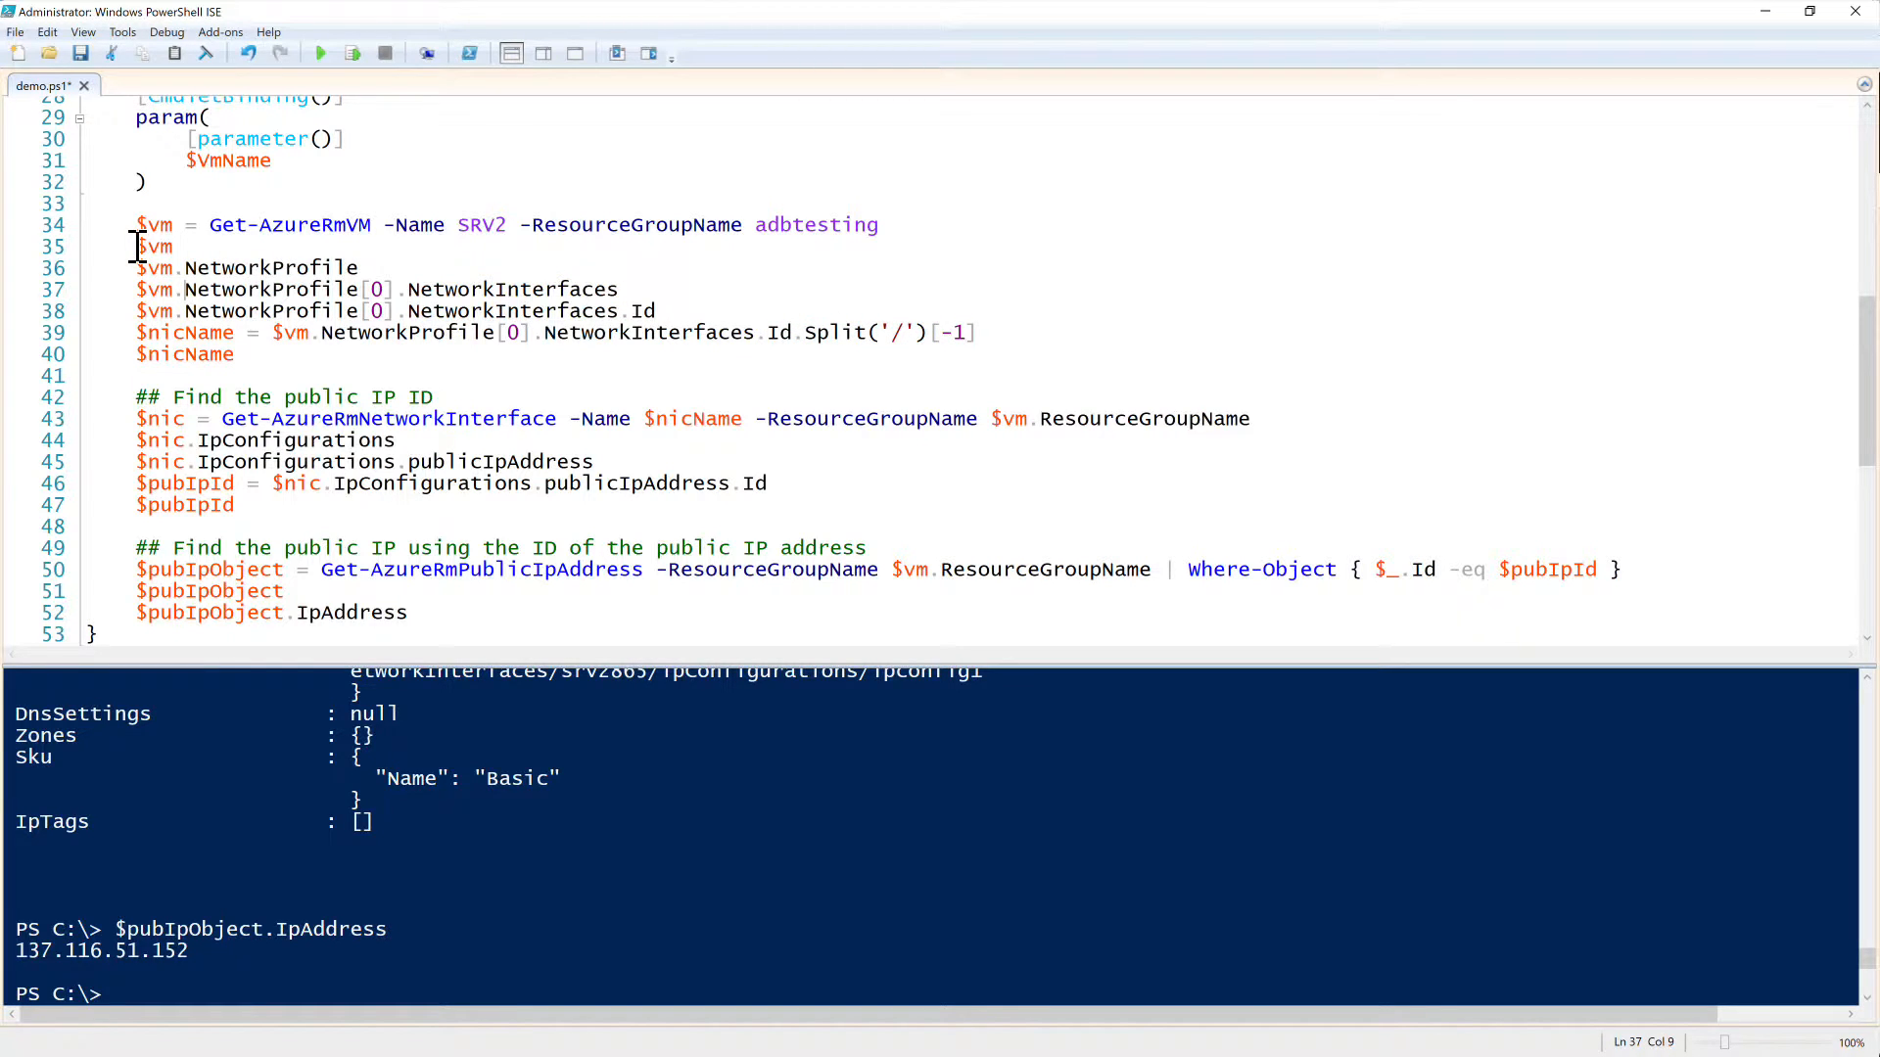
drag(135, 247, 282, 376)
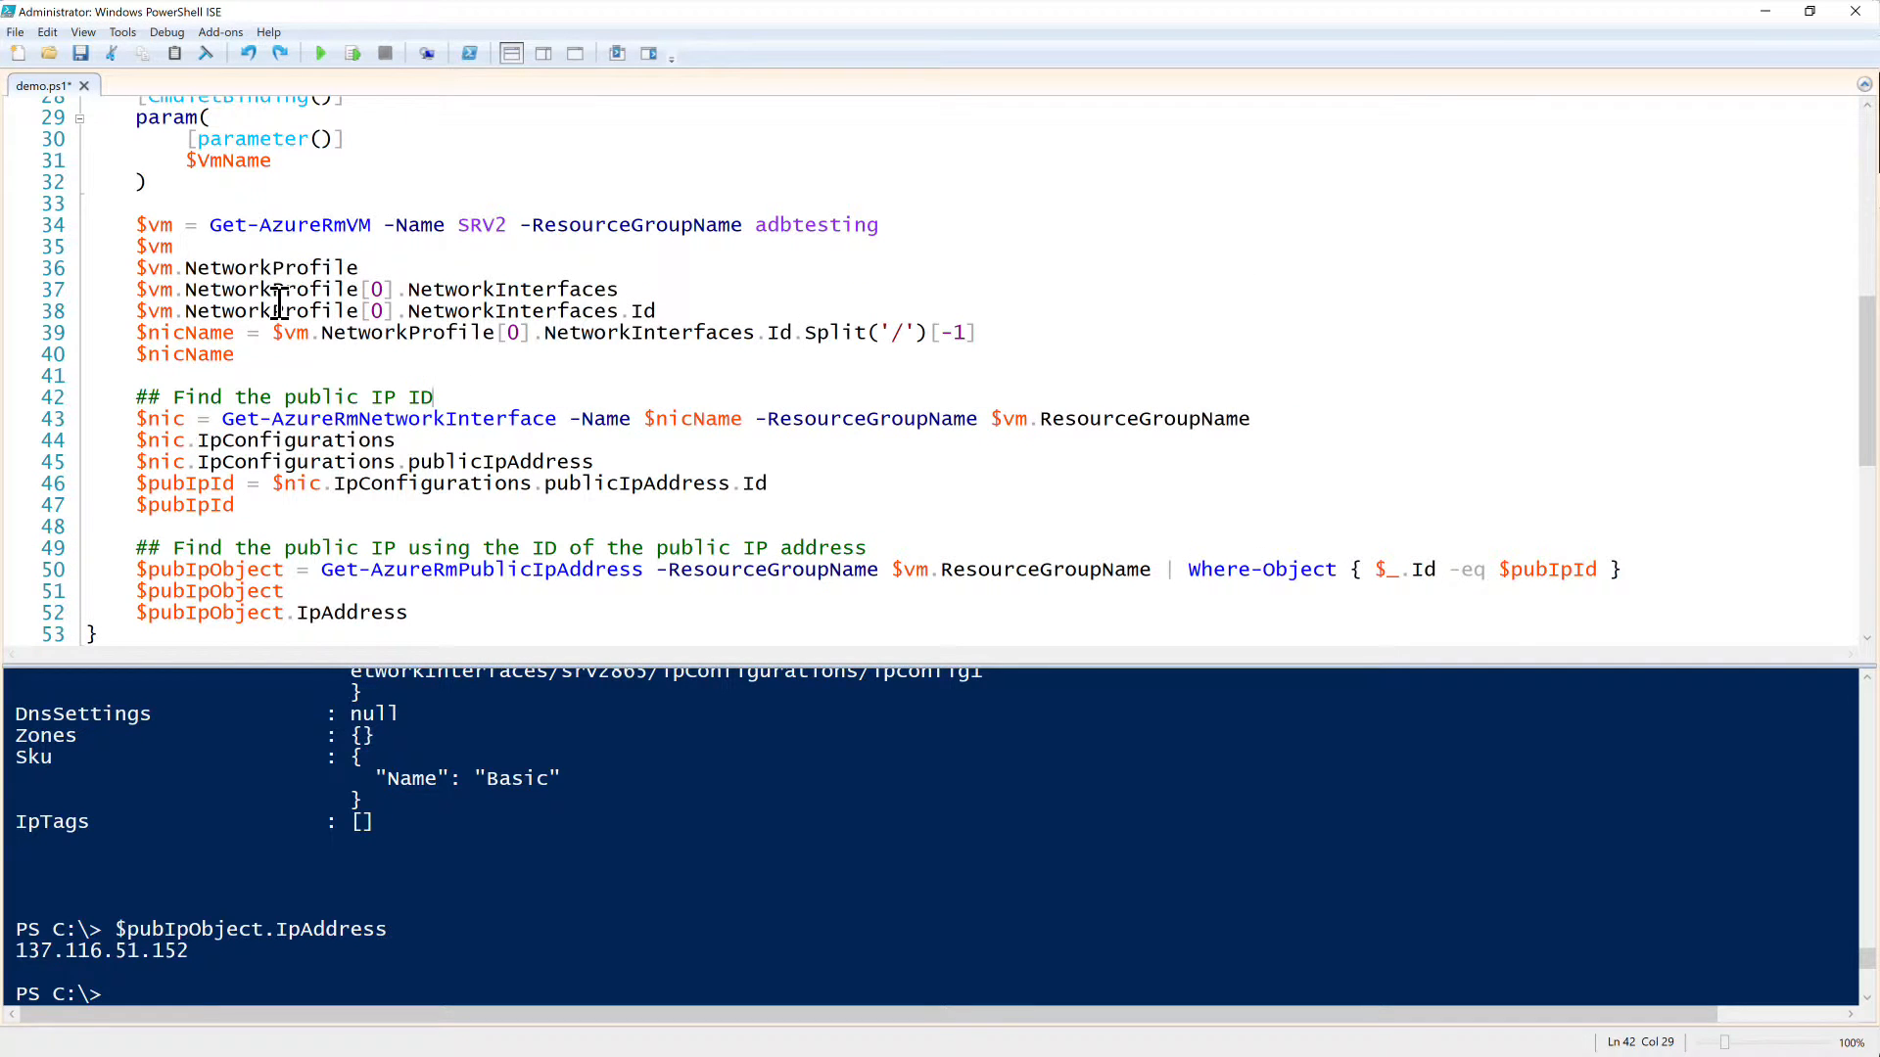
drag(135, 247, 654, 311)
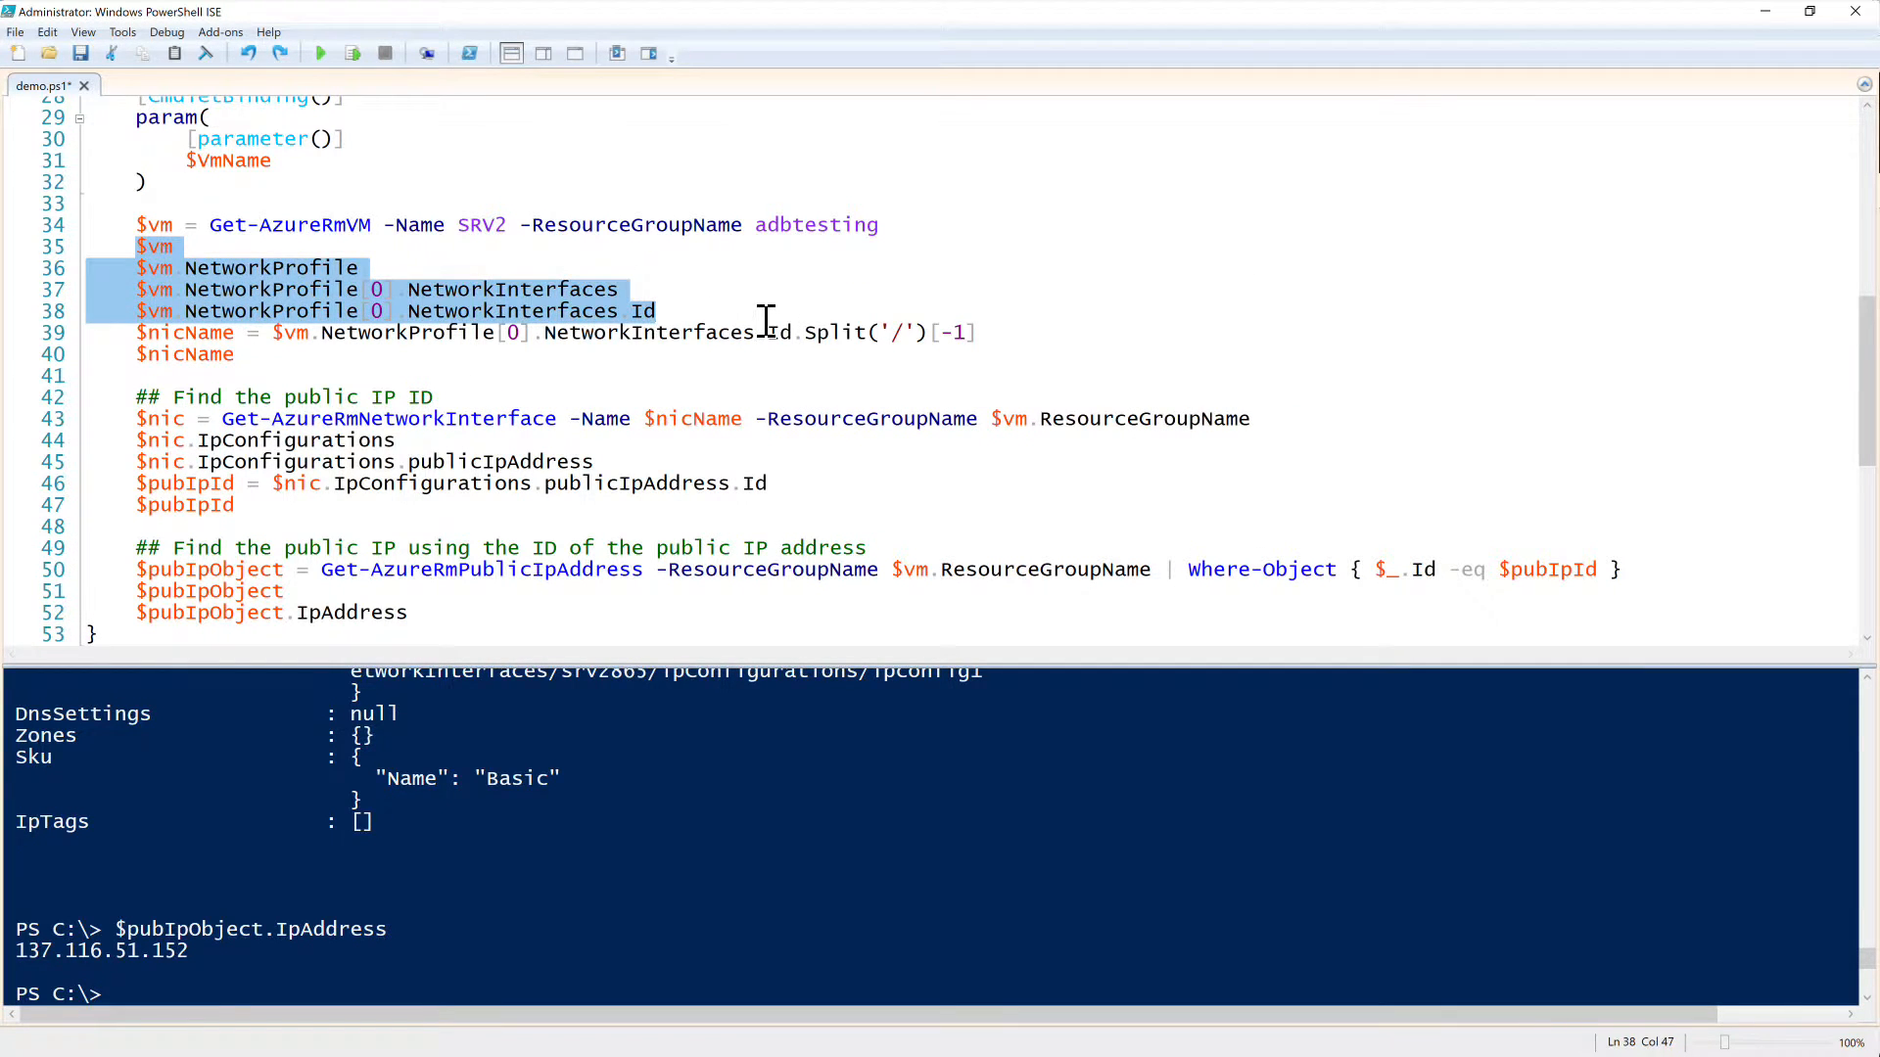
key(Delete)
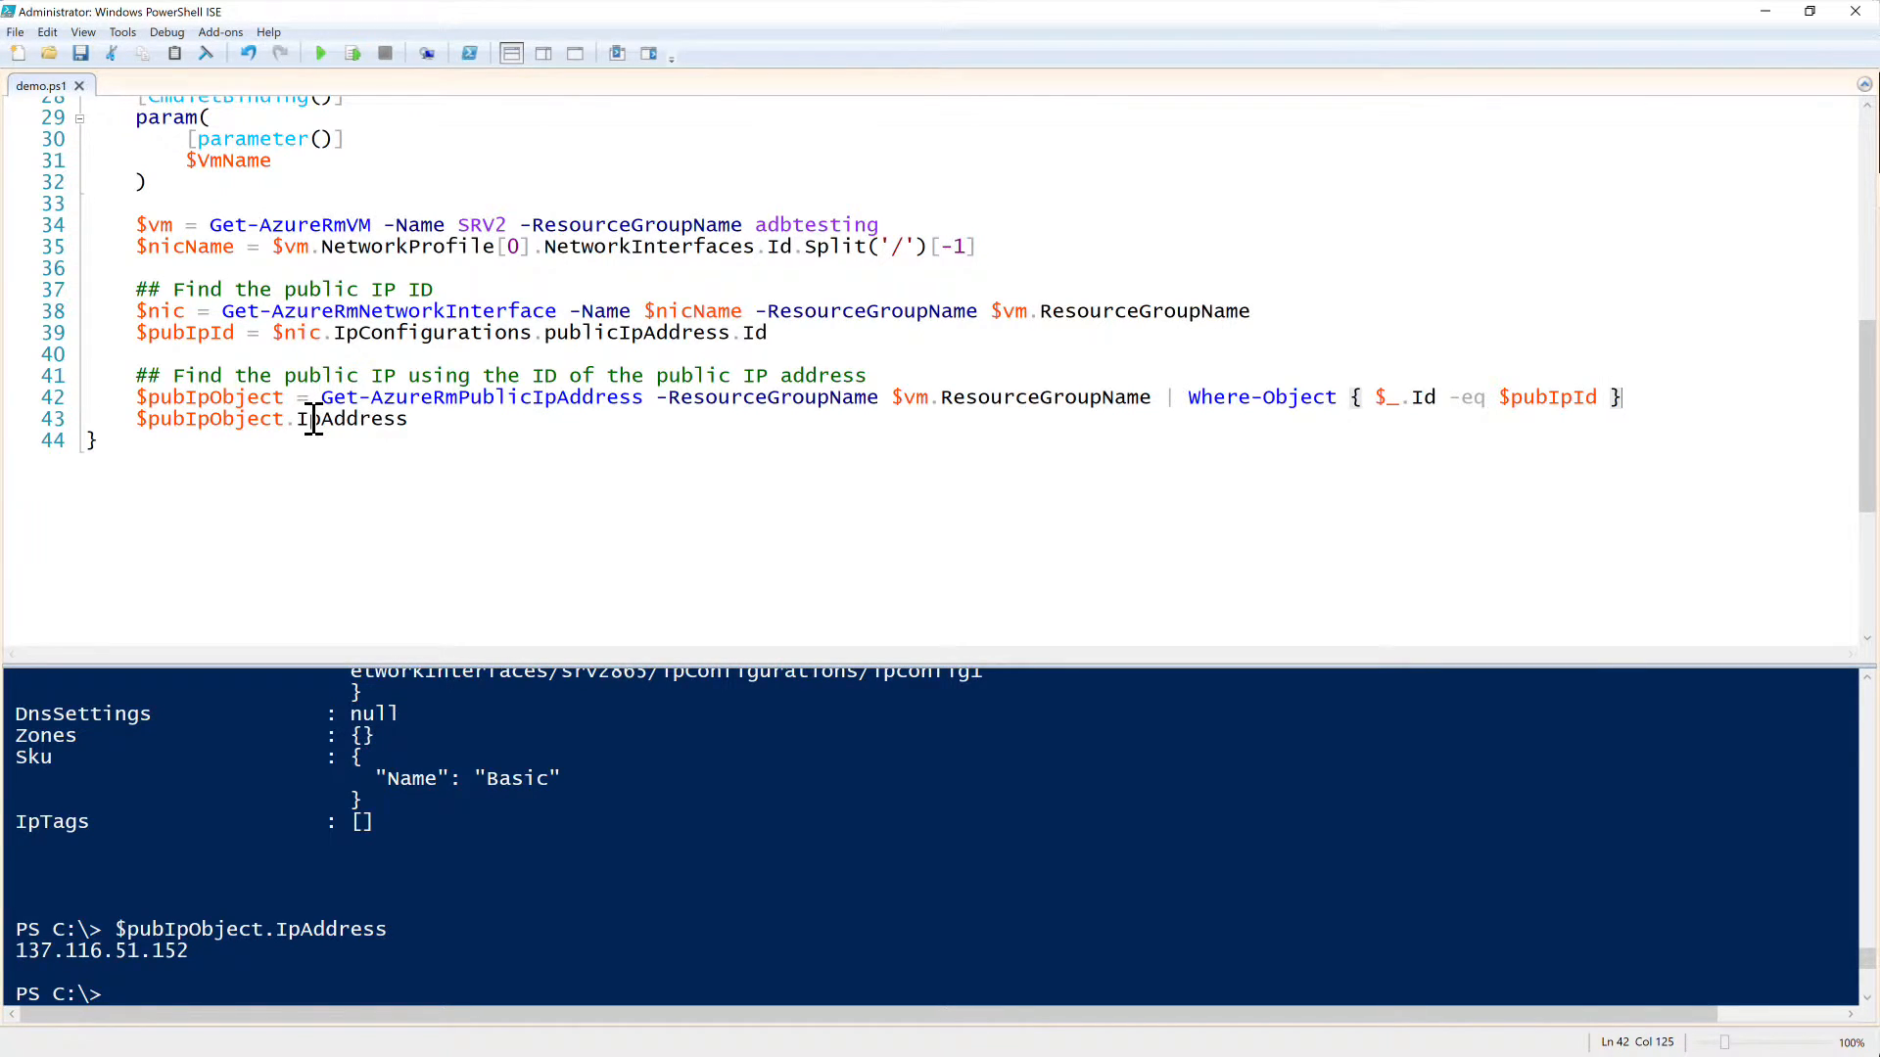
scroll(up, 3)
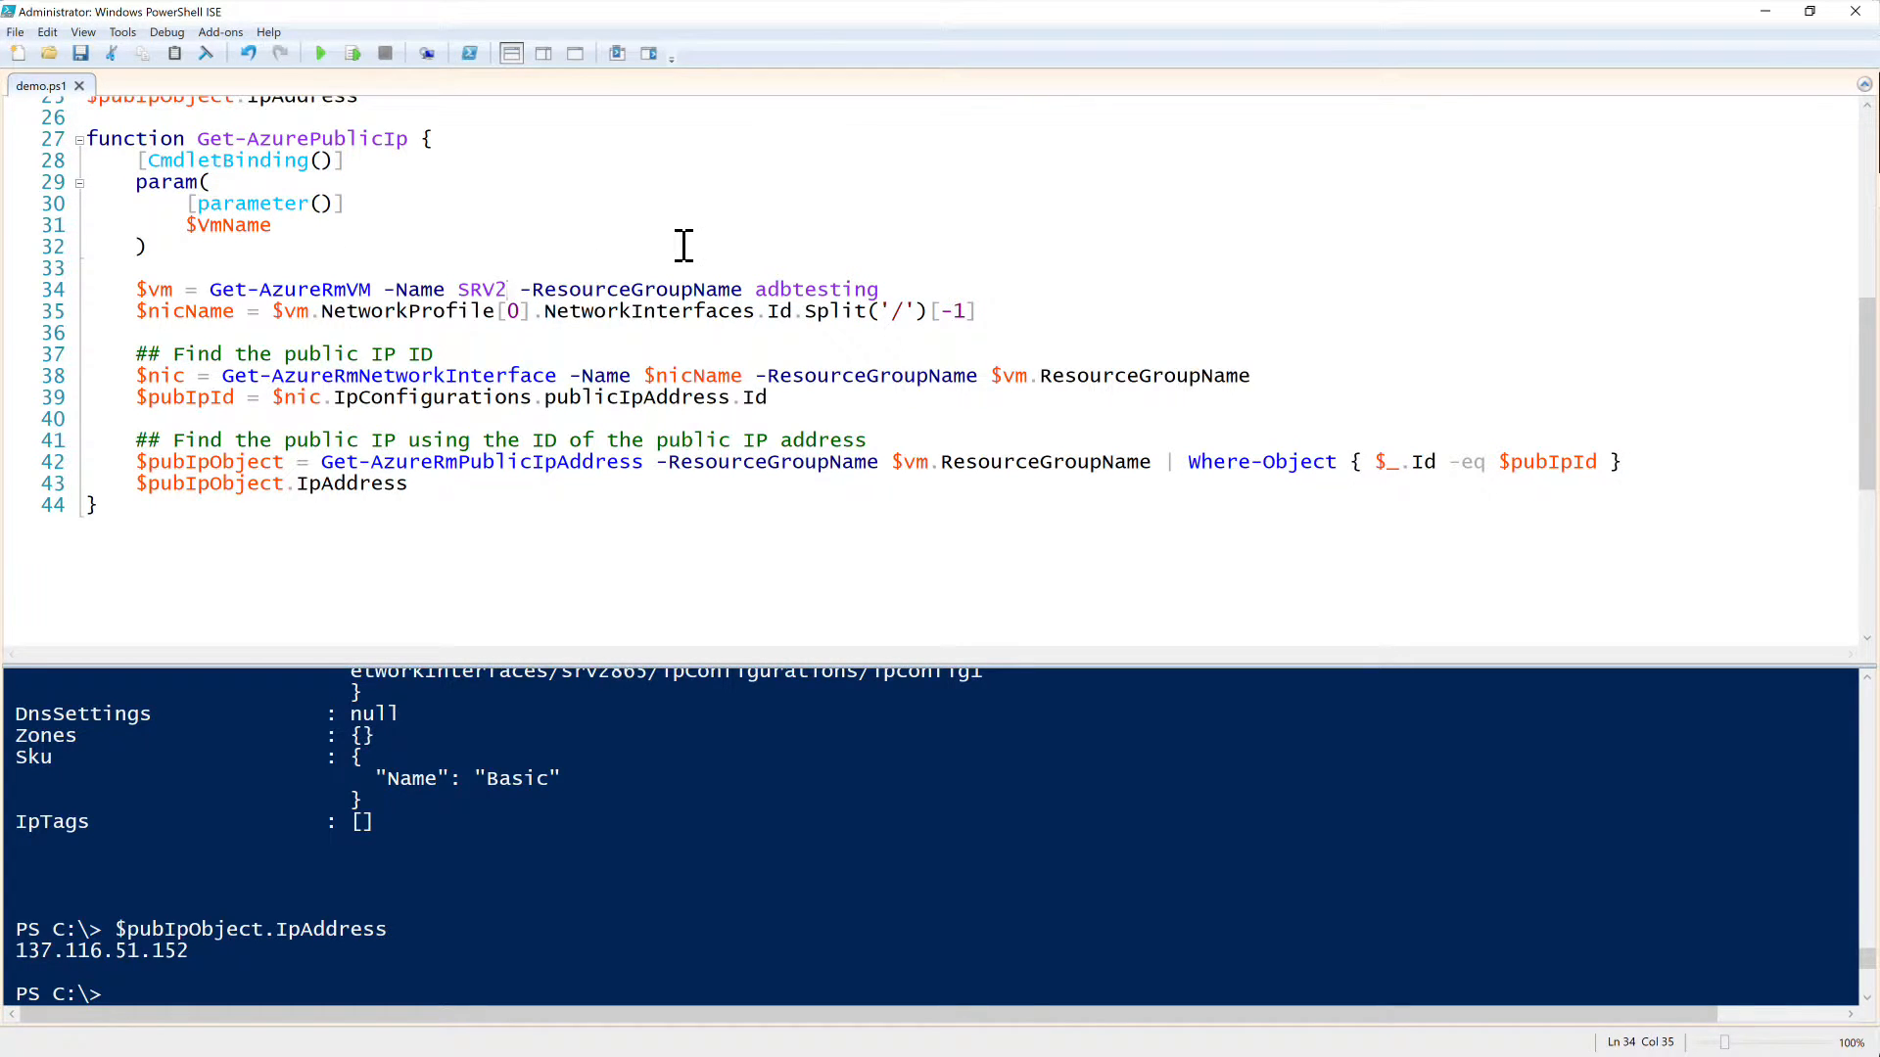
Step: Swap SRV2 for $VmName and adbtesting for $ResourceGroup, adding a [parameter()] $ResourceGroup declaration
text($Name)
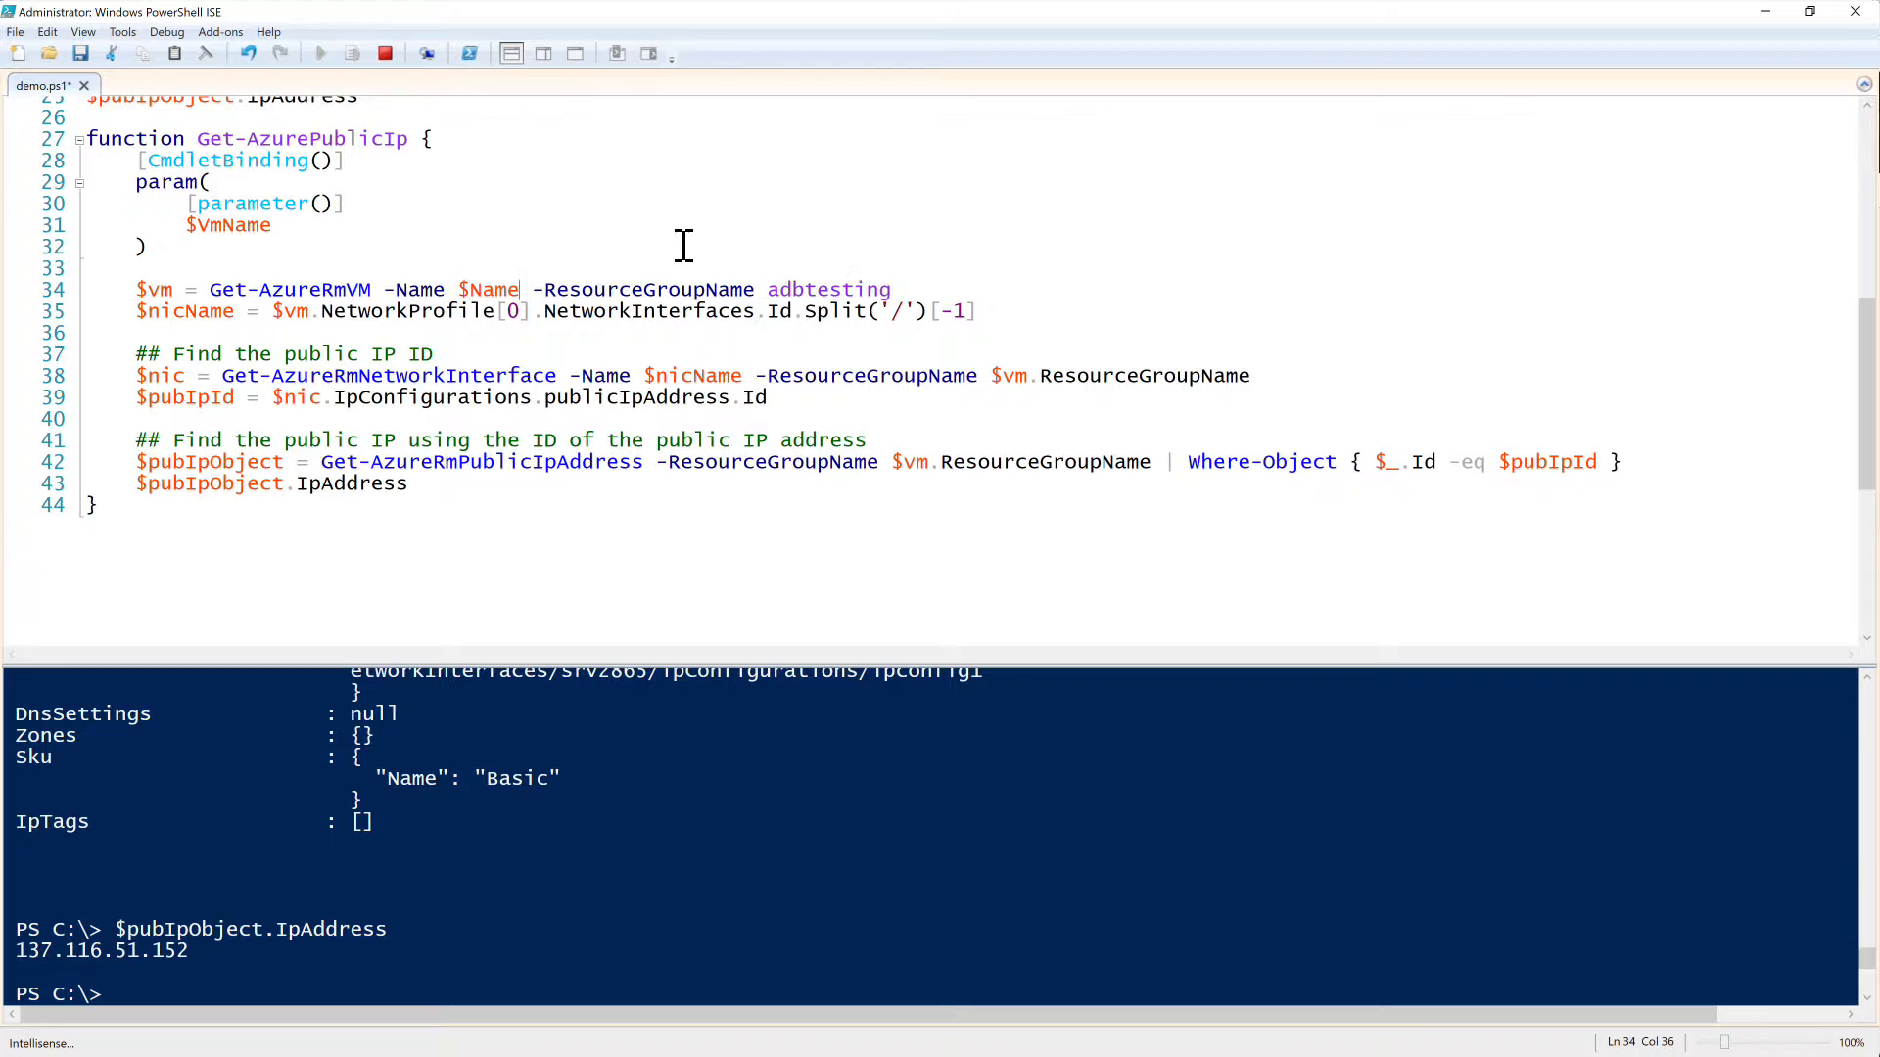
text(VmNBa)
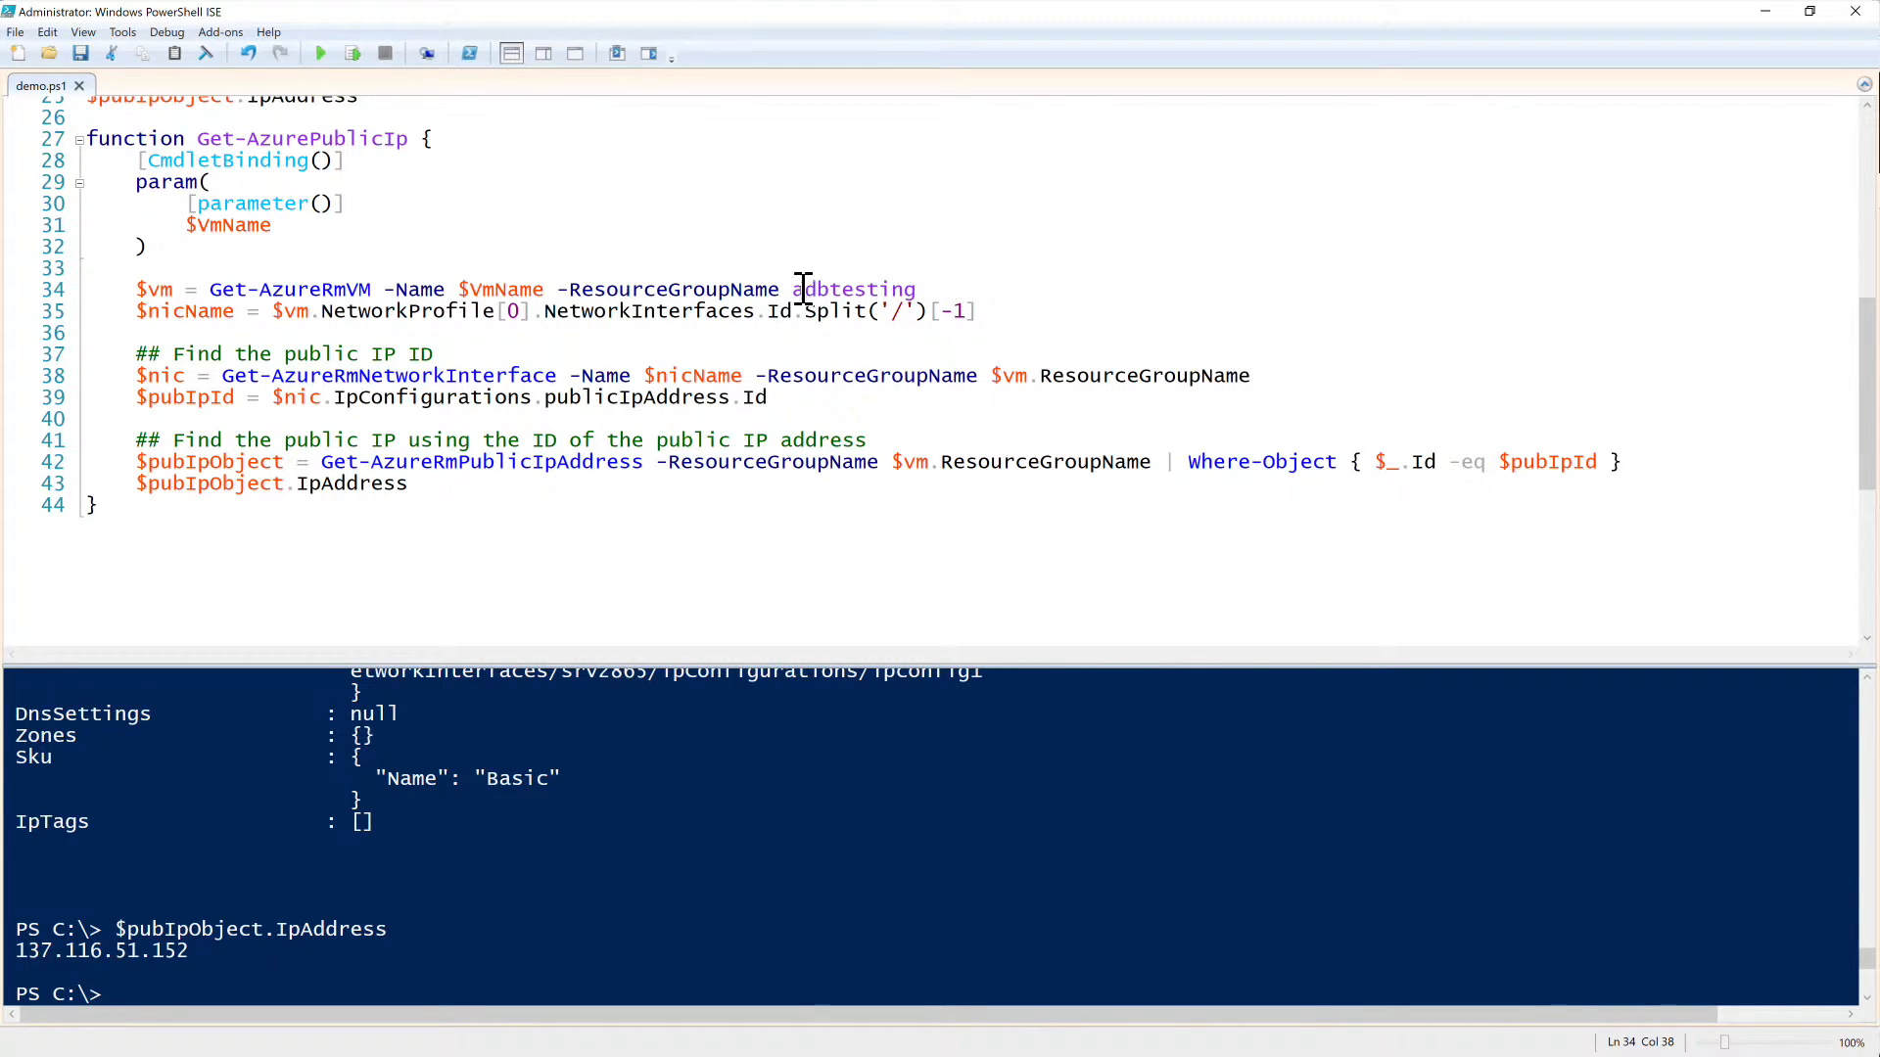
double_click(852, 290)
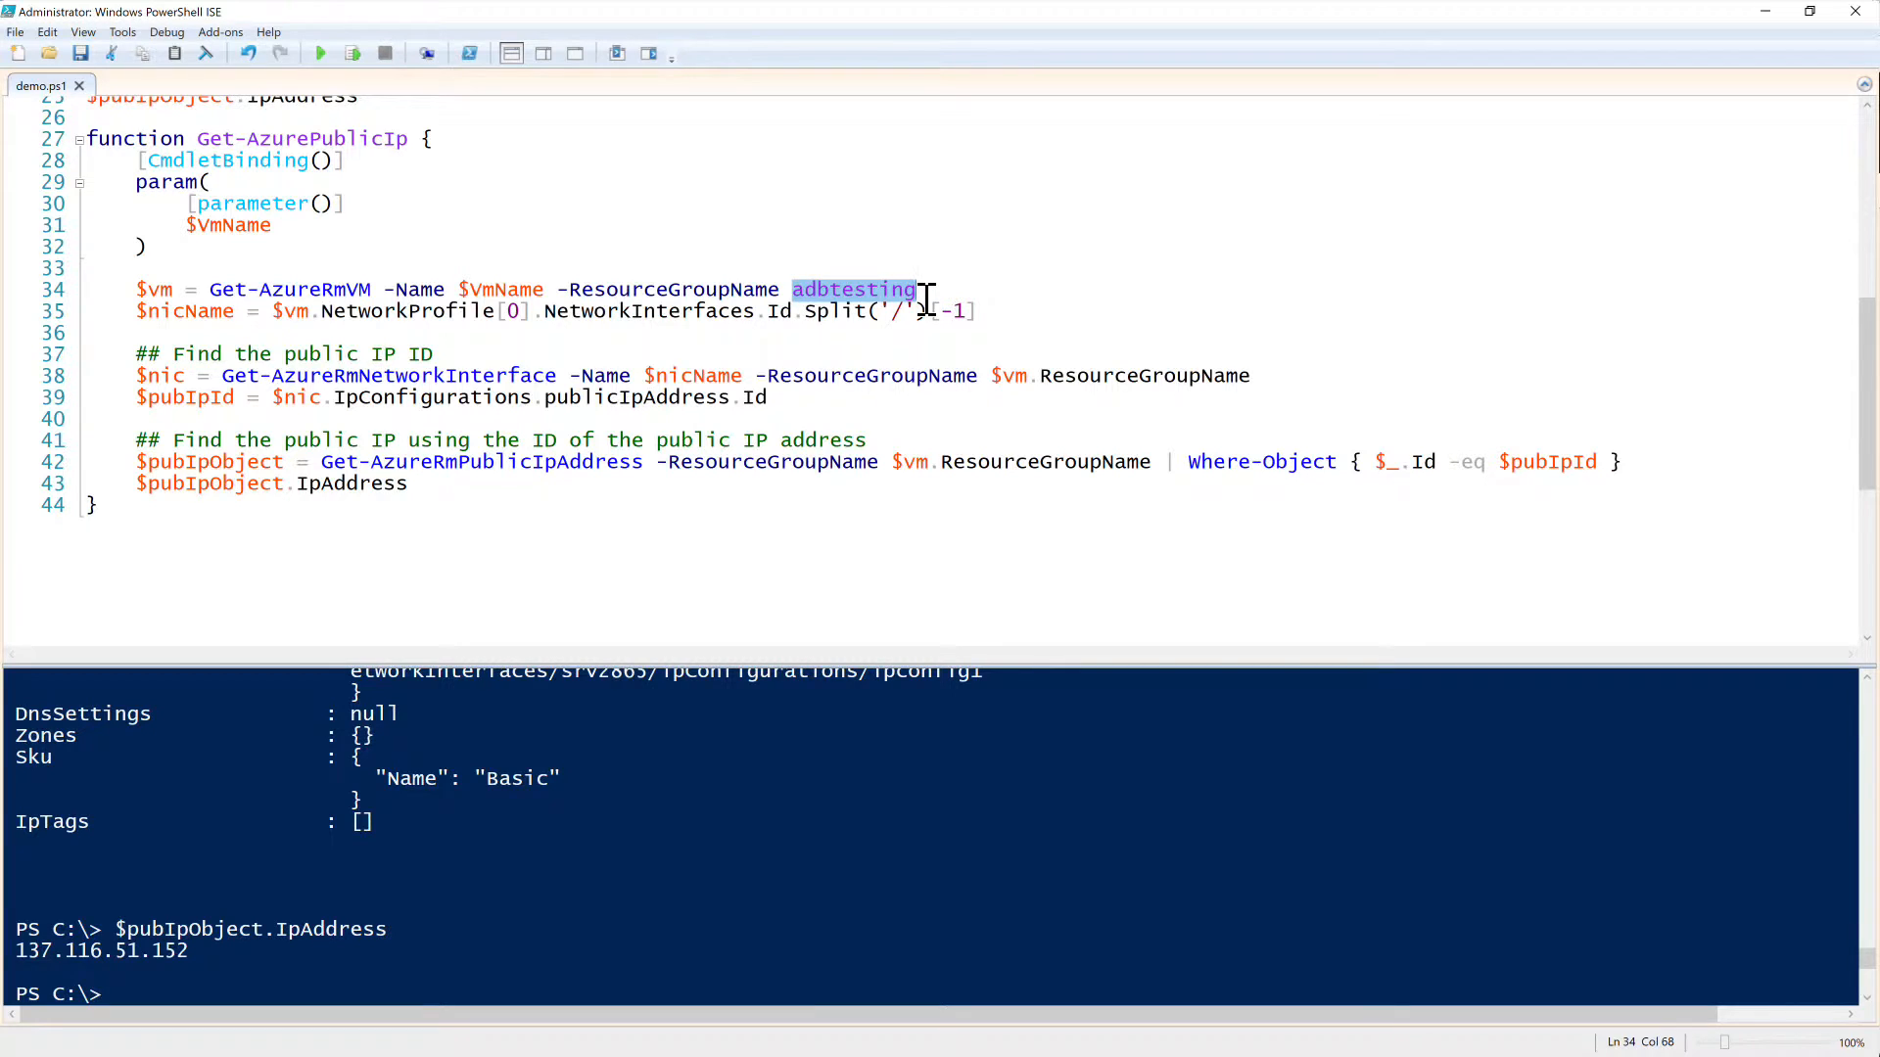
text($Resource)
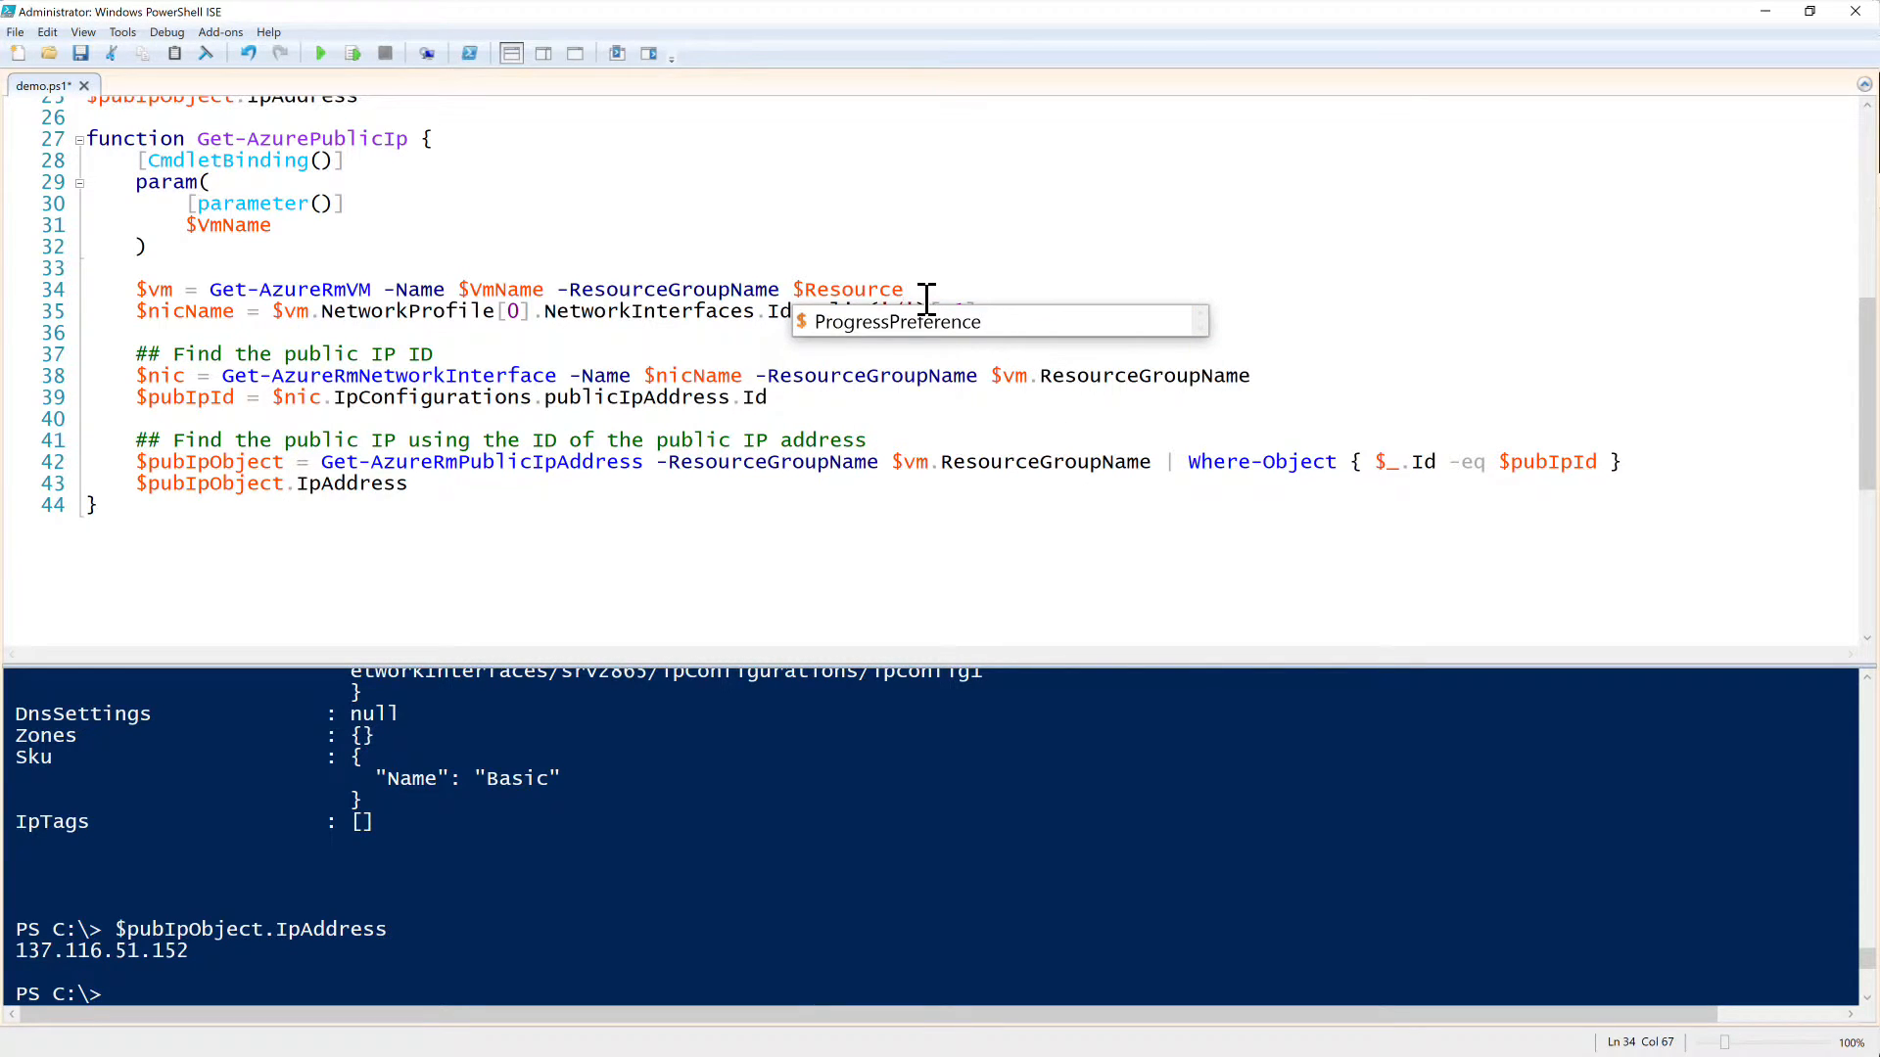
text(Group)
text([parameter()
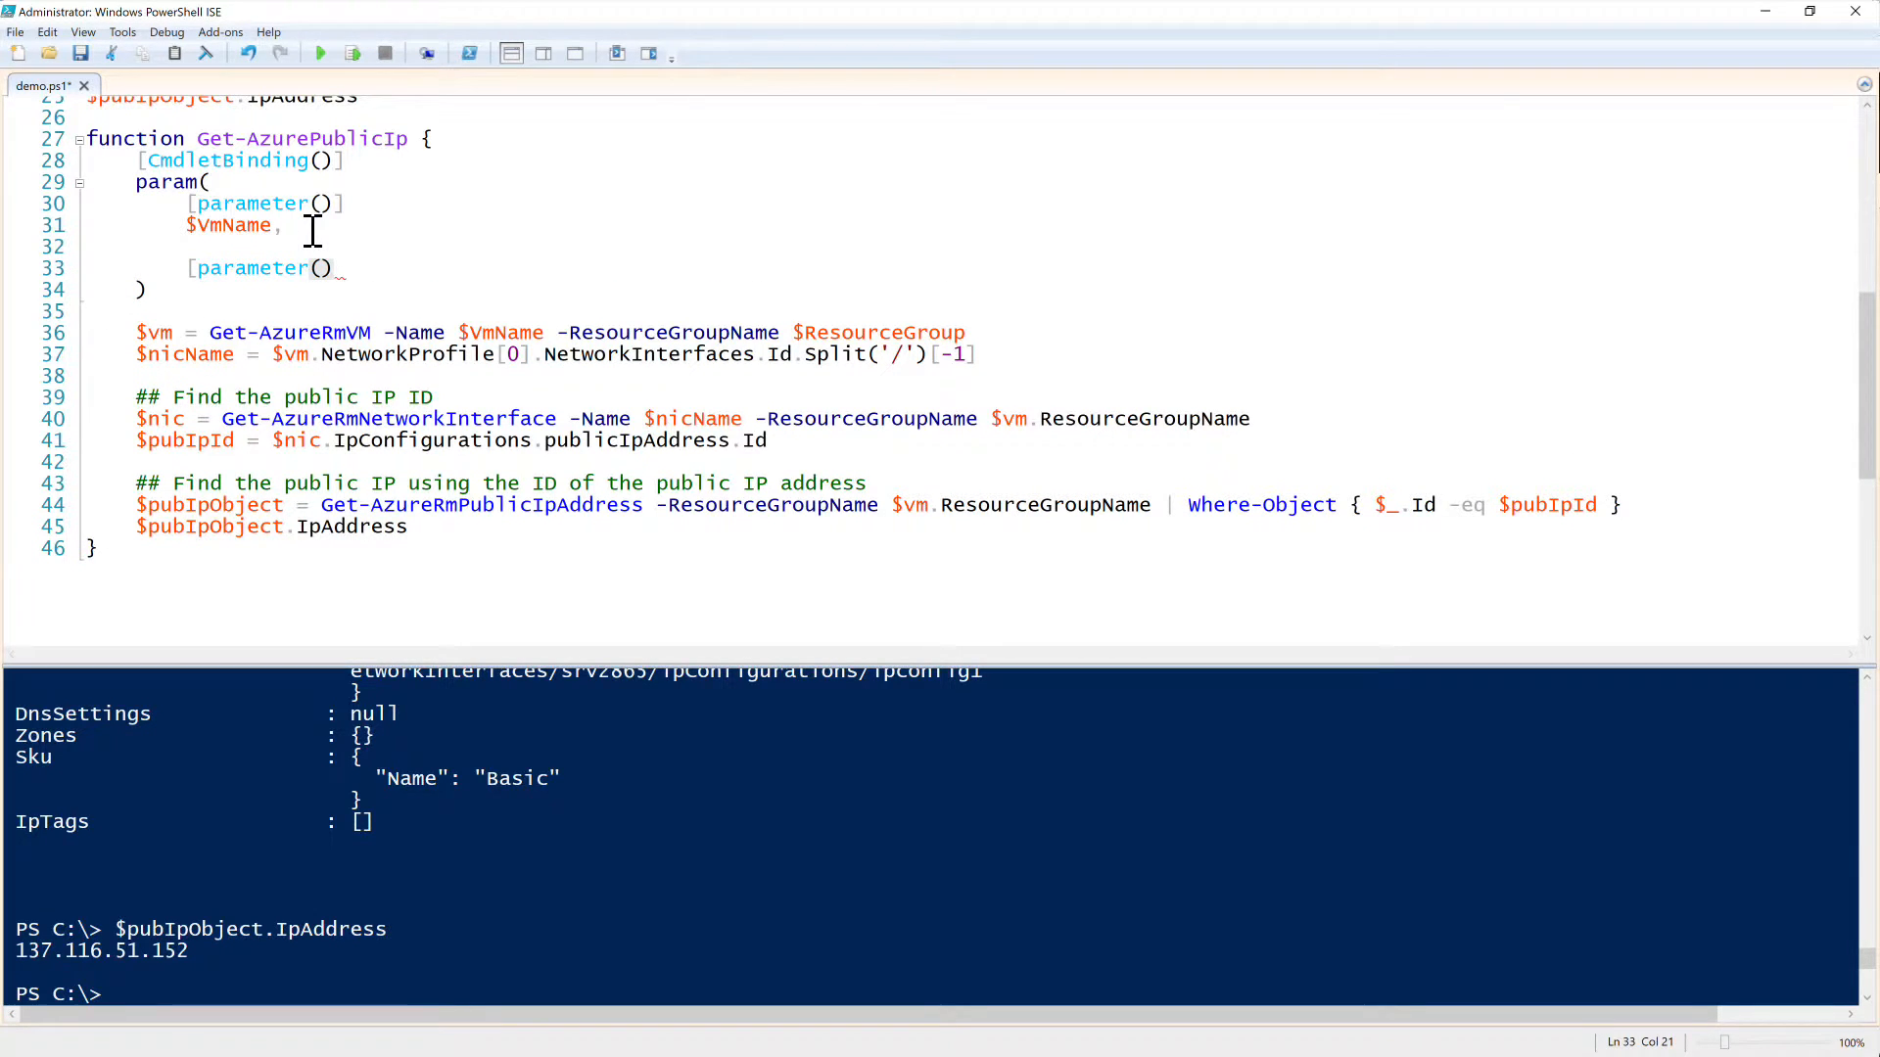
text($ResourceGroup)
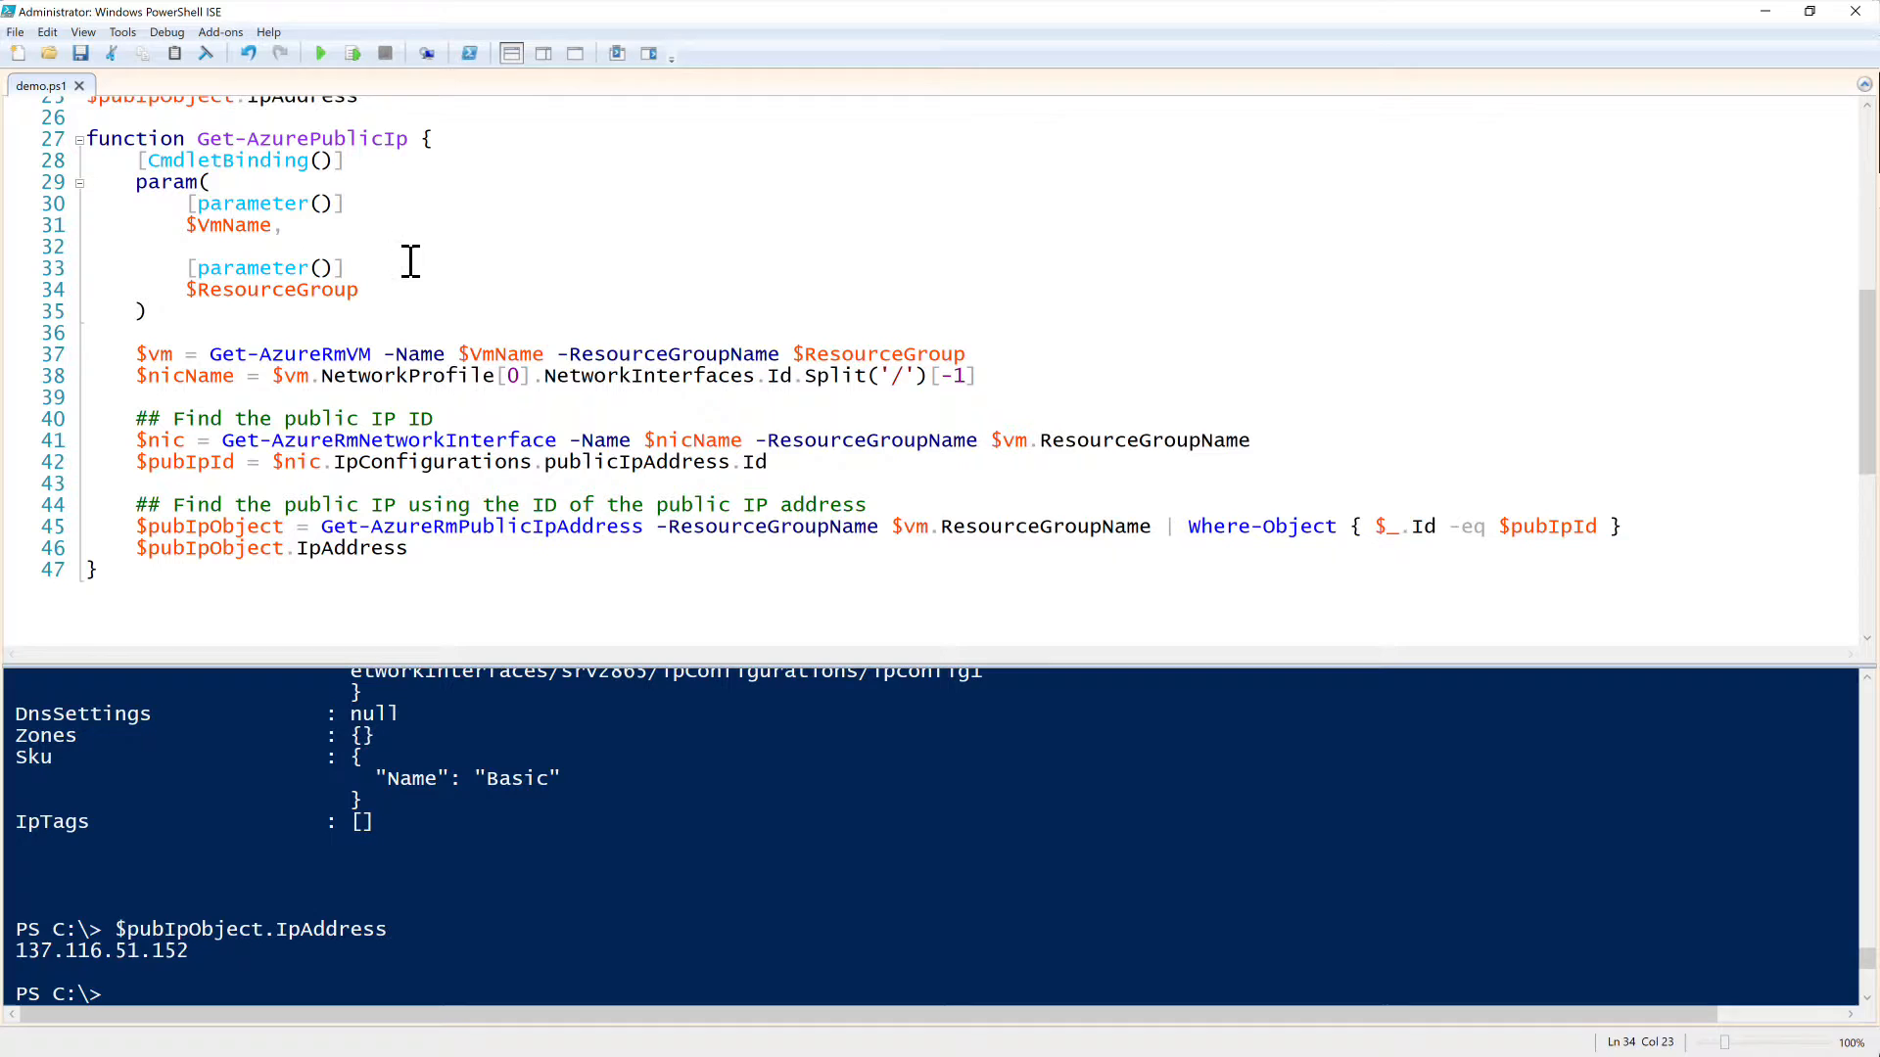
mouse_move(378, 299)
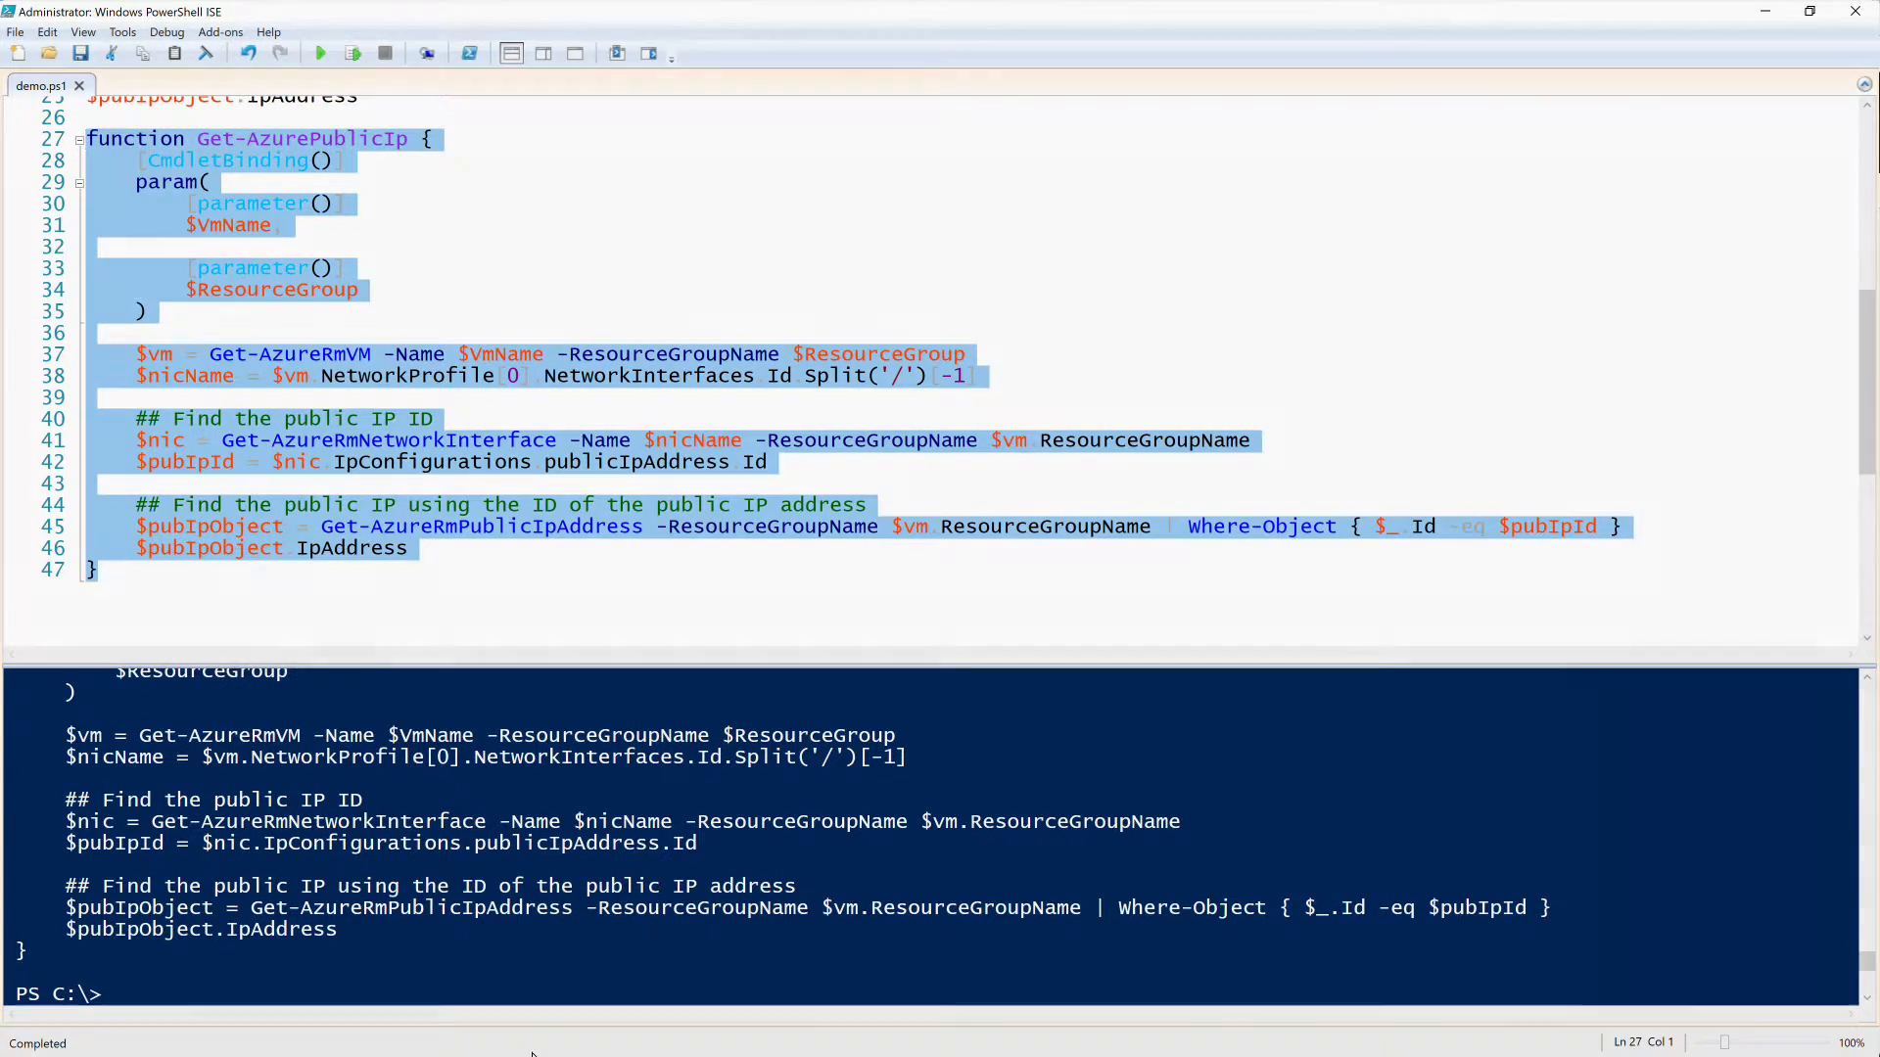
Step: Call Get-AzurePublicIp -VmName SRV2 -ResourceGroup adbtesting in the console, returning 137.116.51.152
text(get-azurepu)
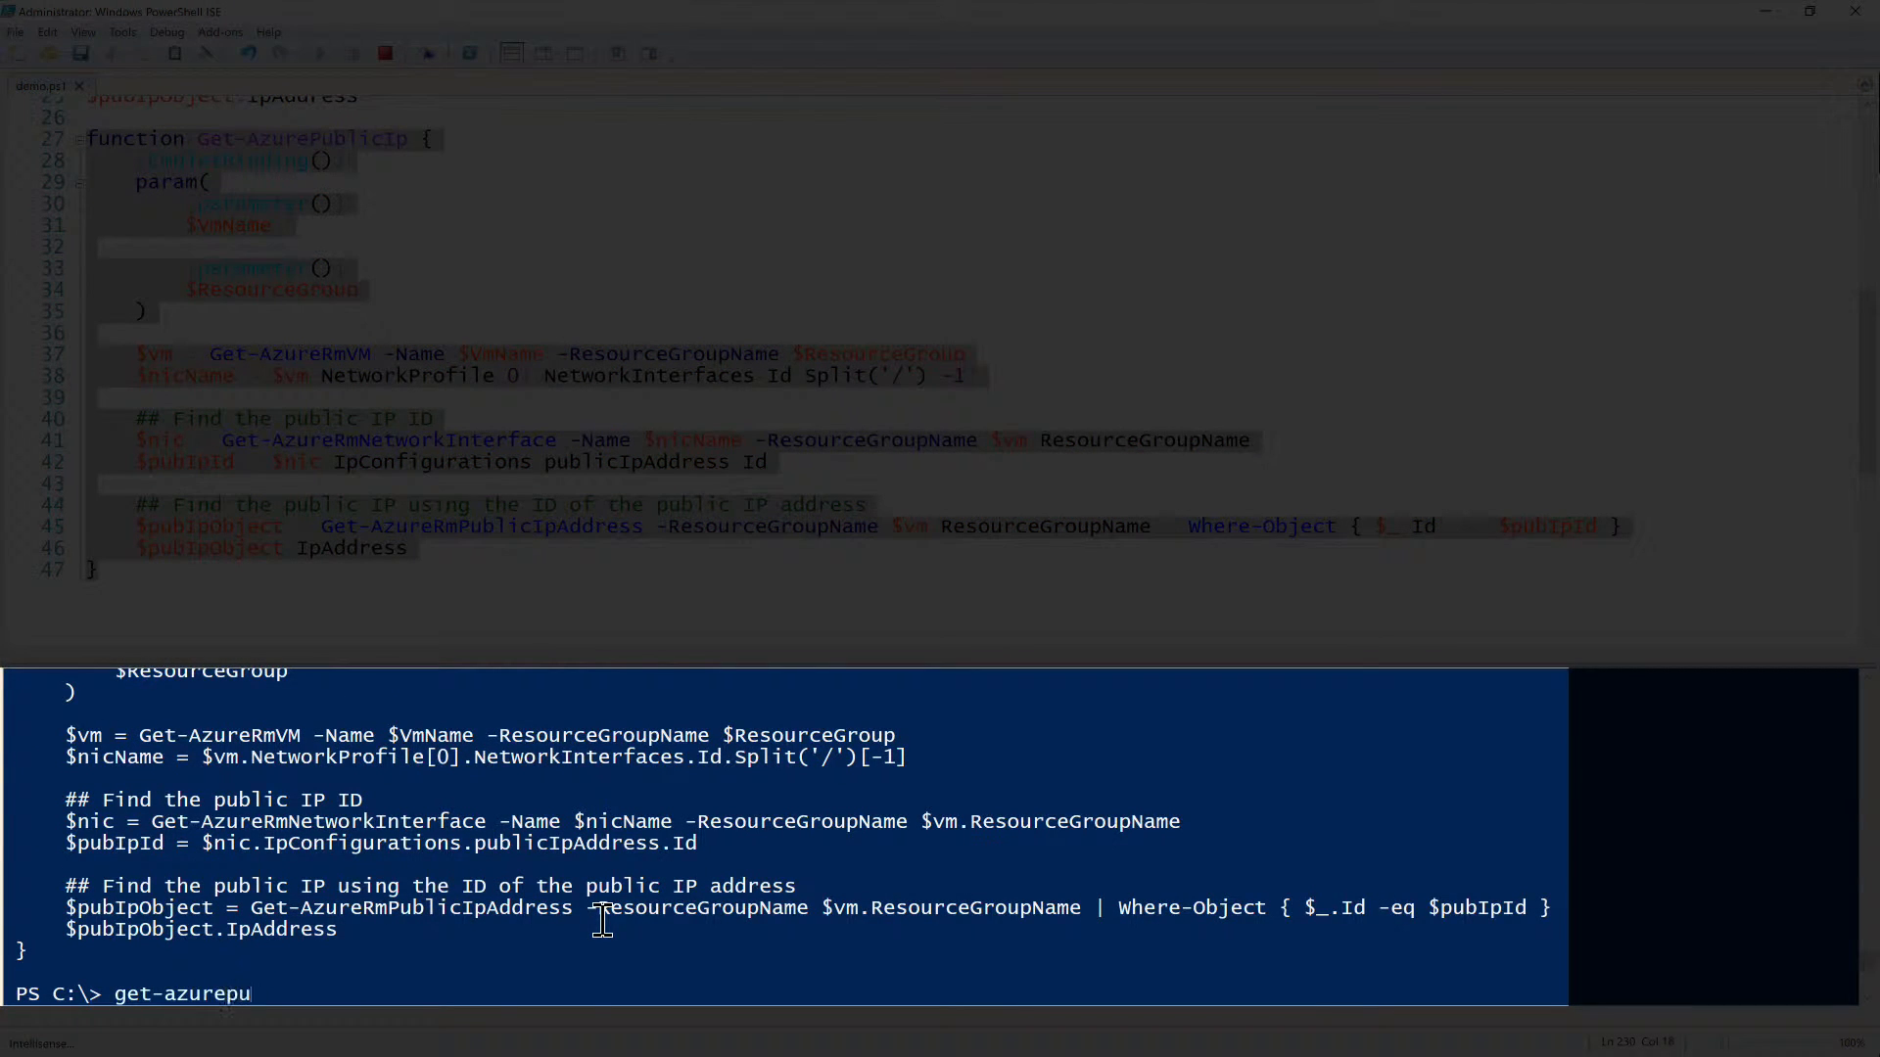
key(Tab)
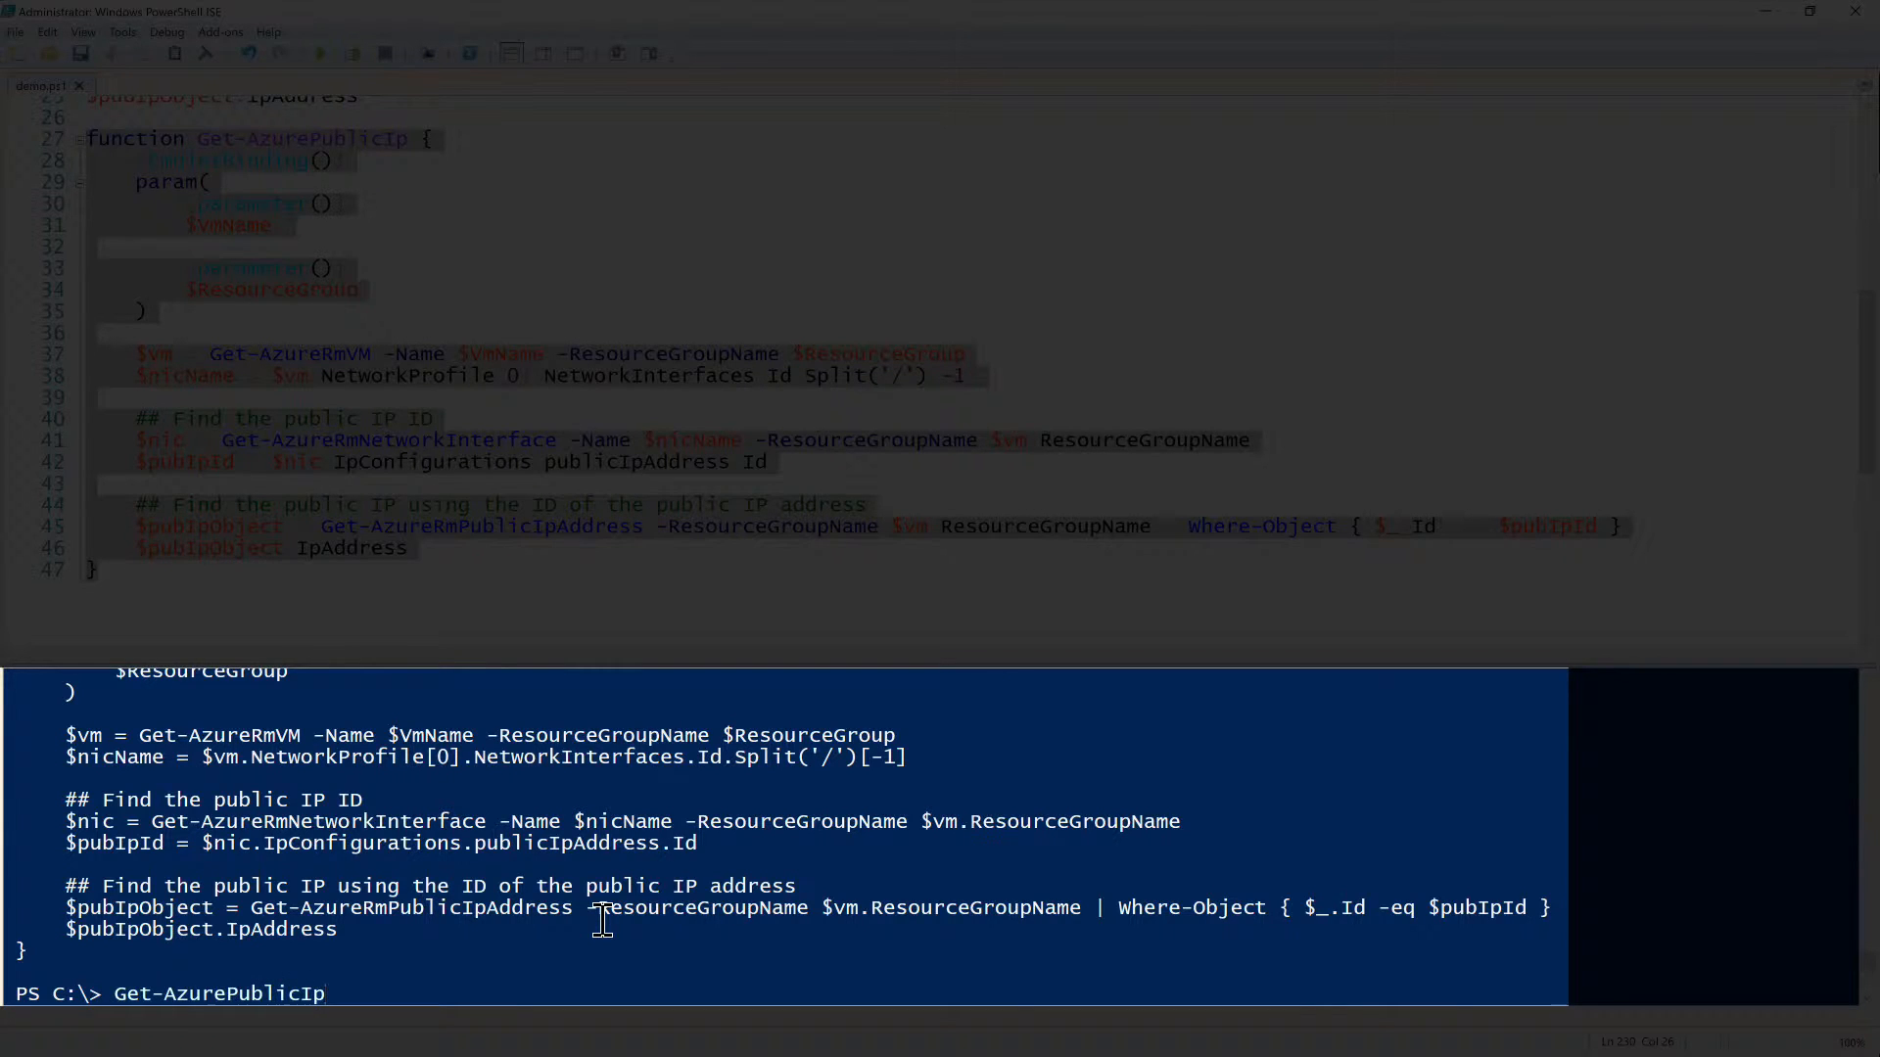
text(-VmName SRV2)
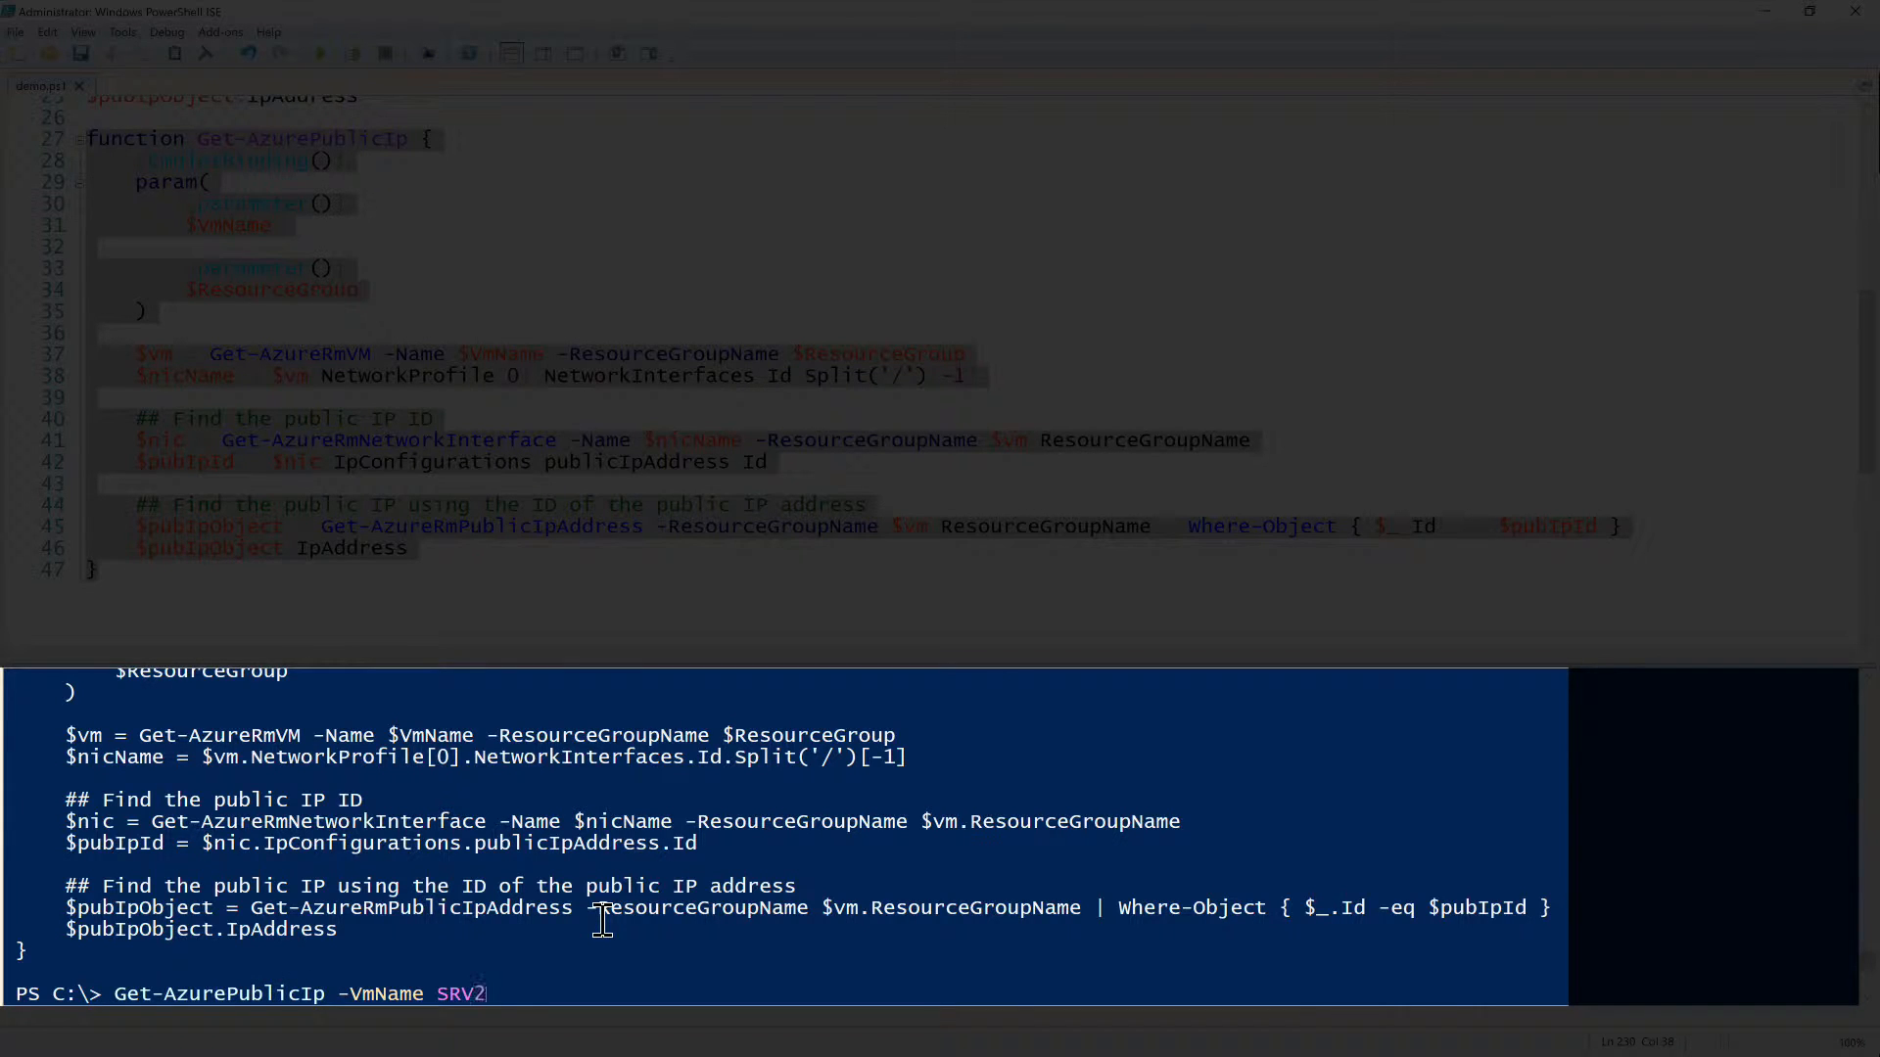
text(-ResourceGroup adbtesting)
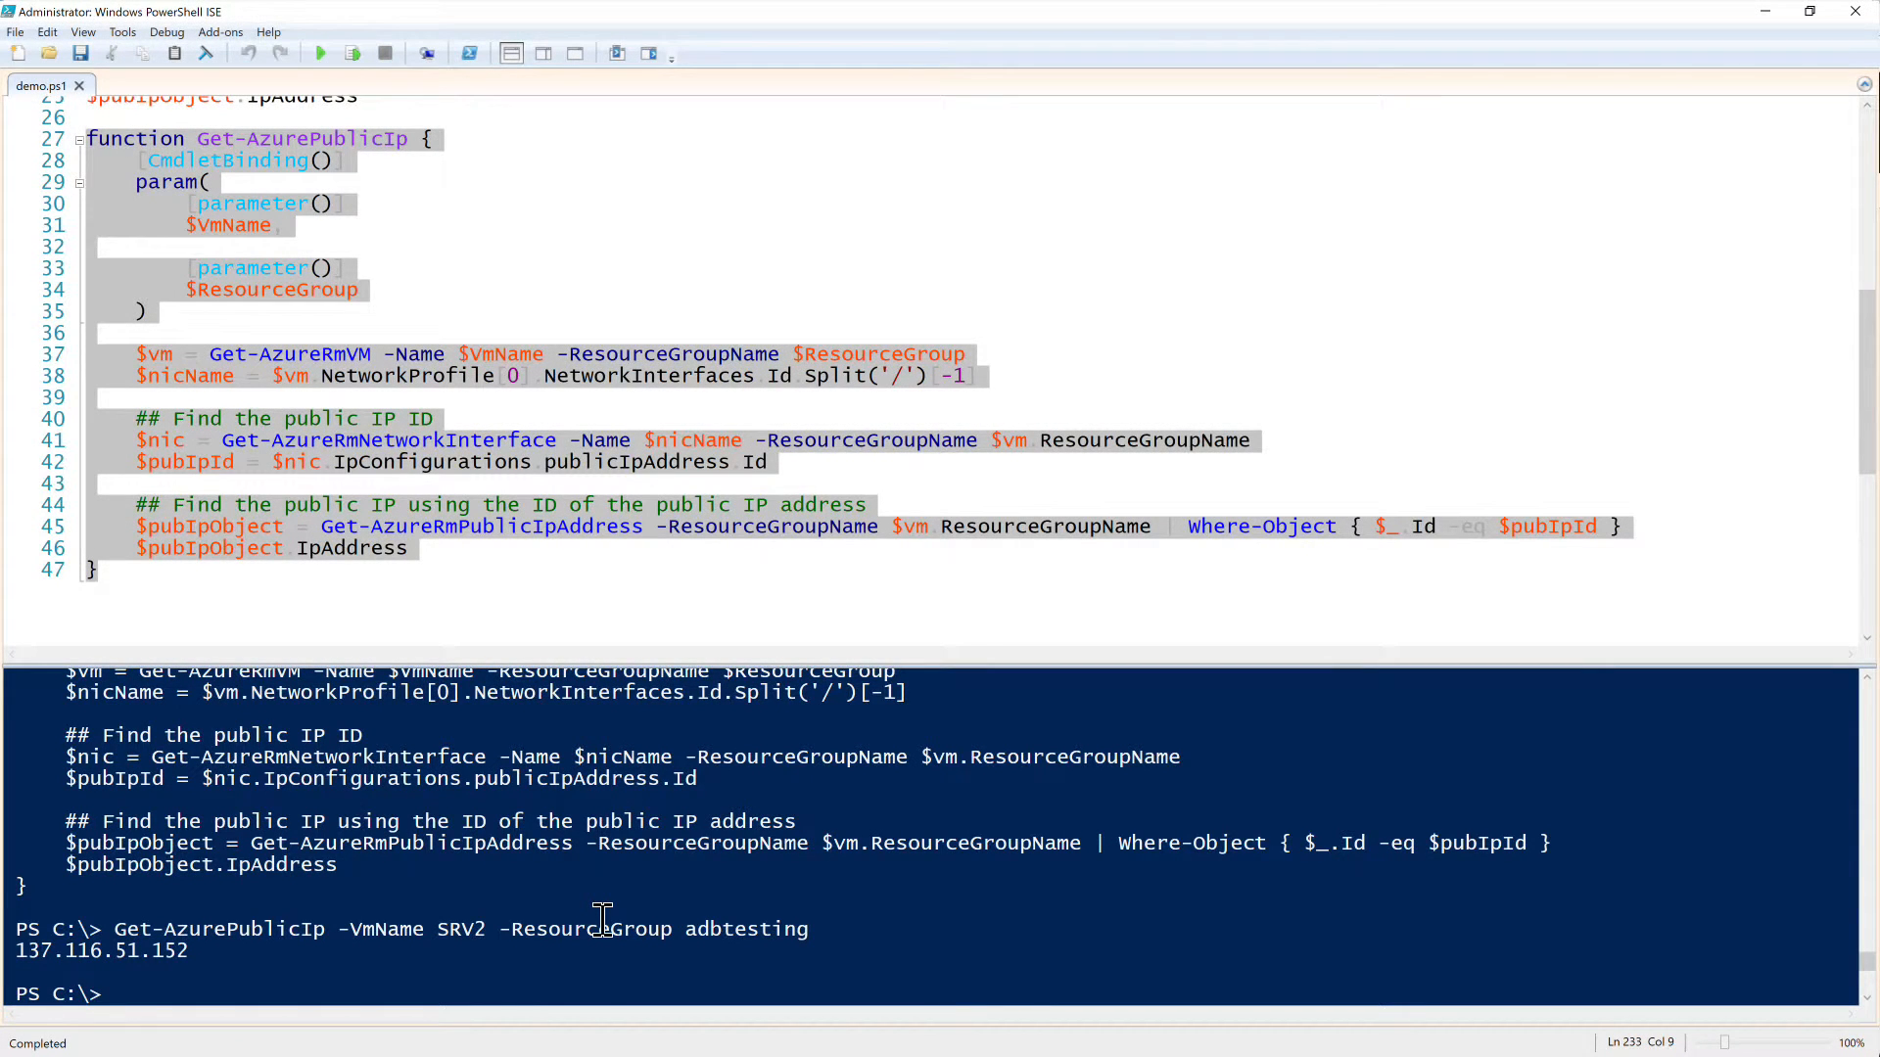
mouse_move(642, 887)
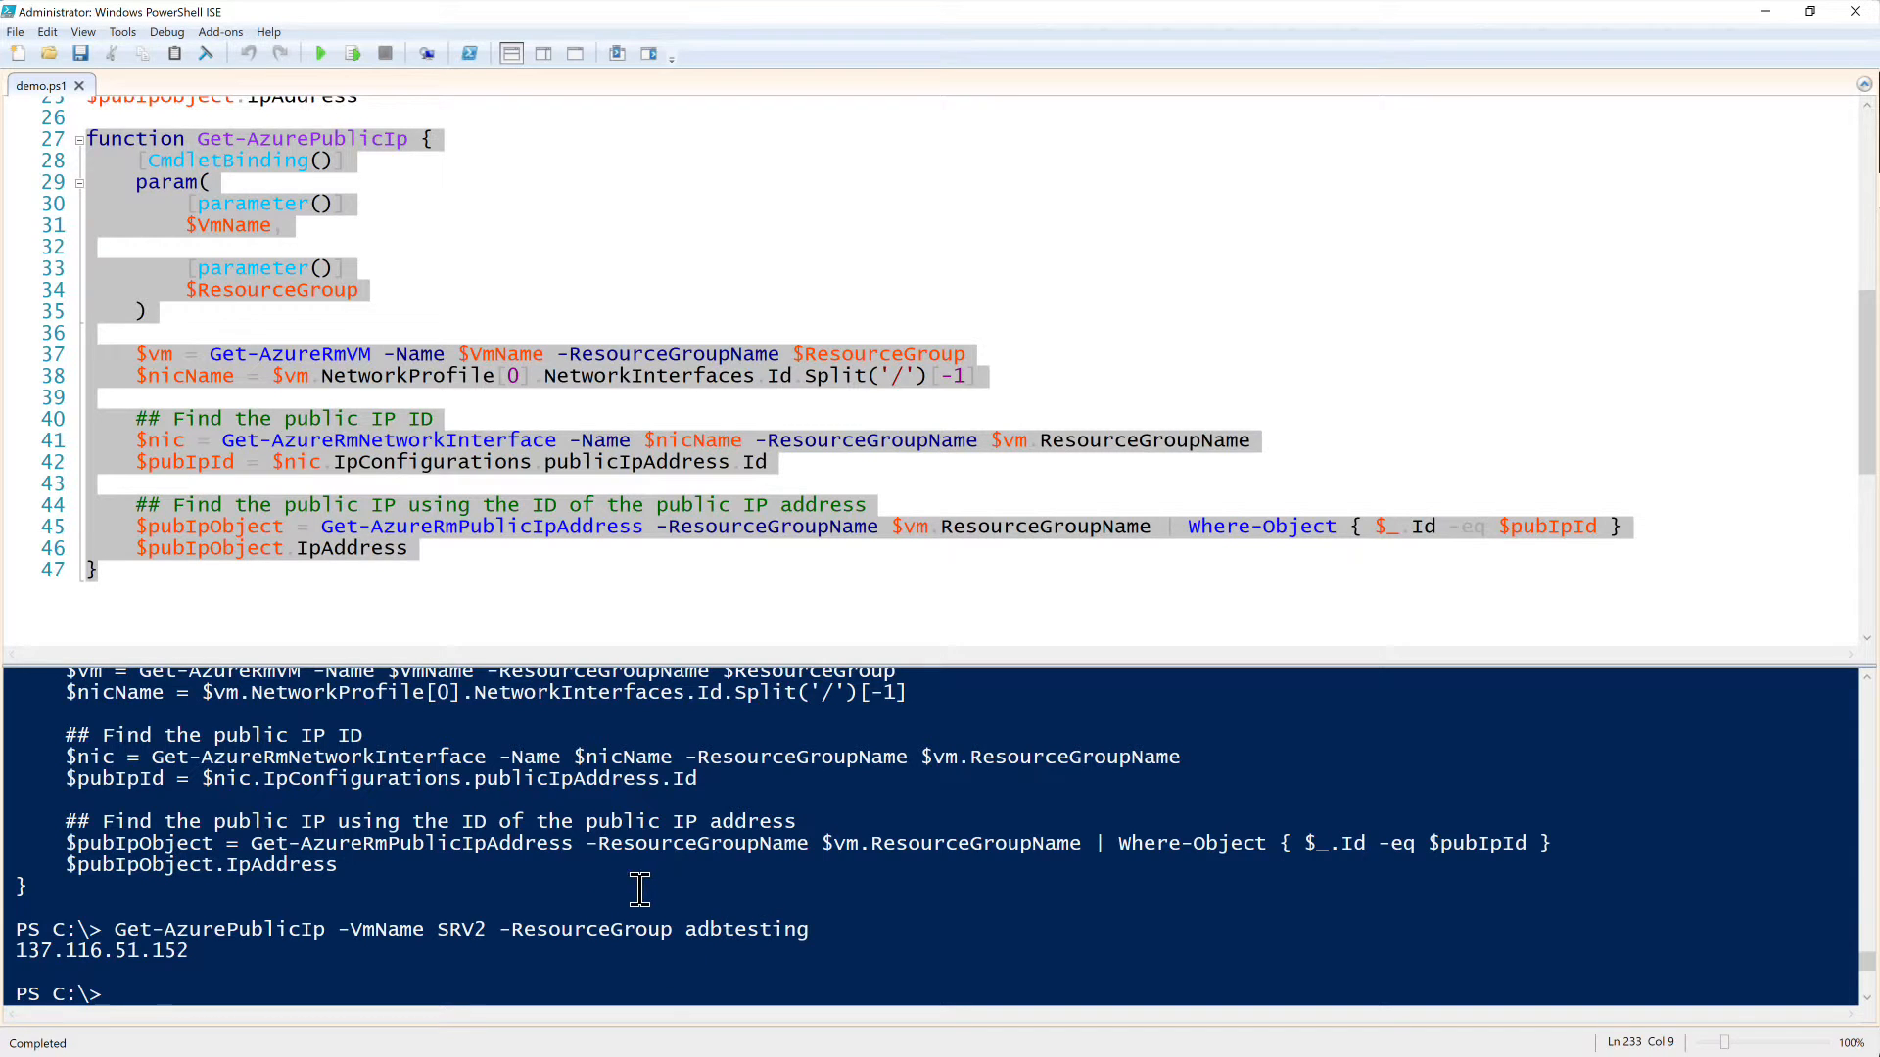